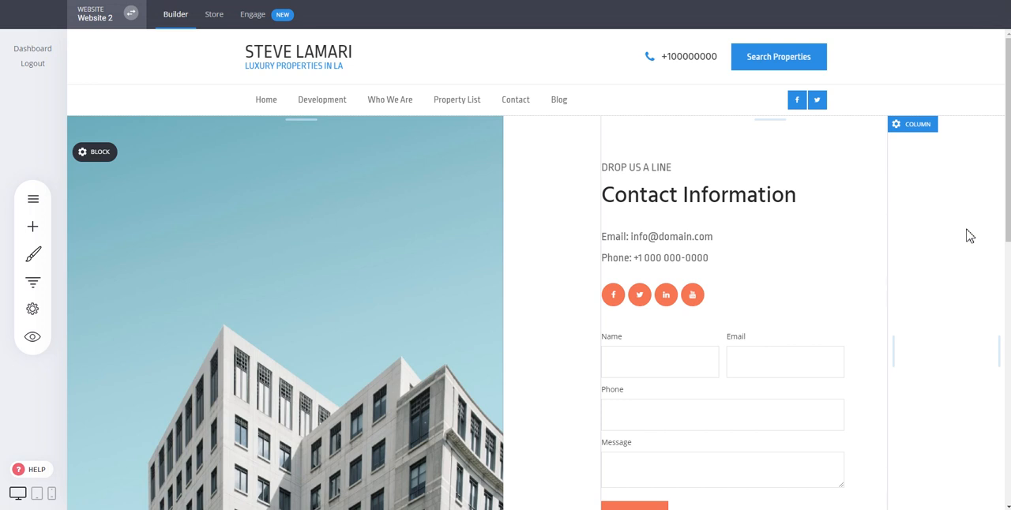
mouse_move(903, 231)
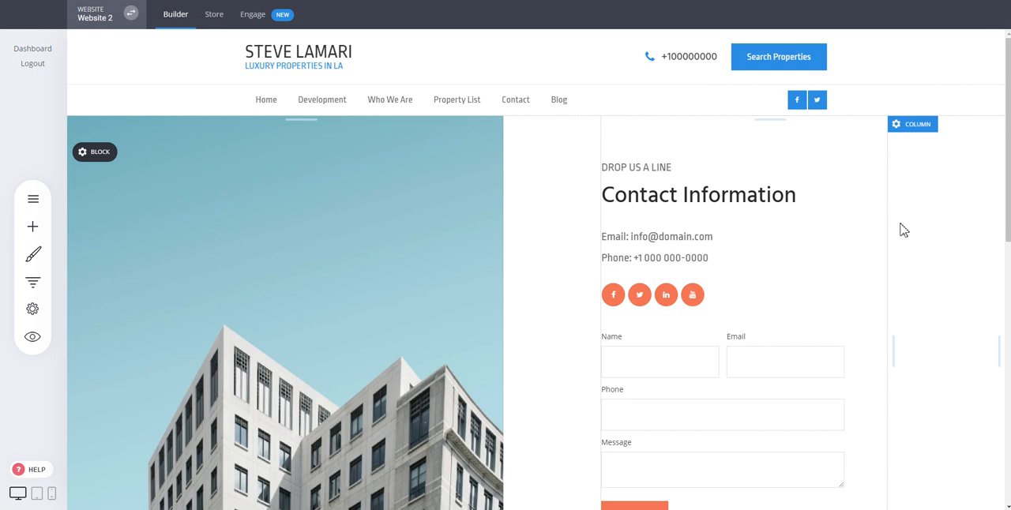
Look over the empty Engage contacts and form-submissions inbox, then show the Customer Properties settings.
click(253, 14)
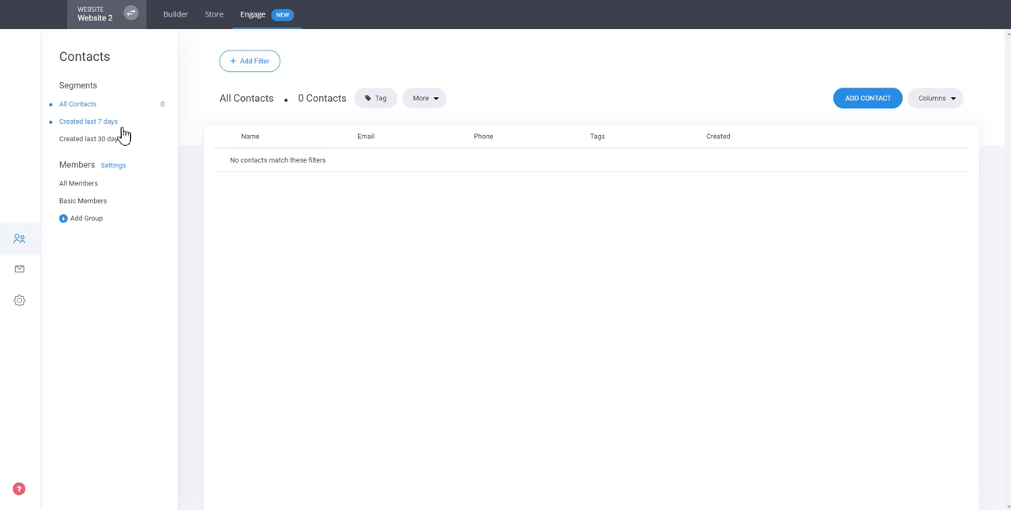
mouse_move(155, 218)
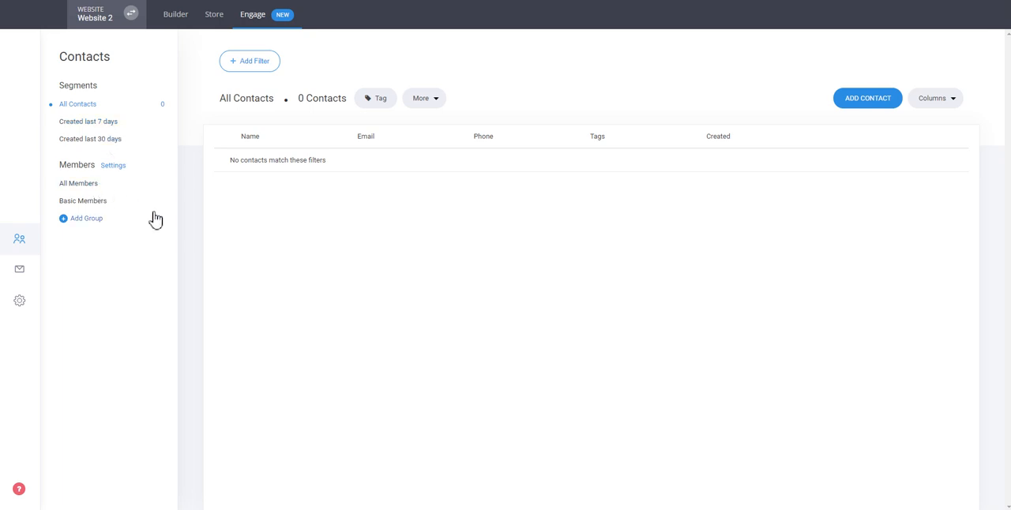
click(19, 269)
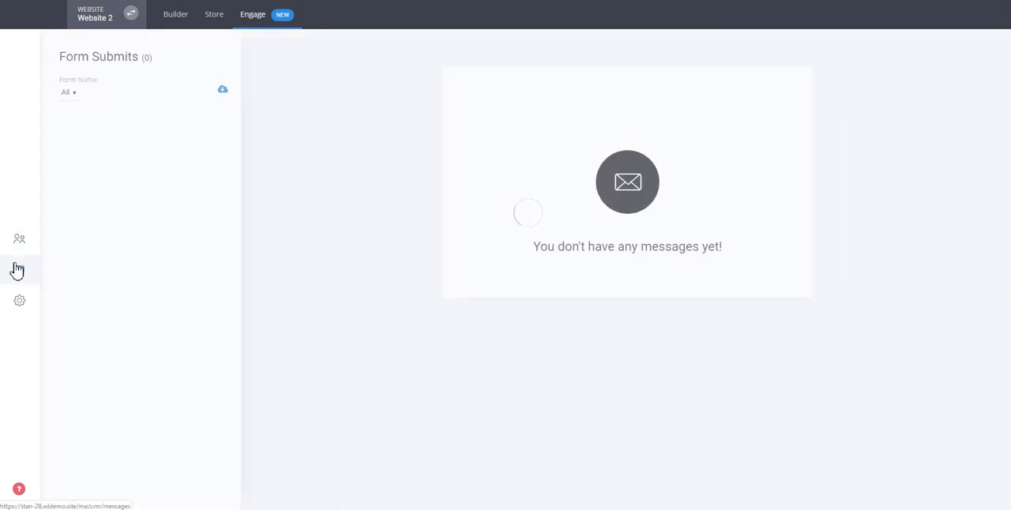
click(19, 300)
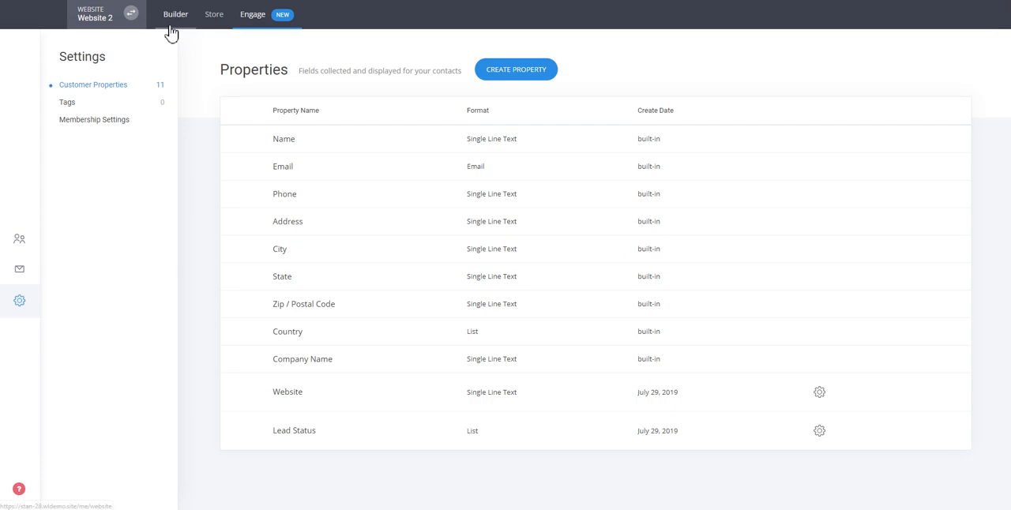
Back in the Builder, go to the Contact page and bring up its form's settings.
click(174, 14)
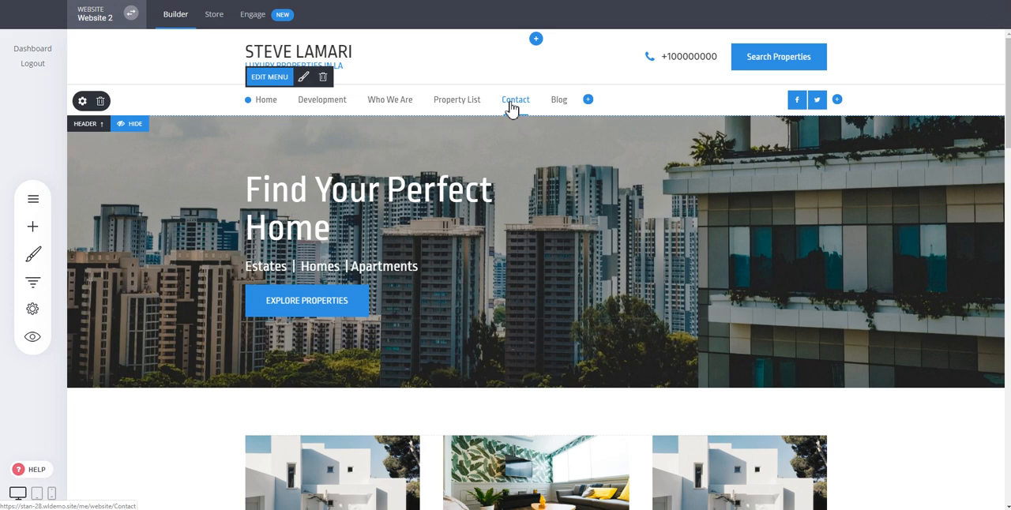
click(515, 99)
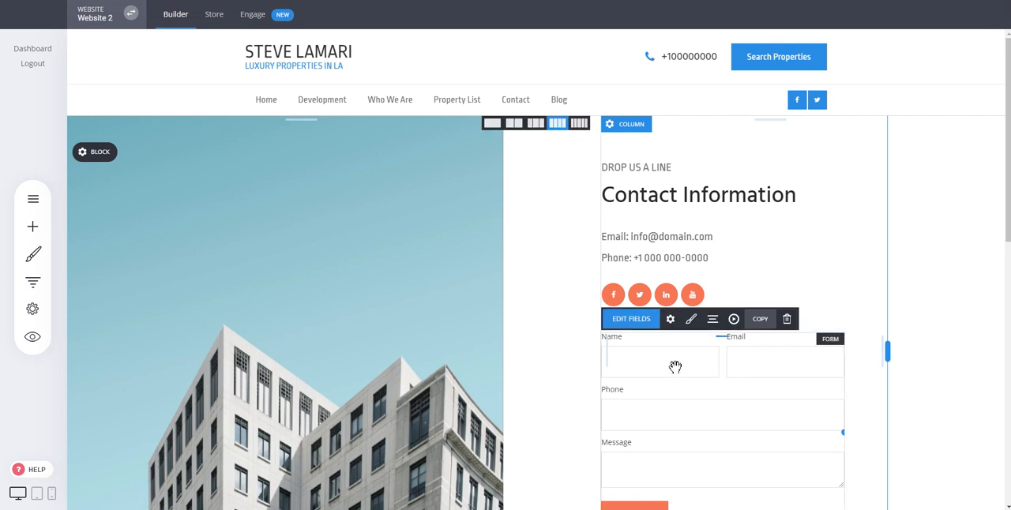
click(670, 319)
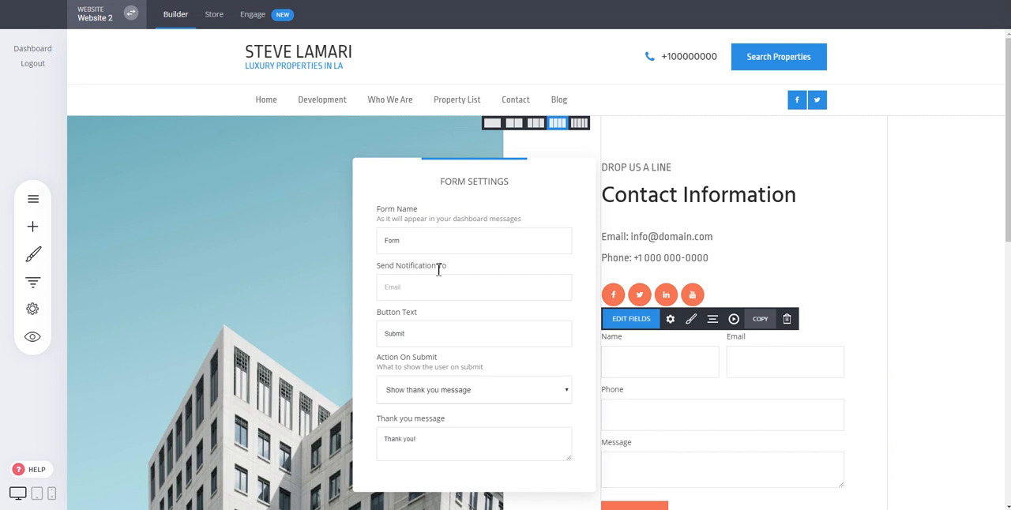
Focus the Send Notification To email field in the Form Settings panel.
click(474, 288)
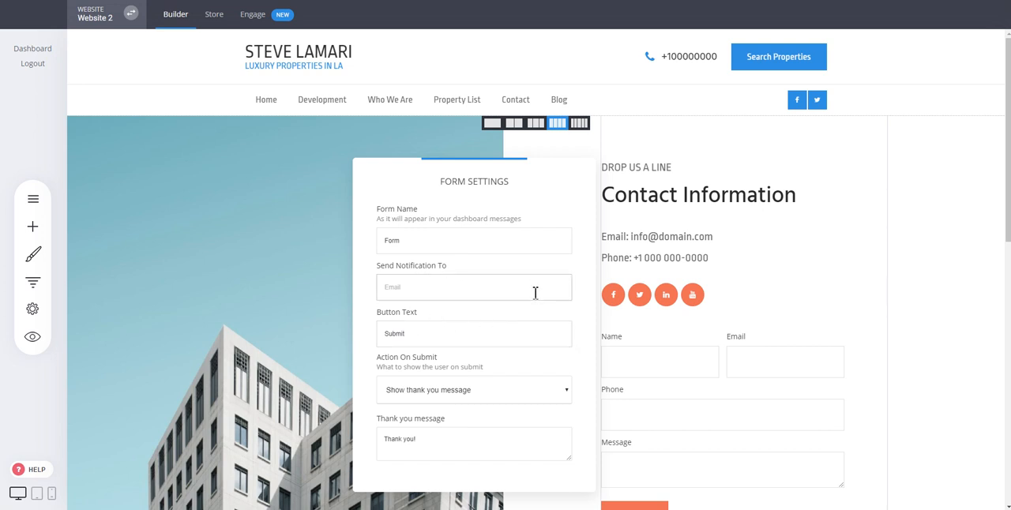
mouse_move(727, 283)
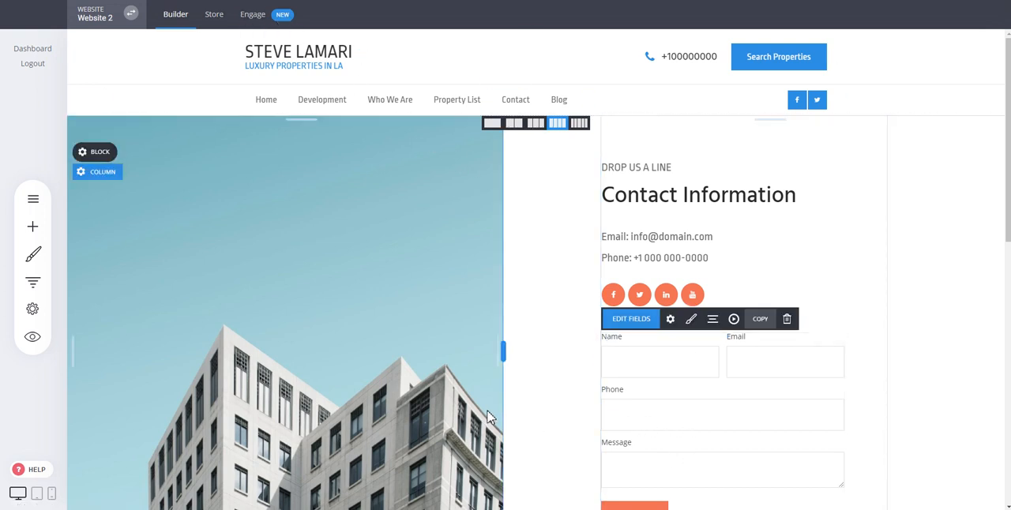
mouse_move(483, 414)
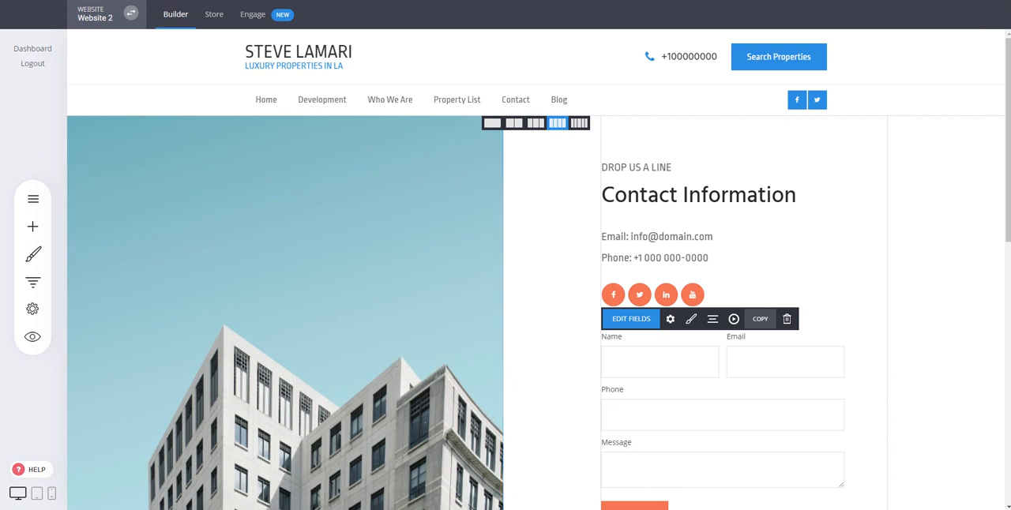
mouse_move(721, 283)
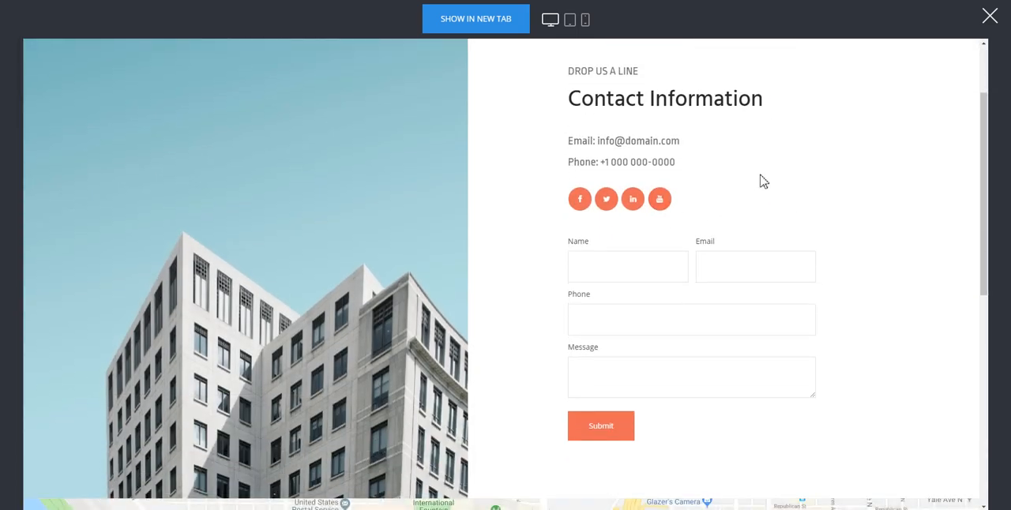
mouse_move(603, 277)
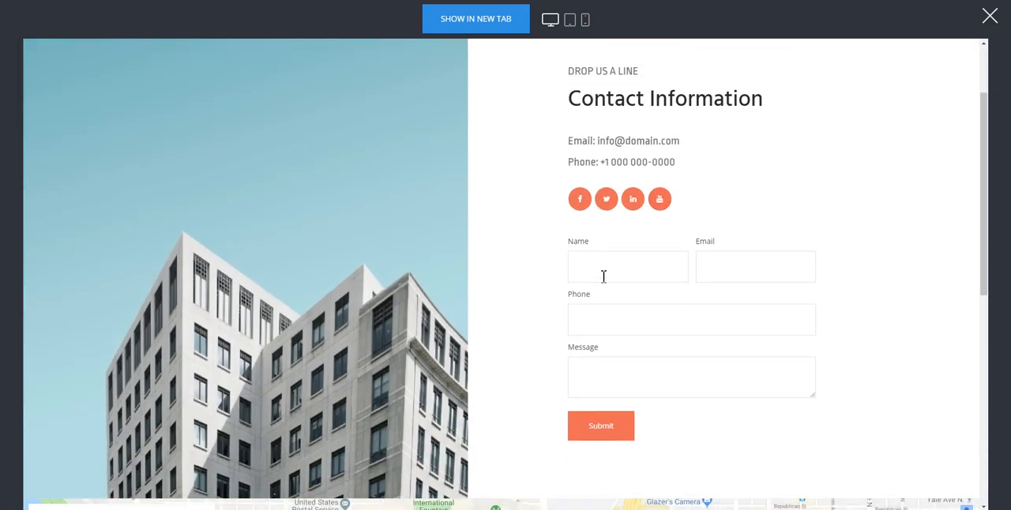
Fill the previewed contact form with name, phone 32323232 and 'Message', submit it and dismiss the thank-you notice.
text(Name)
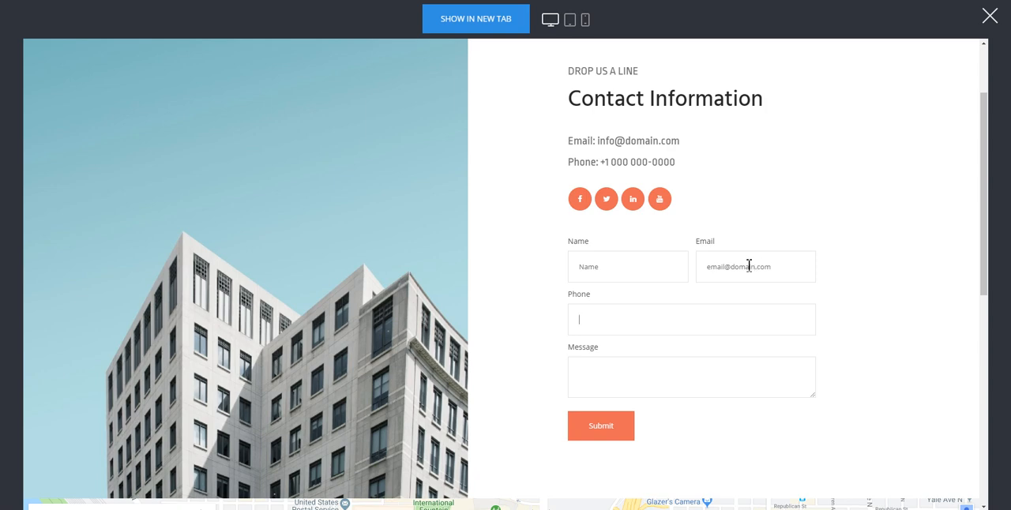
text(32323232)
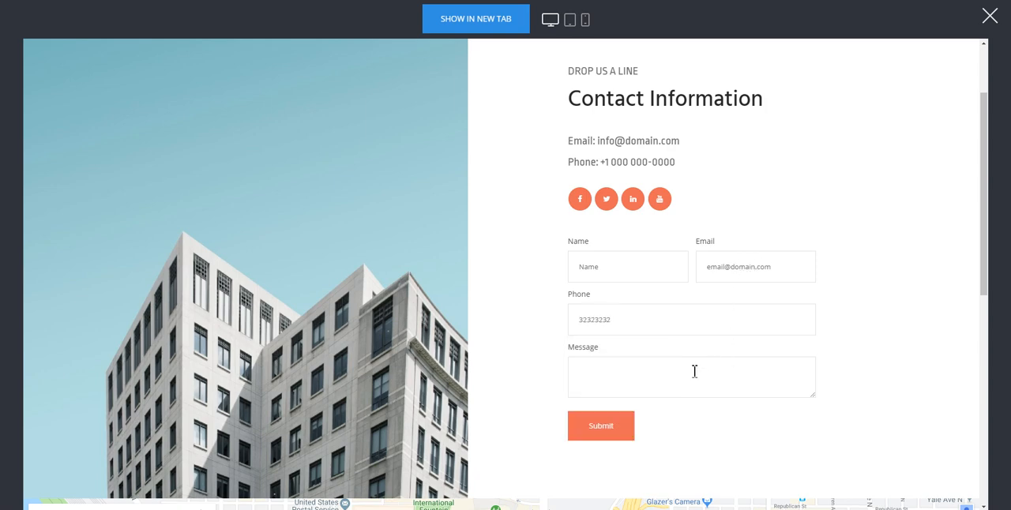
text(MES)
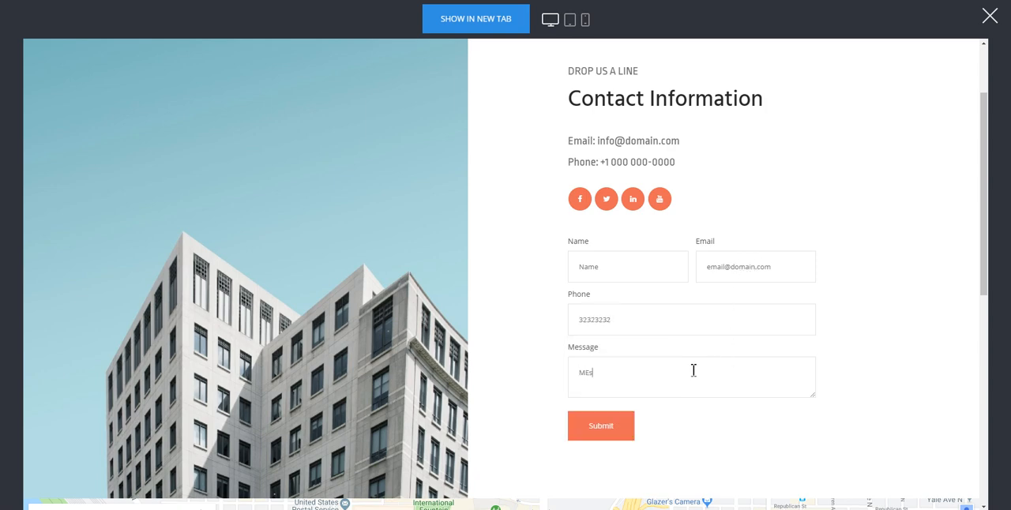
text(sage)
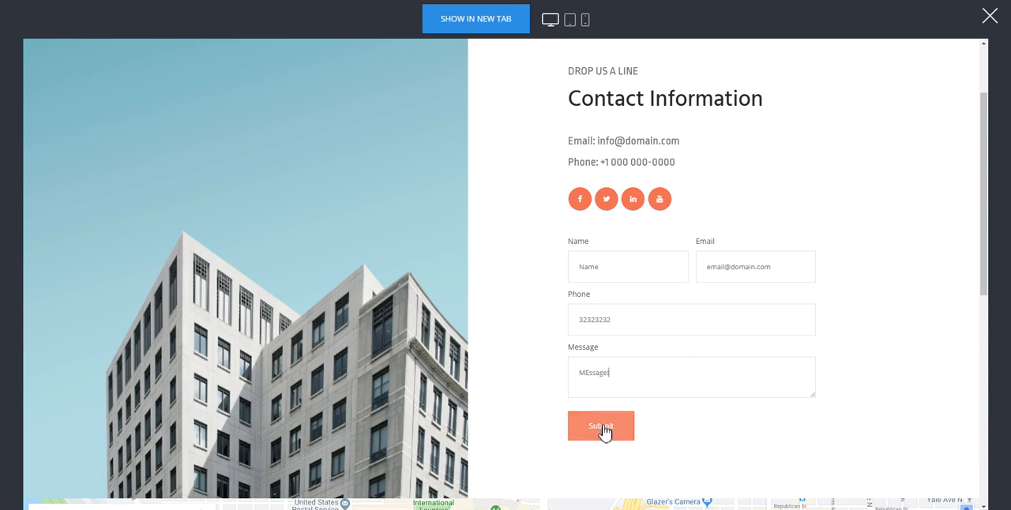
click(601, 427)
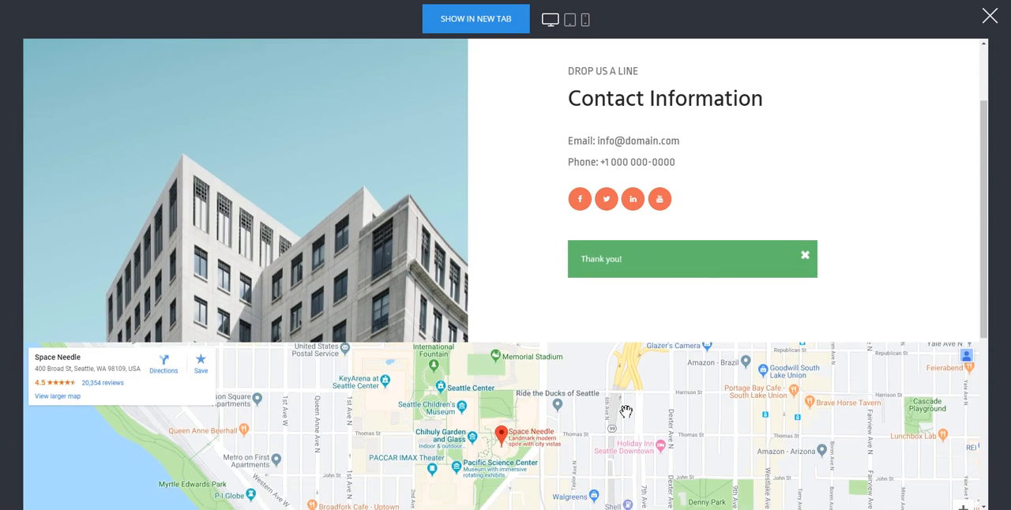
scroll(up, 3)
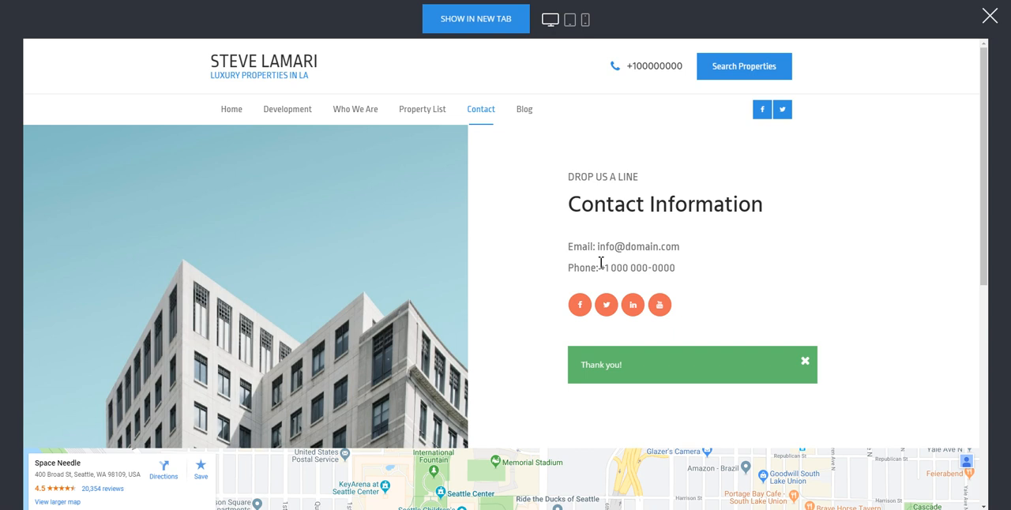
click(806, 360)
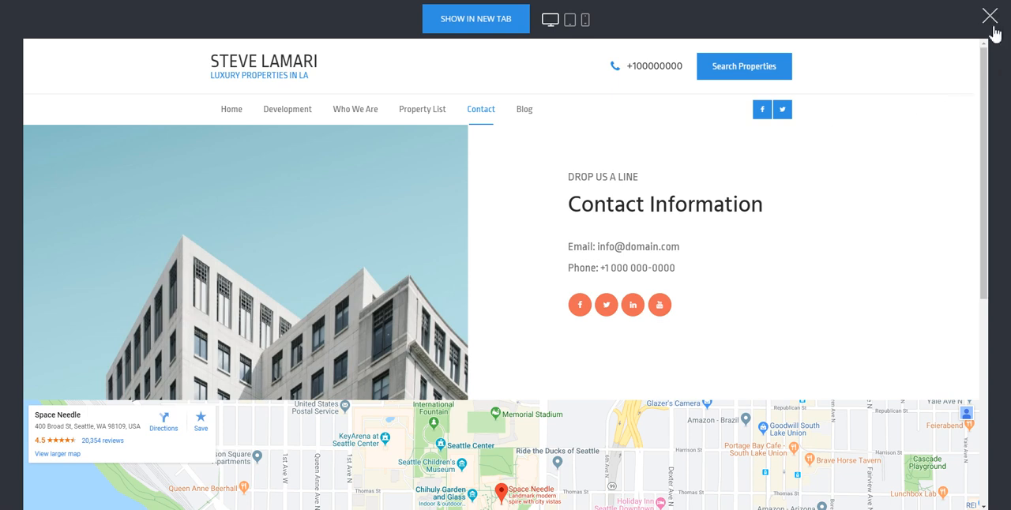
Leave the preview, find the new test contact in Engage and view its empty Orders tab.
click(989, 15)
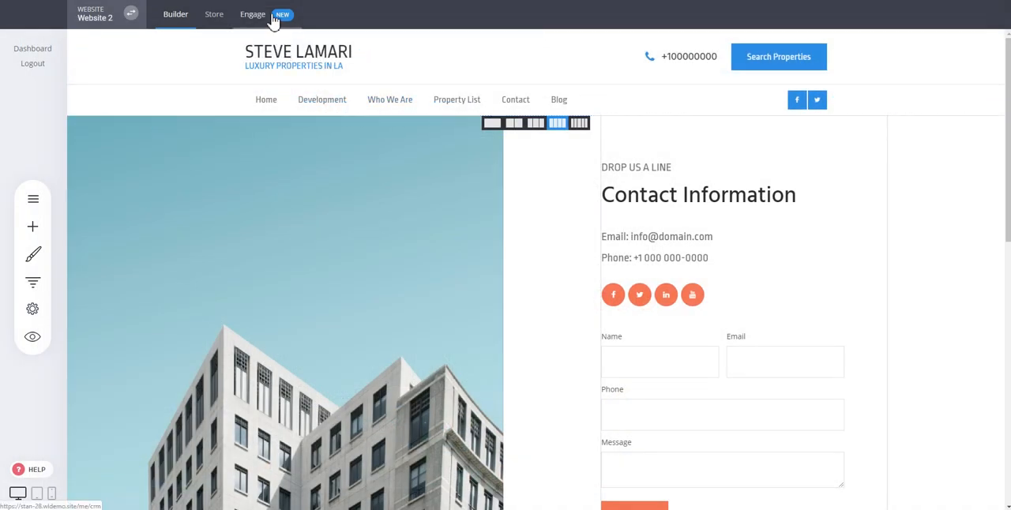
click(253, 14)
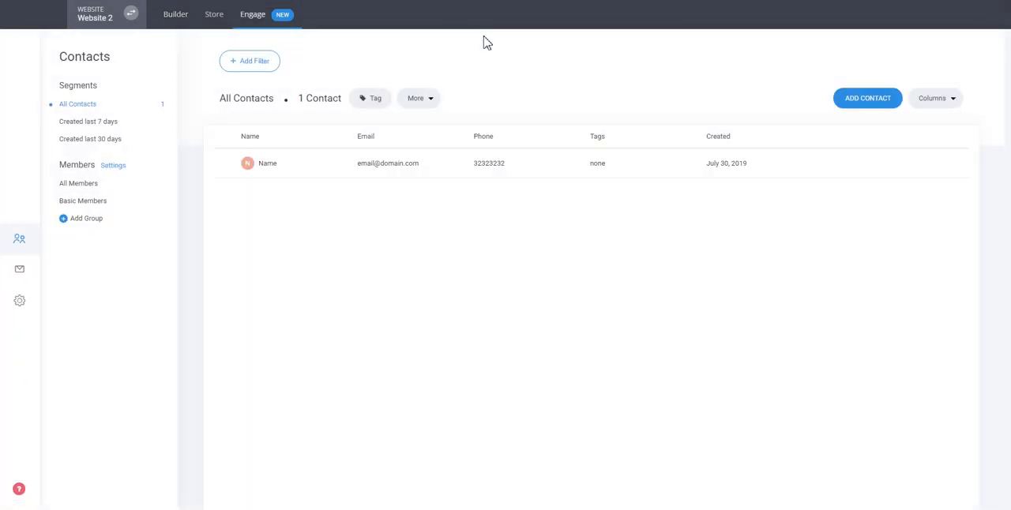
mouse_move(388, 167)
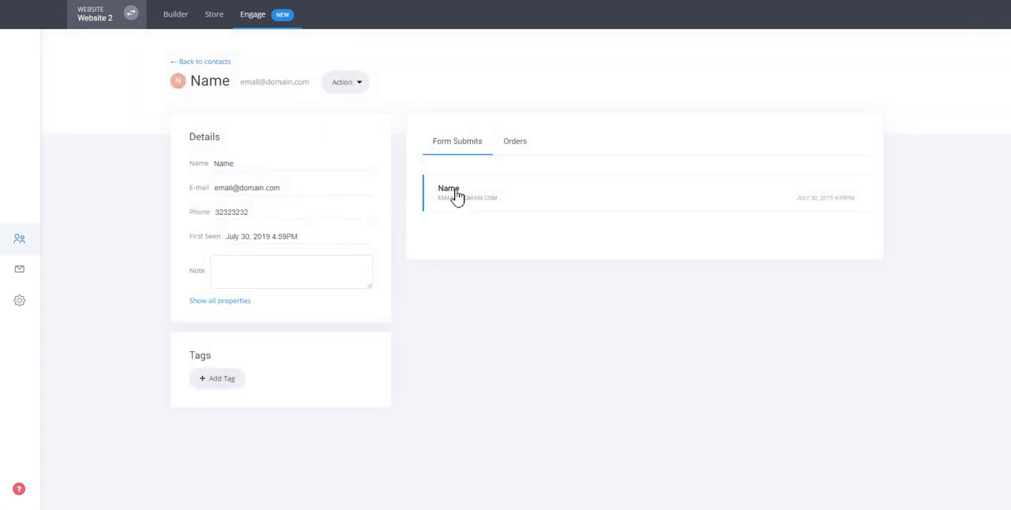
click(515, 142)
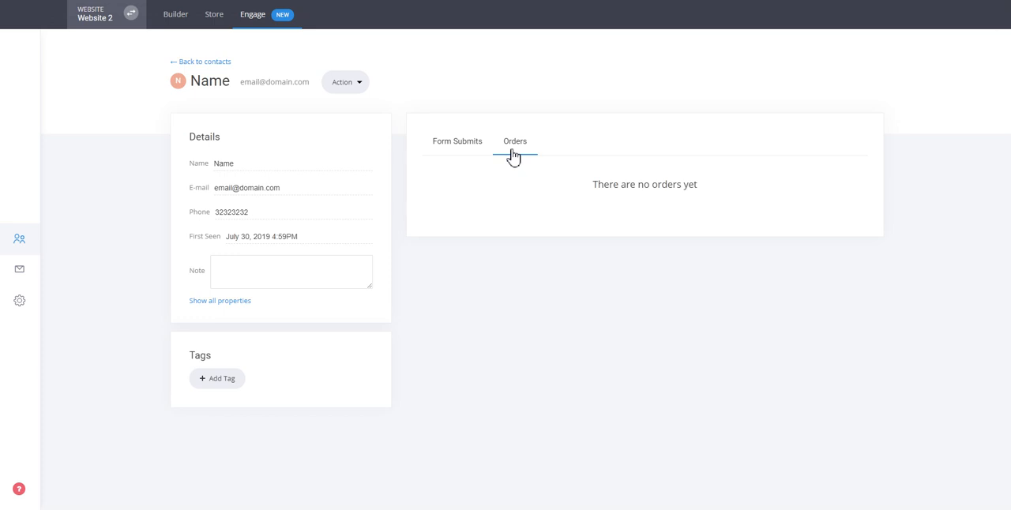
mouse_move(445, 155)
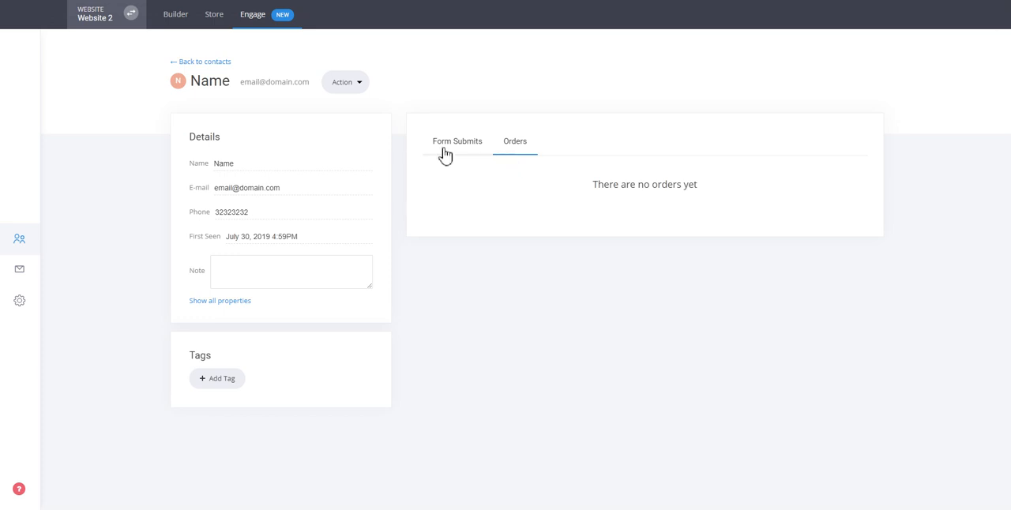
mouse_move(435, 161)
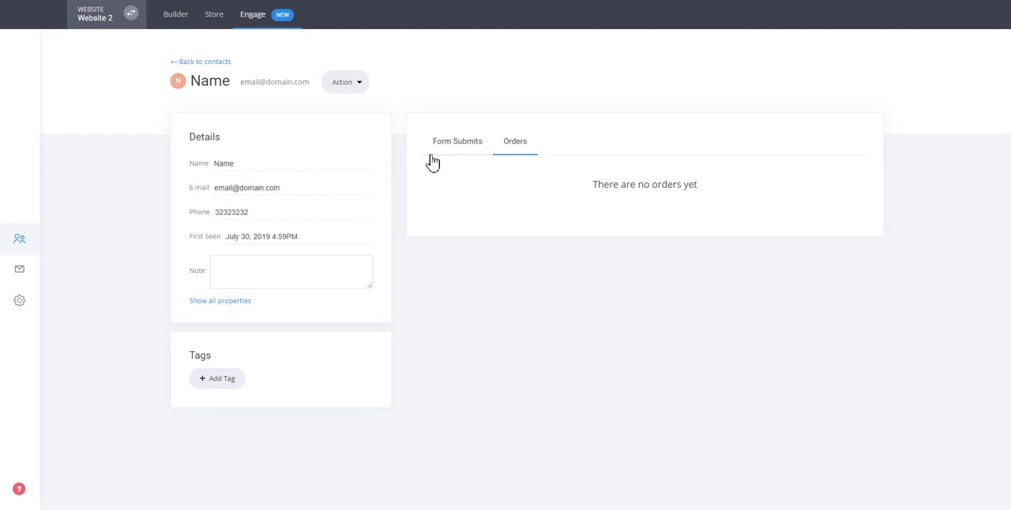
mouse_move(470, 179)
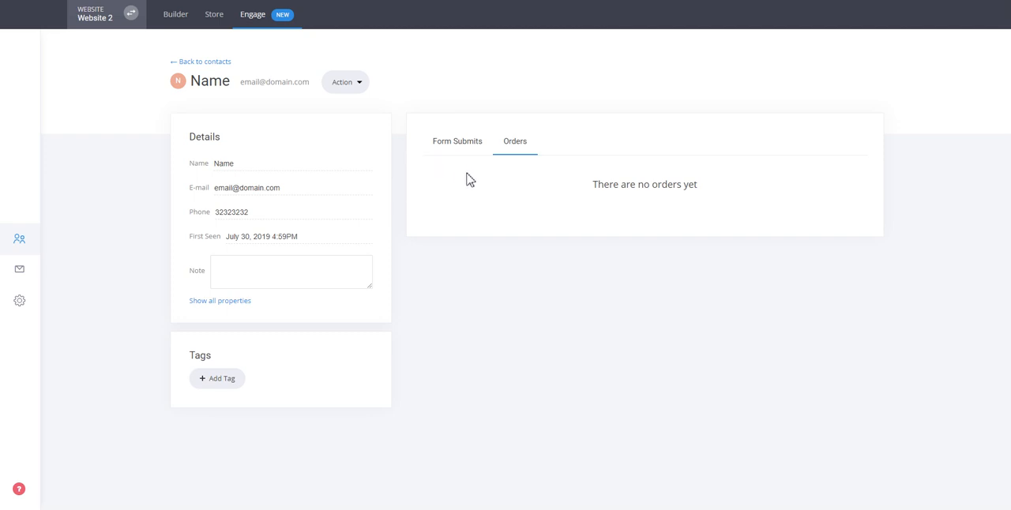
Show the contact's form submissions and all its properties, then start adding a tag.
click(458, 142)
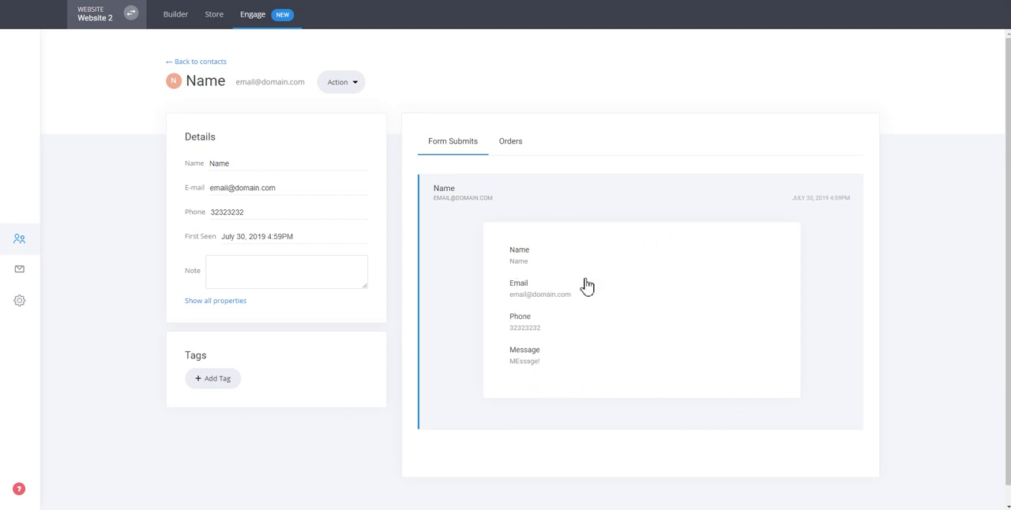
mouse_move(515, 340)
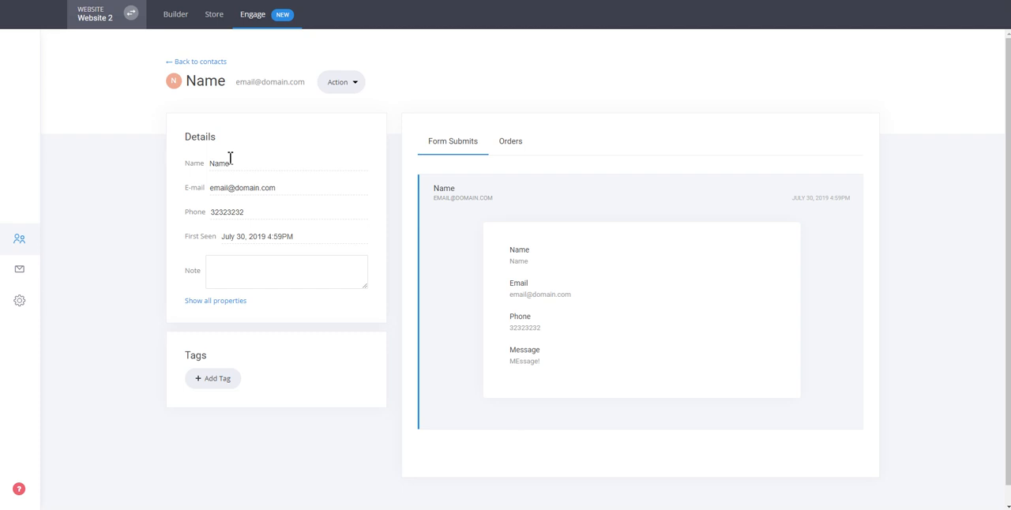
mouse_move(221, 302)
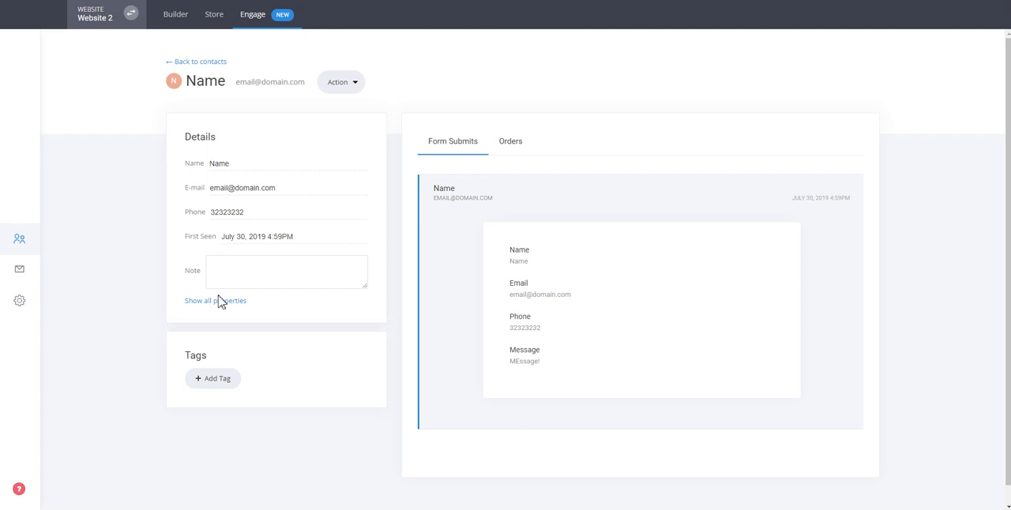
click(215, 301)
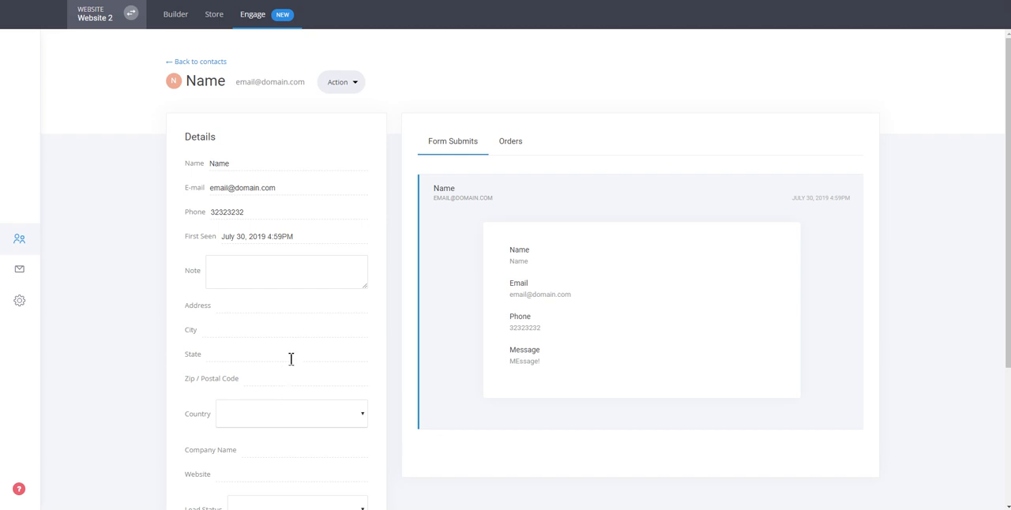
scroll(down, 3)
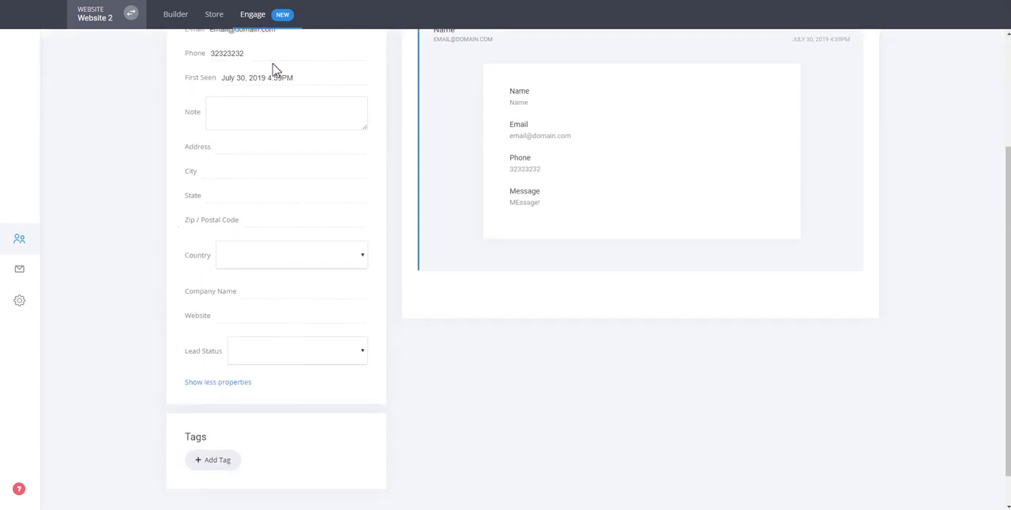
mouse_move(272, 389)
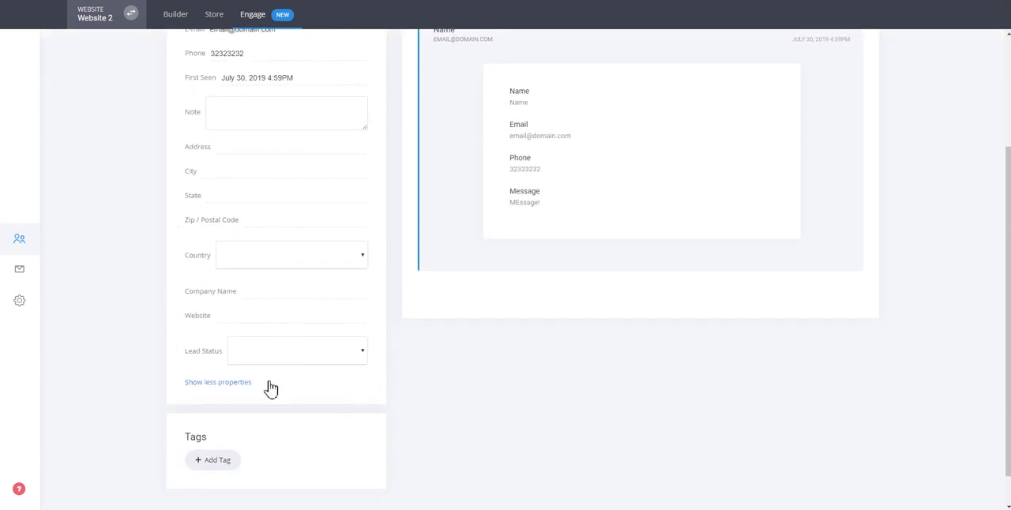
mouse_move(142, 291)
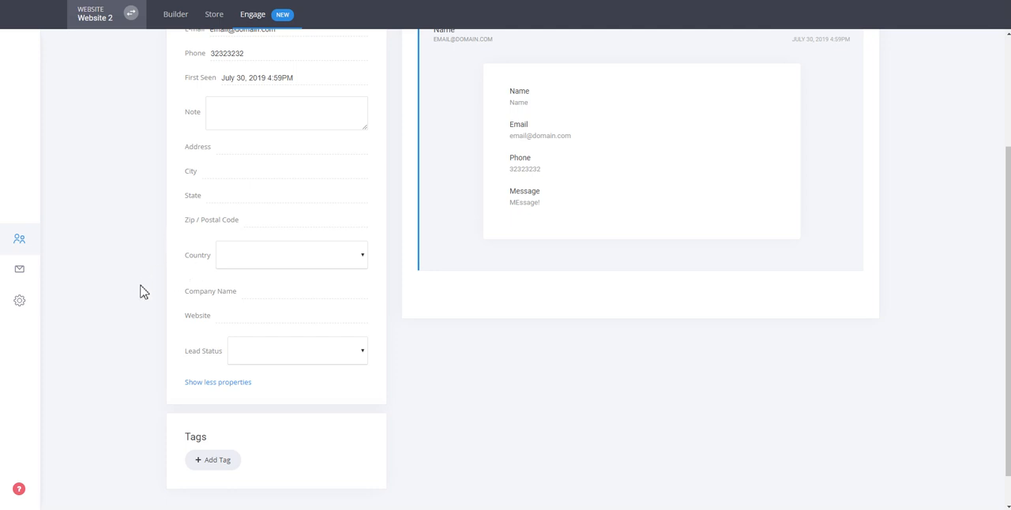
mouse_move(212, 459)
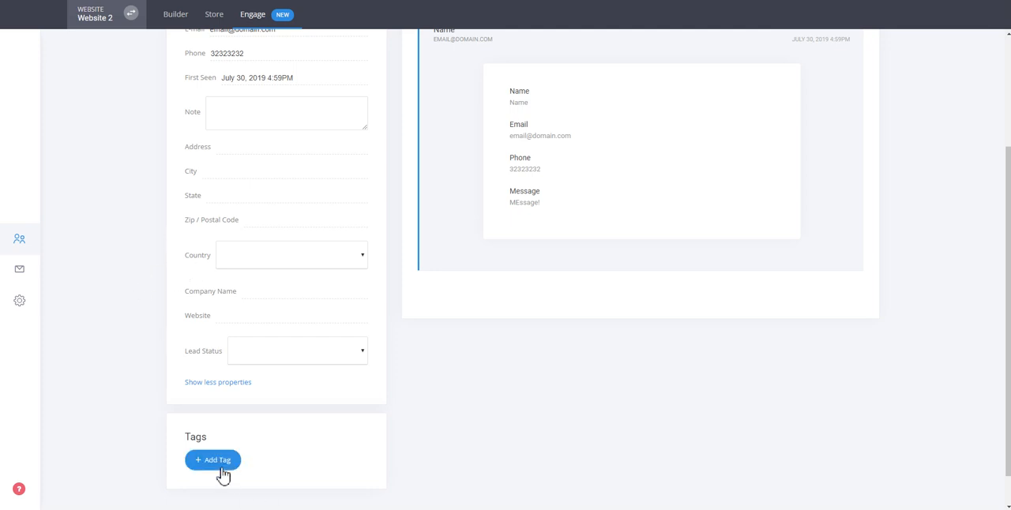
click(212, 460)
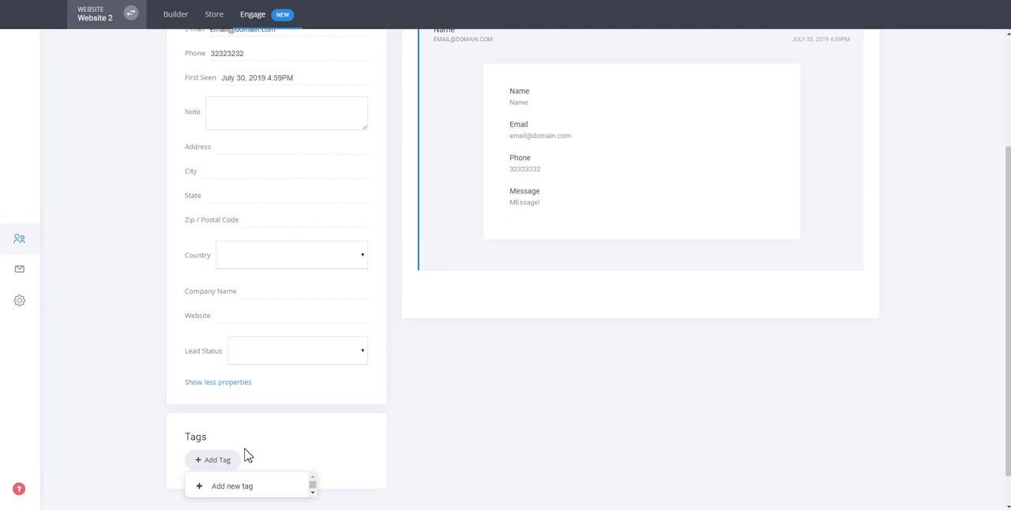
Create a brand-new contact tag named 'New User'.
click(233, 487)
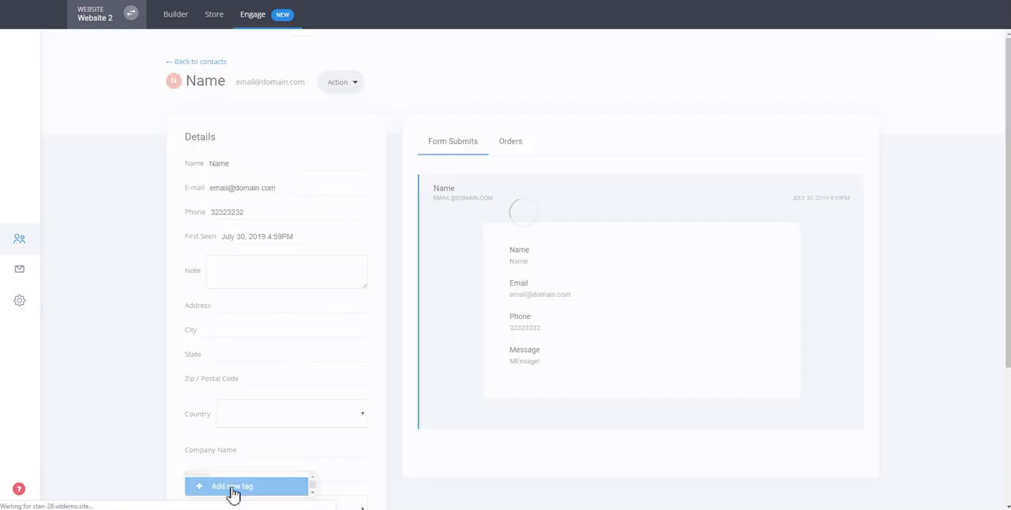
click(232, 487)
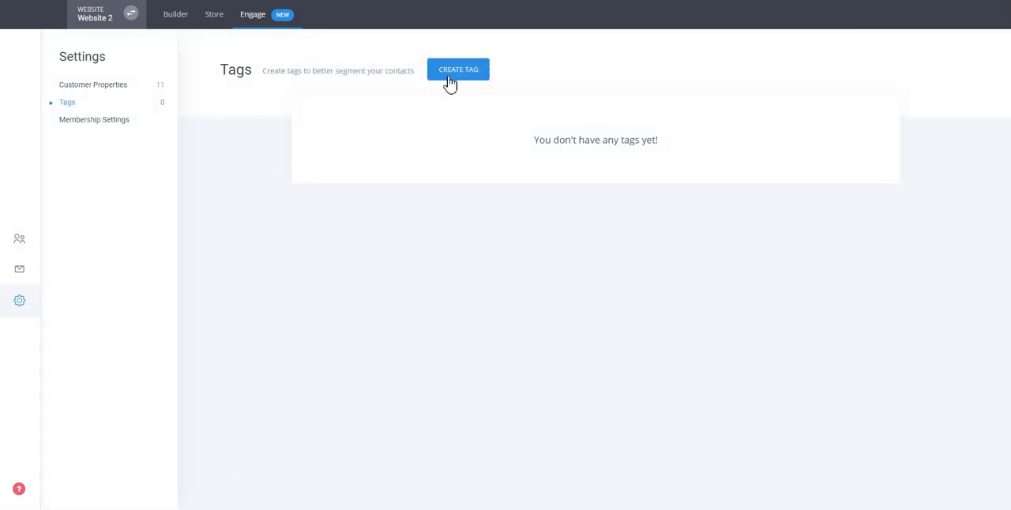
click(458, 70)
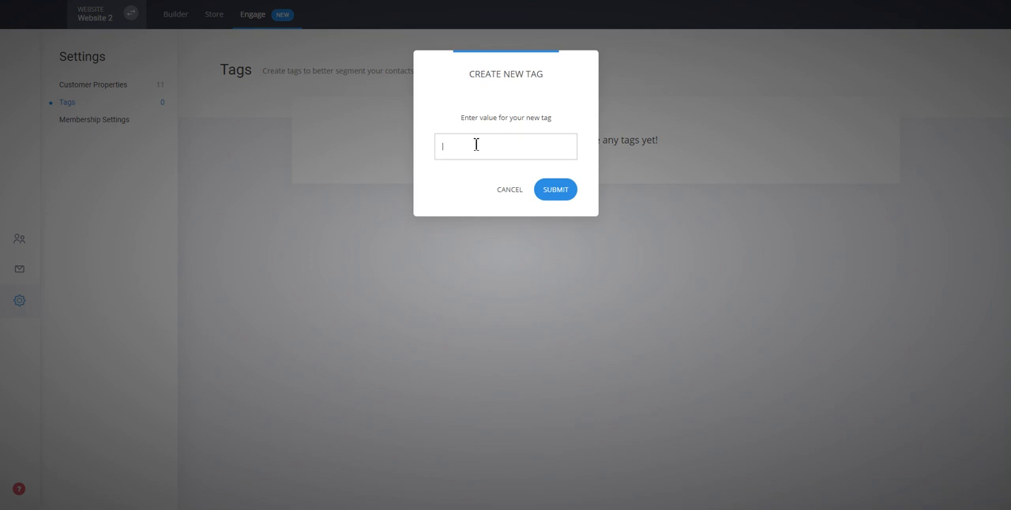
text(New User)
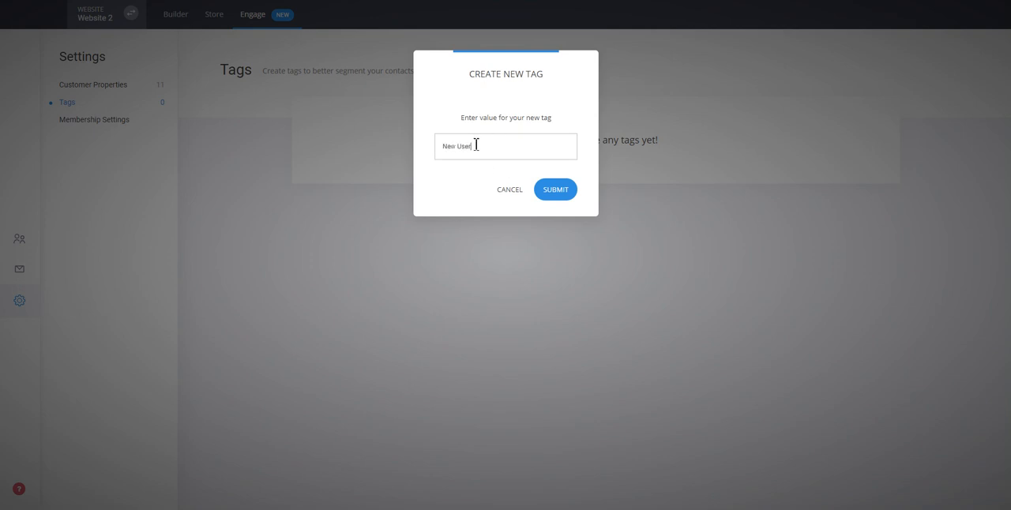
click(555, 190)
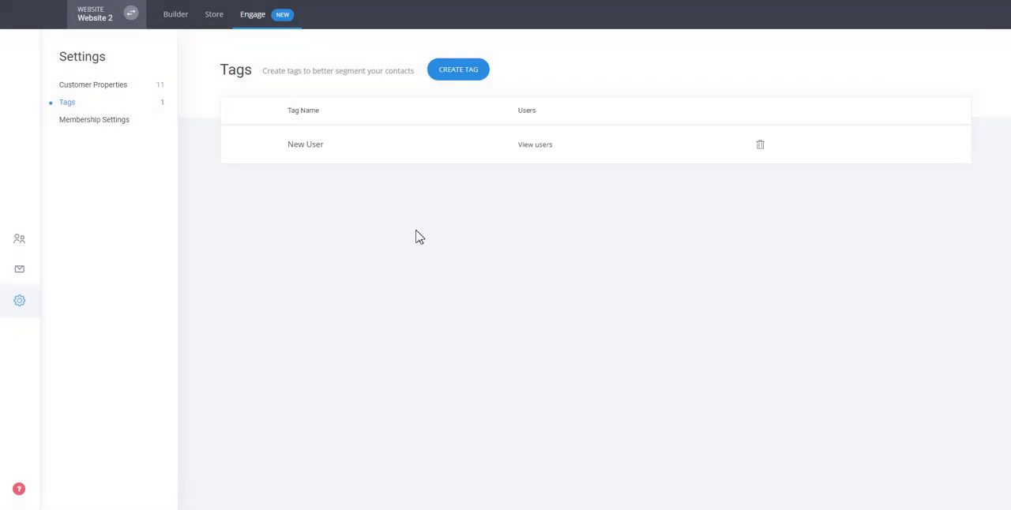
mouse_move(19, 241)
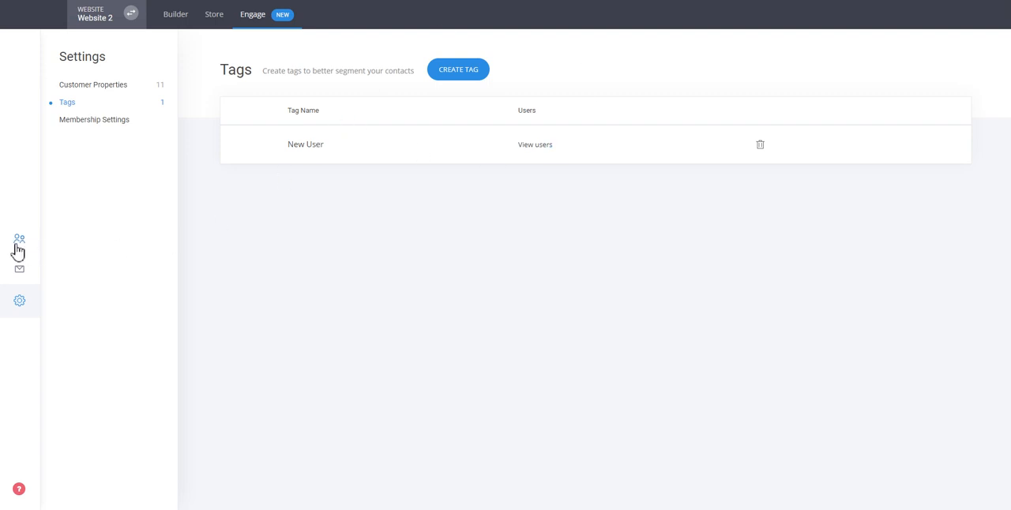
Return to the contacts list and reopen the test contact, now carrying the New User tag.
click(19, 240)
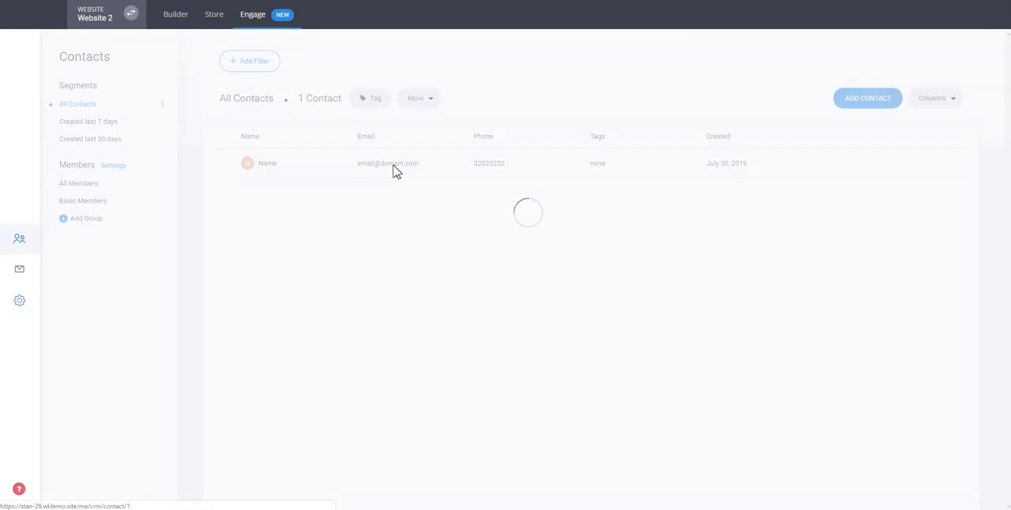
click(267, 163)
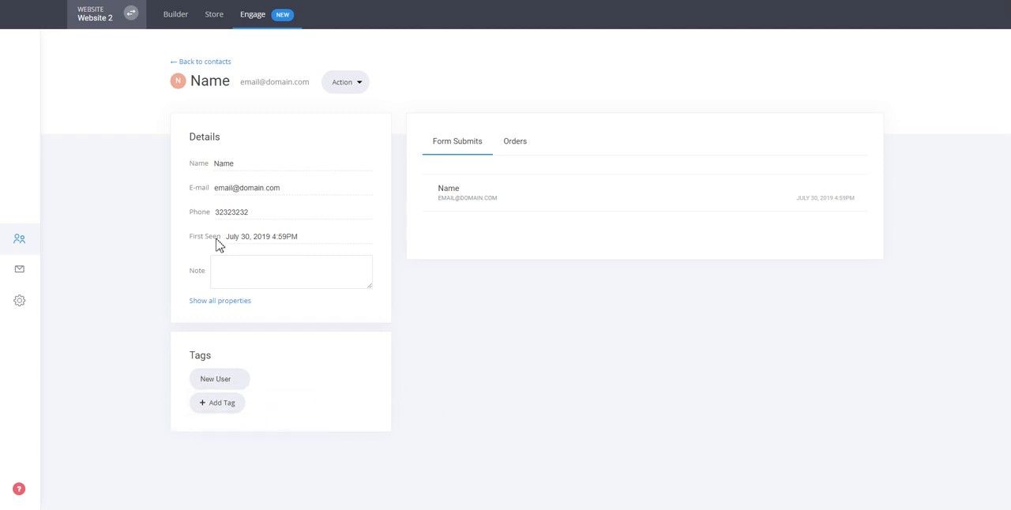
mouse_move(480, 354)
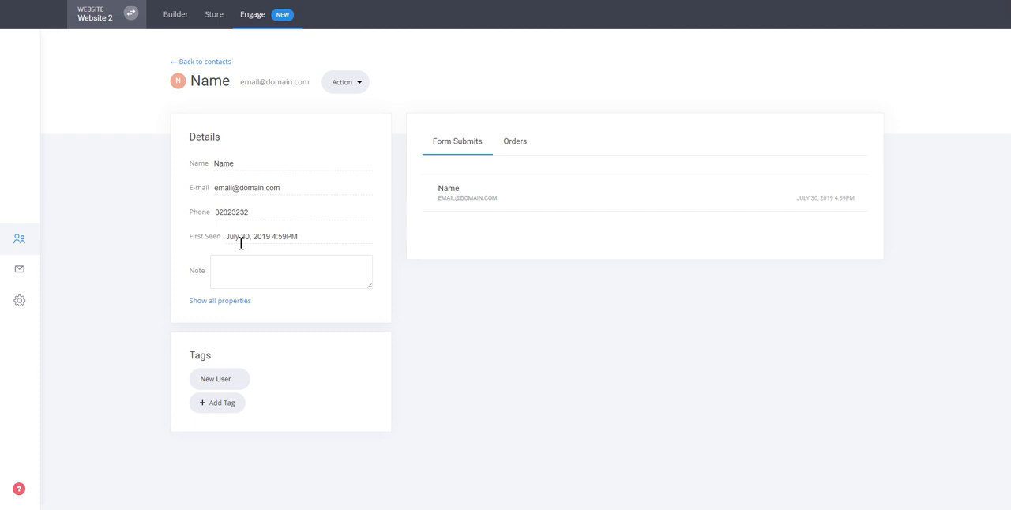
mouse_move(211, 71)
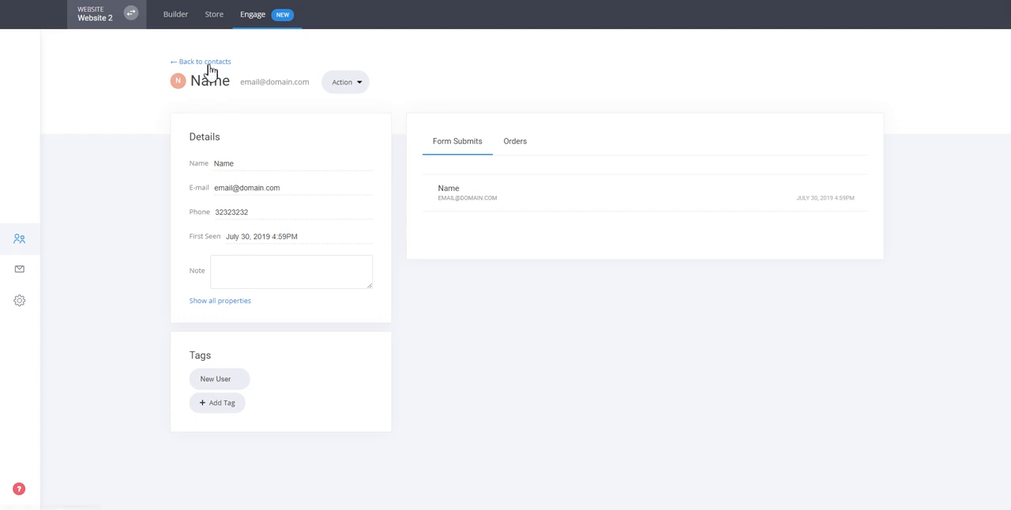
mouse_move(244, 163)
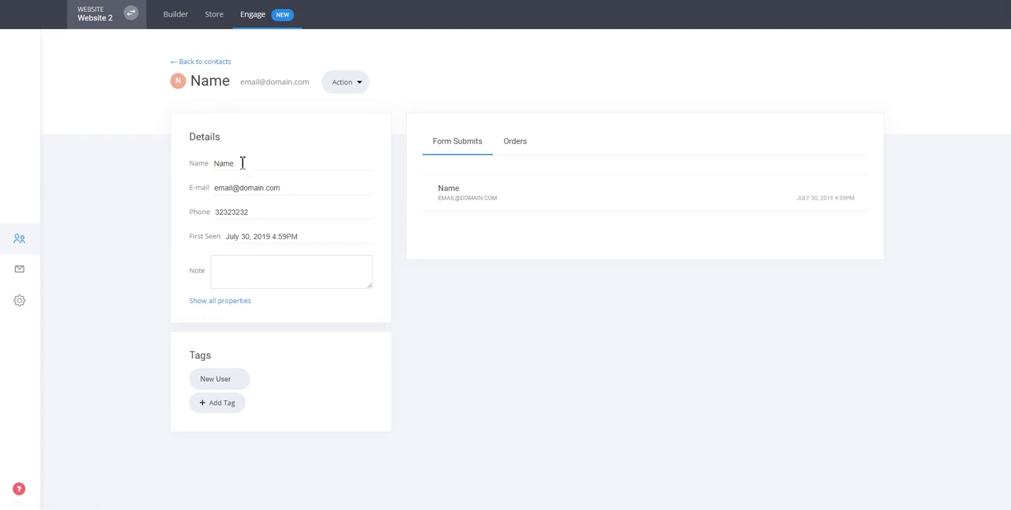
mouse_move(221, 69)
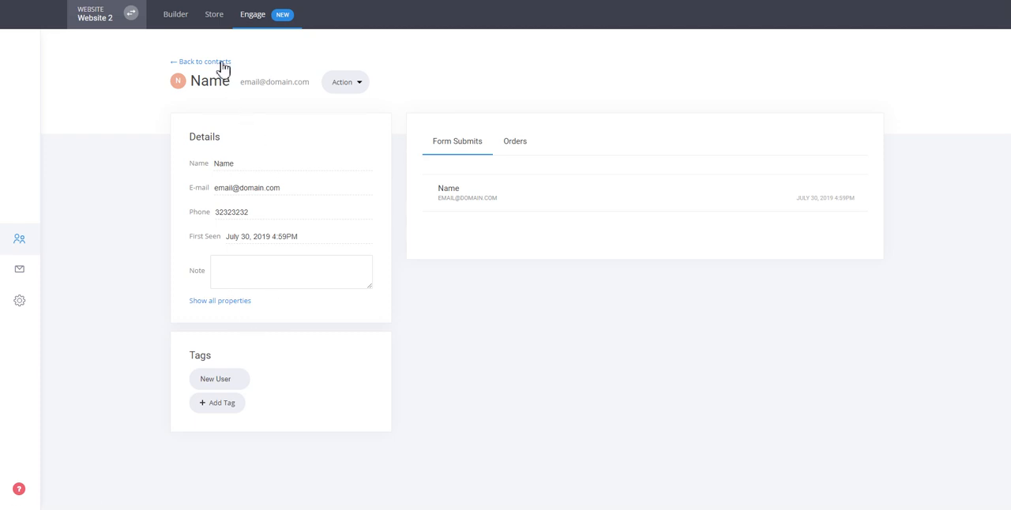
Filter the contacts list to Tag is 'New User'.
click(204, 61)
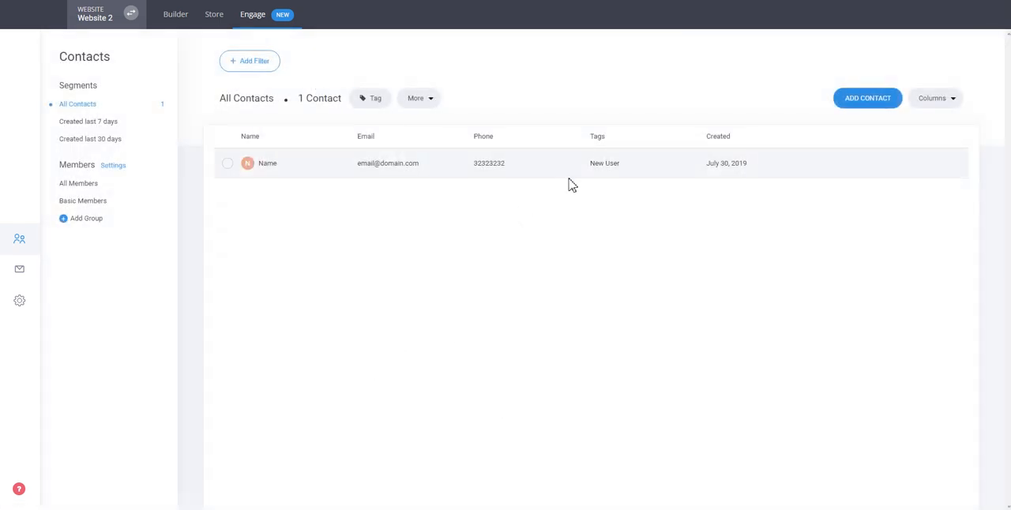
mouse_move(349, 190)
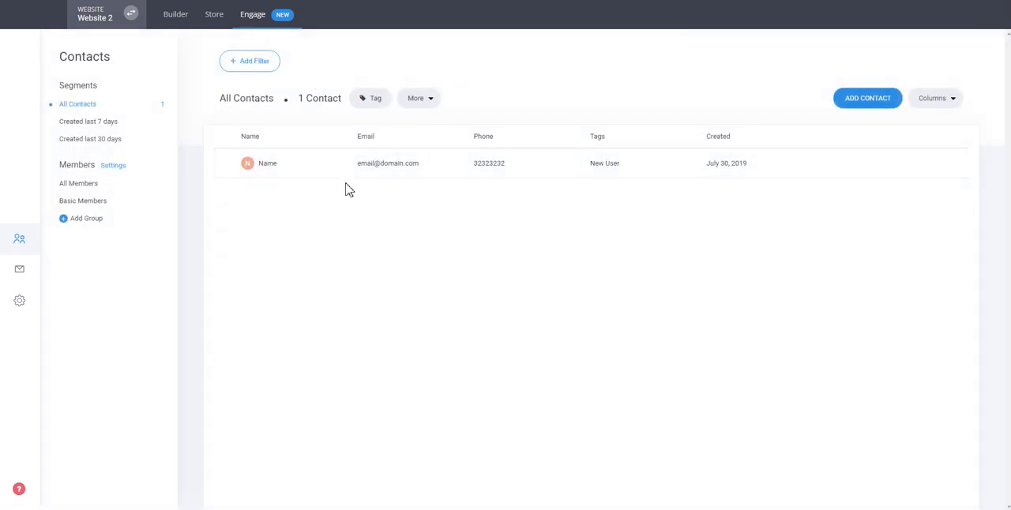
mouse_move(265, 85)
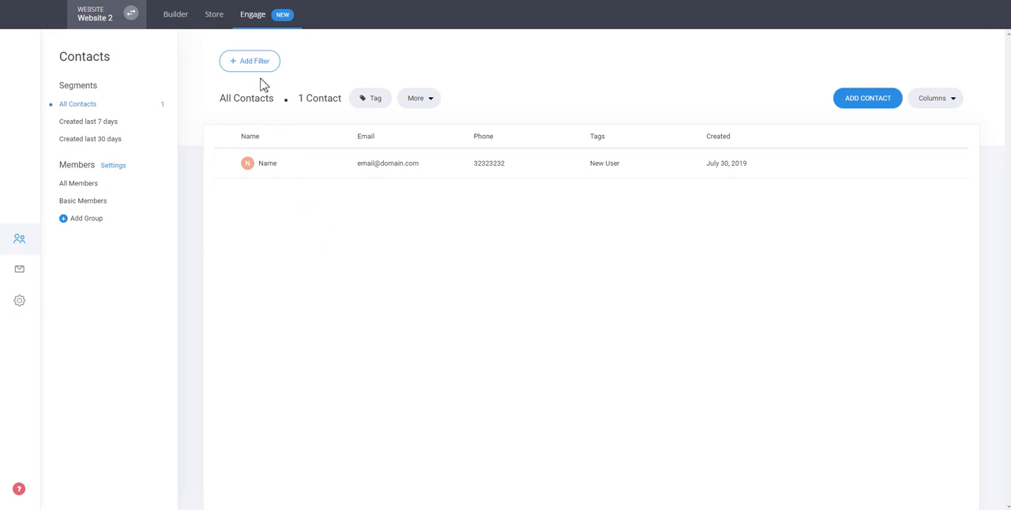
click(250, 60)
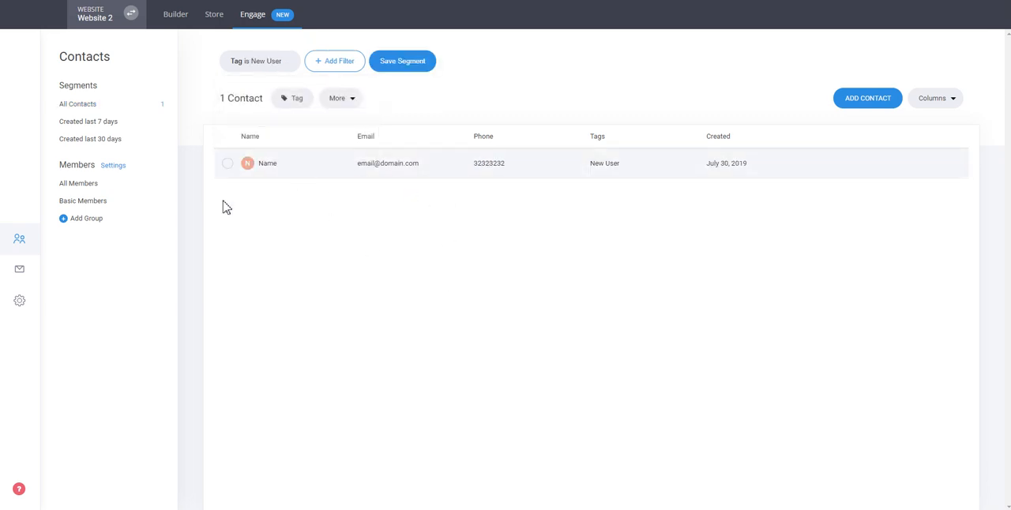
mouse_move(246, 82)
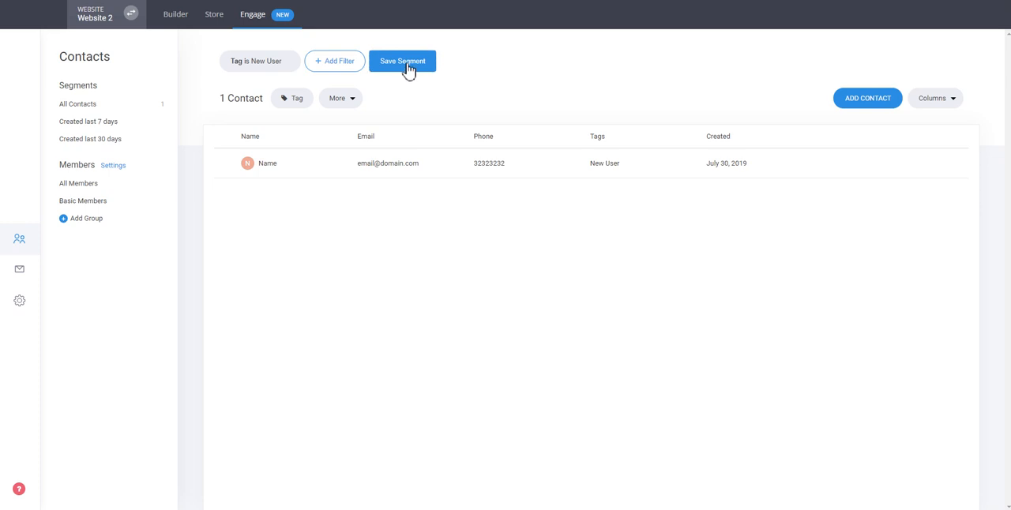
mouse_move(366, 84)
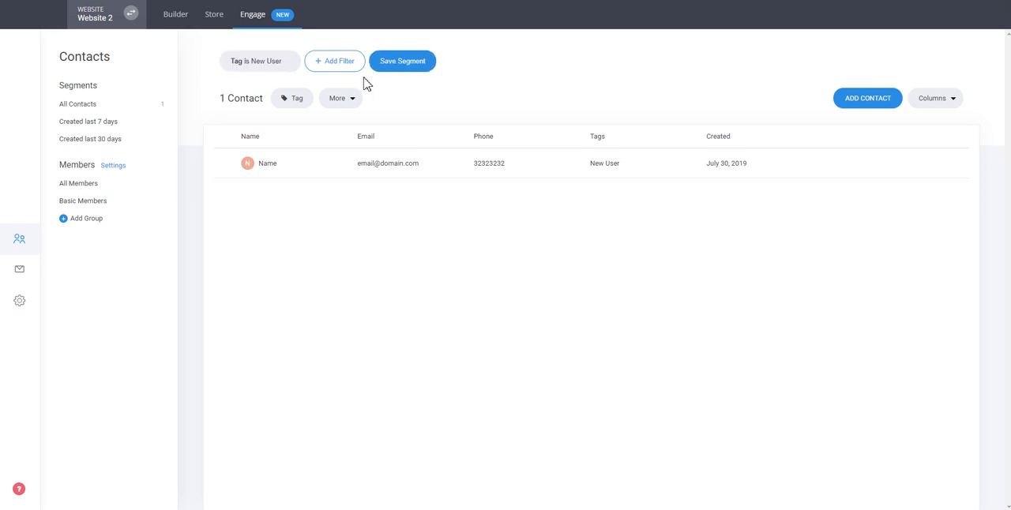
mouse_move(323, 87)
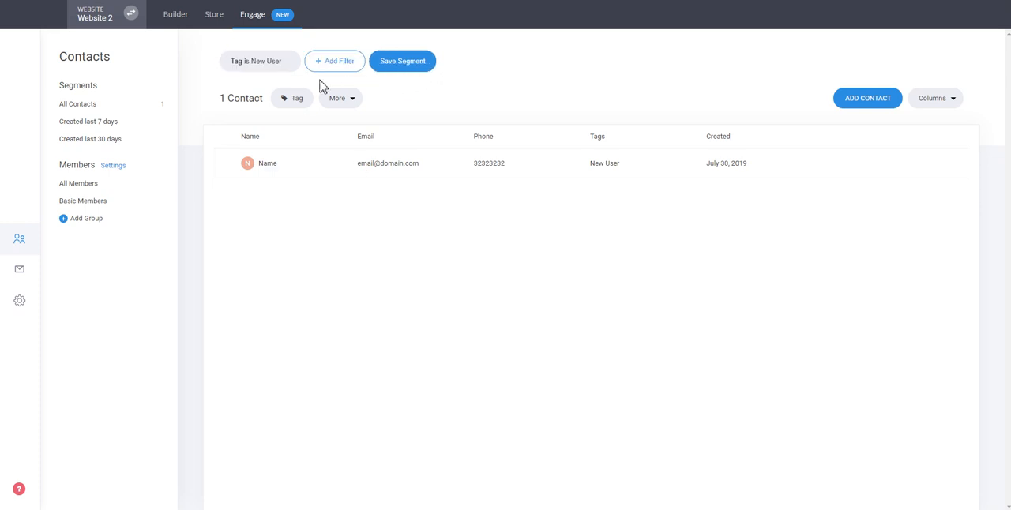
mouse_move(117, 167)
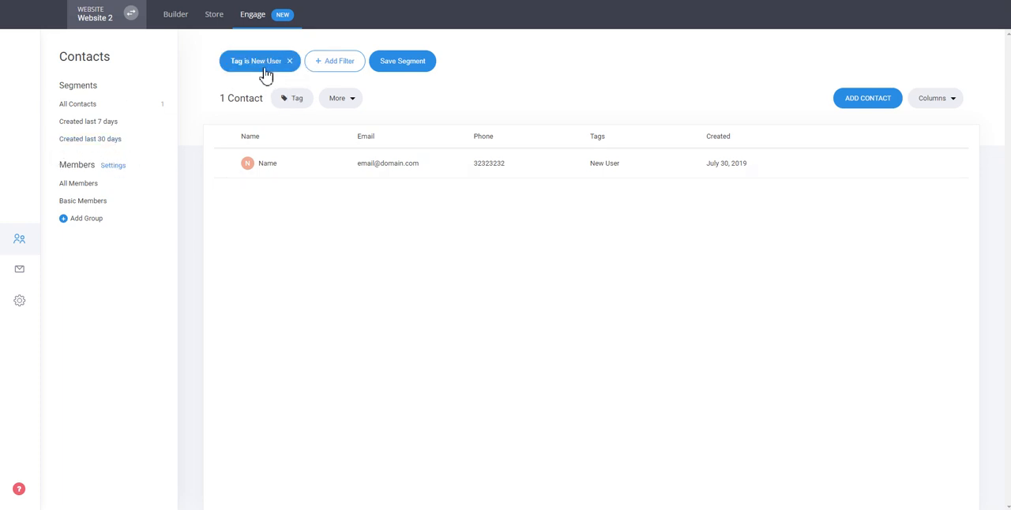
Save the filtered contacts as a segment named 'New User' and view it from the sidebar.
click(401, 60)
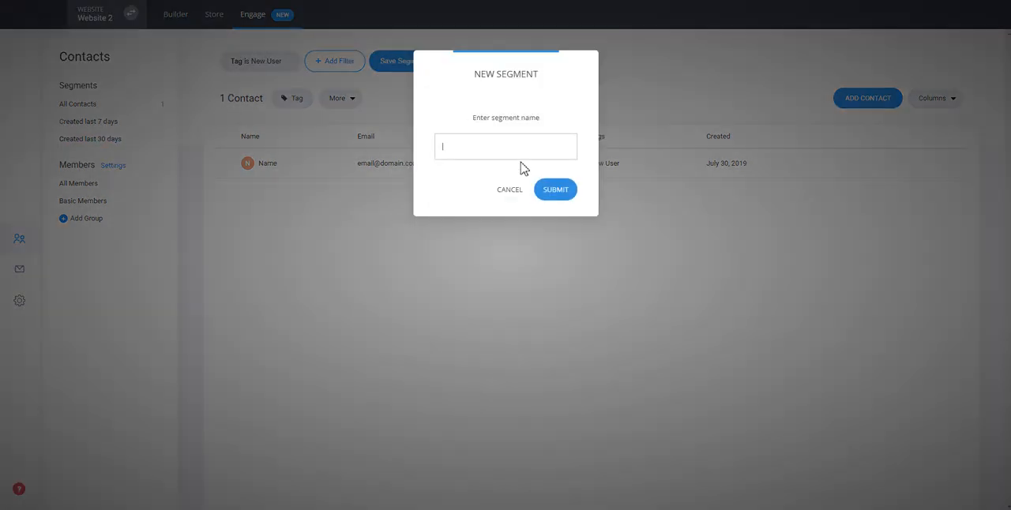
text(New U)
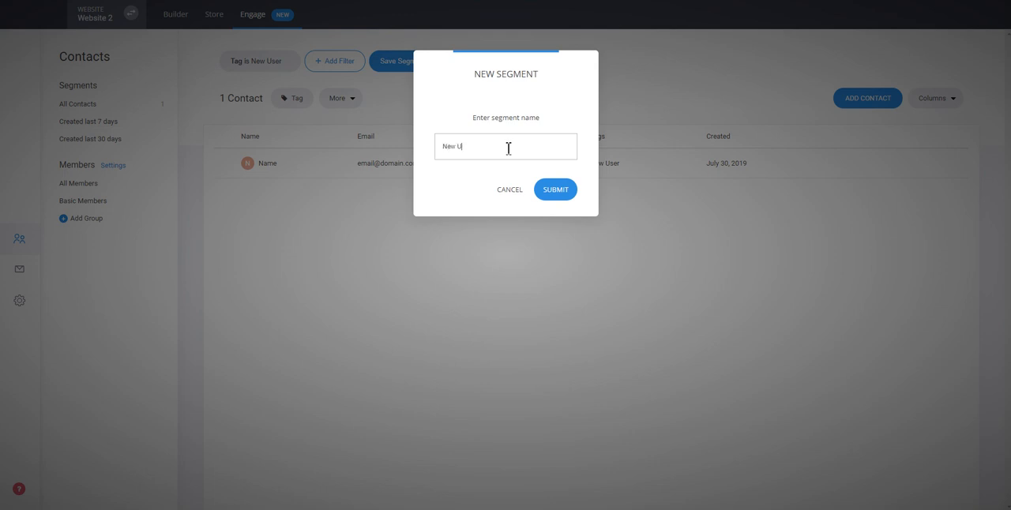
text(ser)
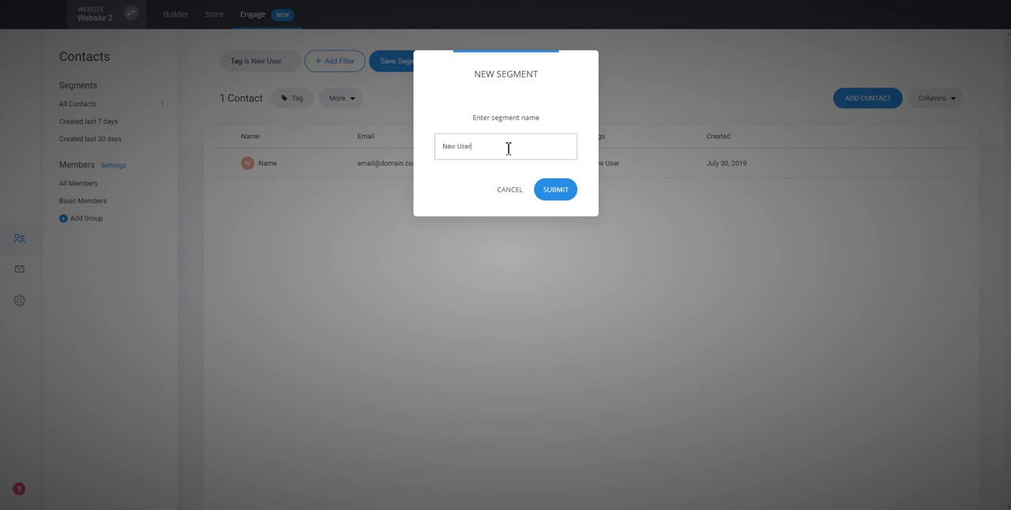
click(555, 190)
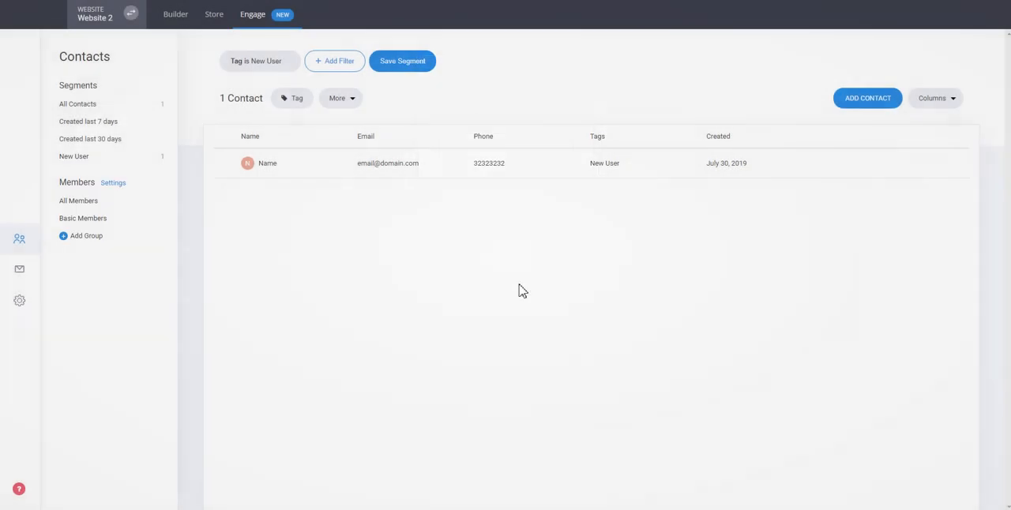
click(72, 157)
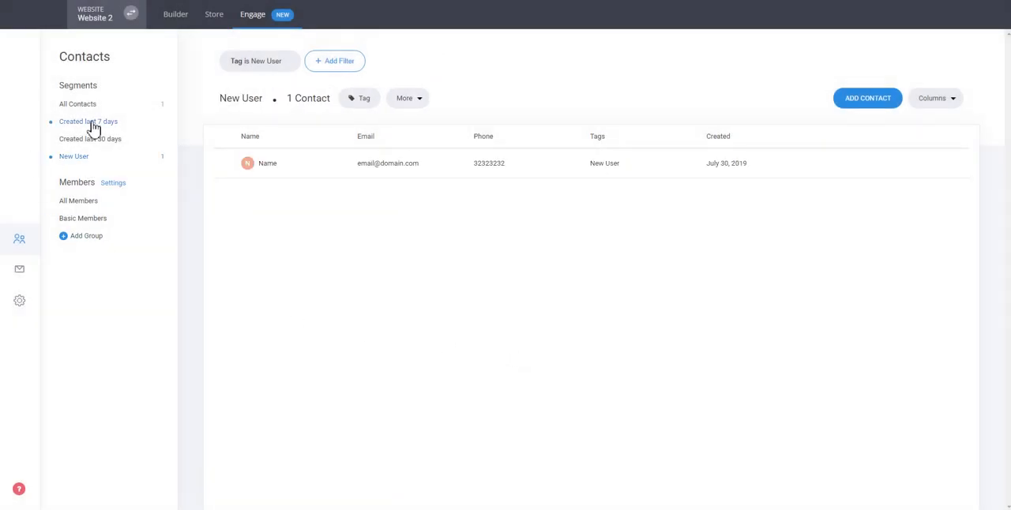
mouse_move(316, 285)
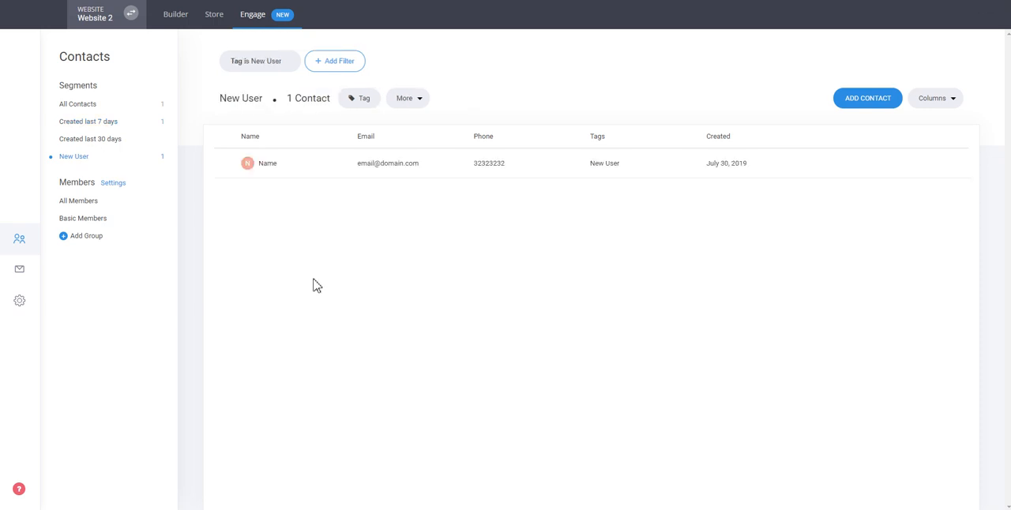
mouse_move(306, 77)
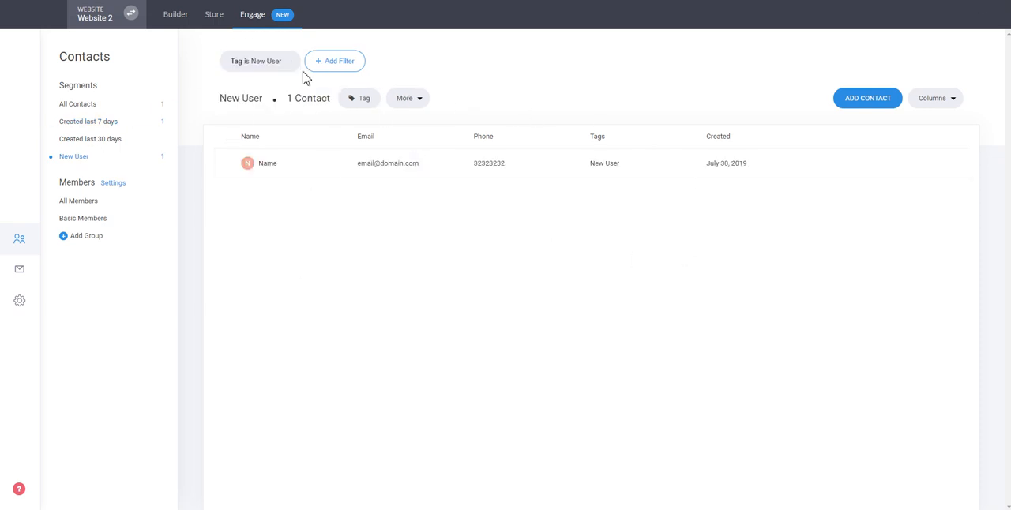
mouse_move(387, 110)
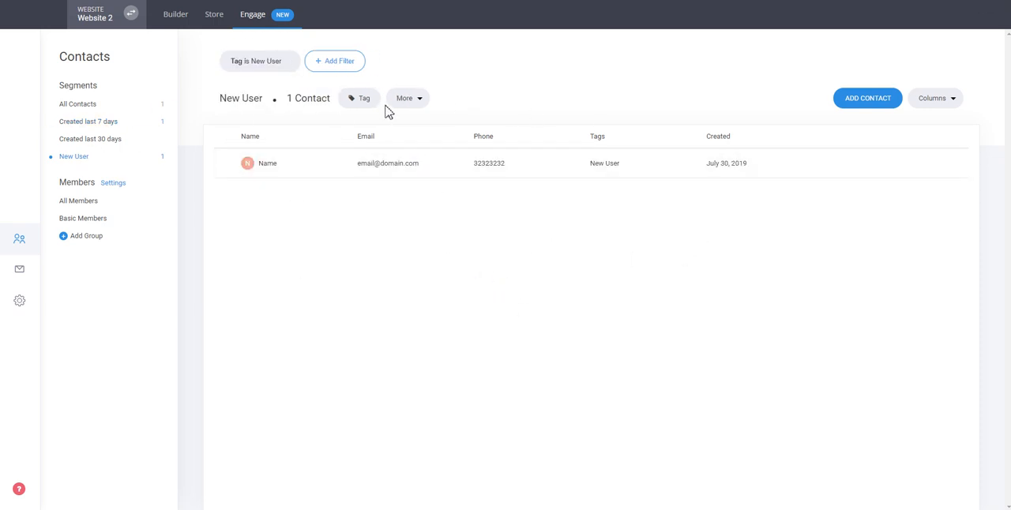
click(227, 163)
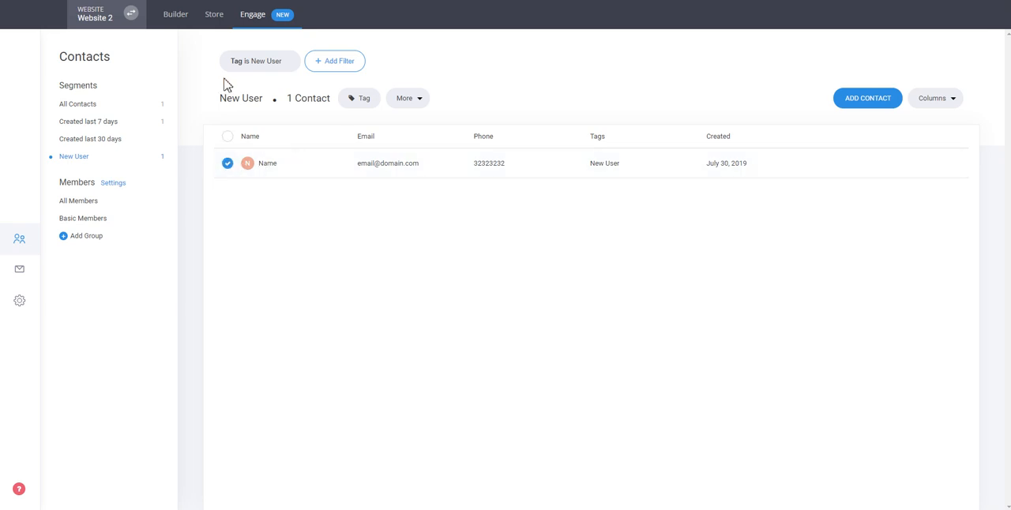
mouse_move(307, 162)
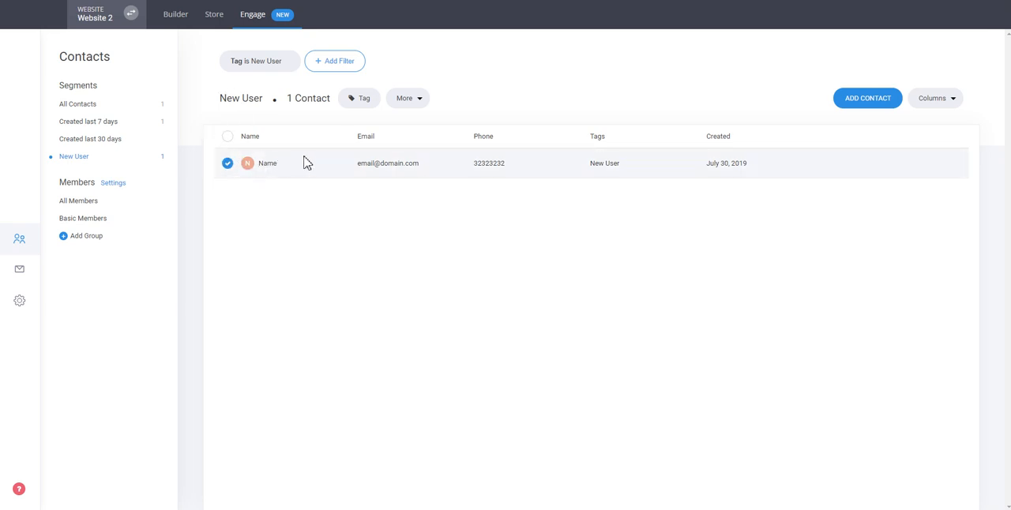
click(408, 98)
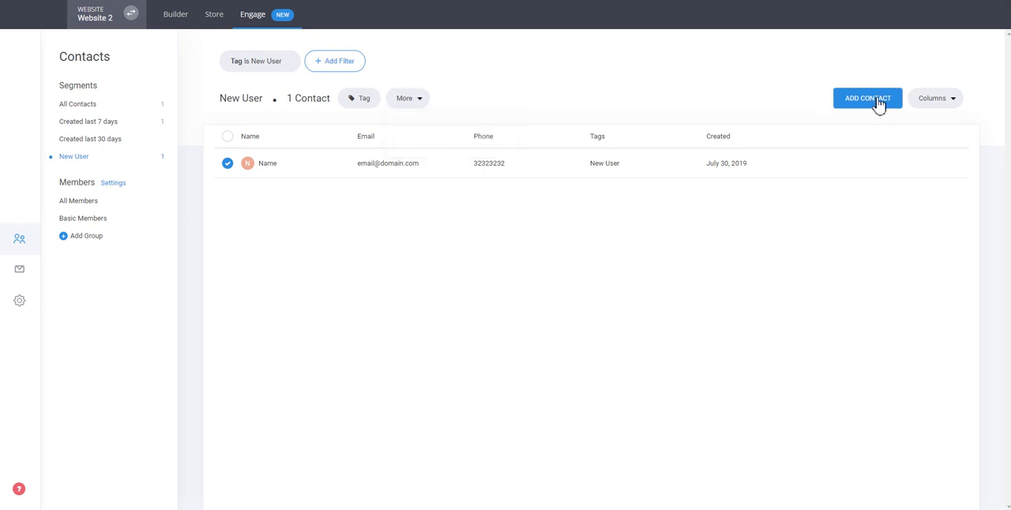
click(936, 98)
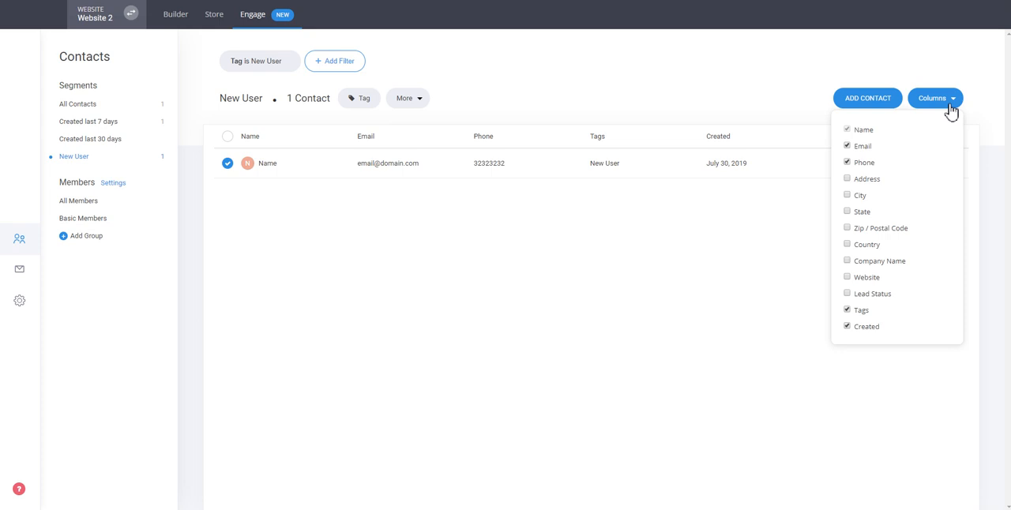
mouse_move(864, 330)
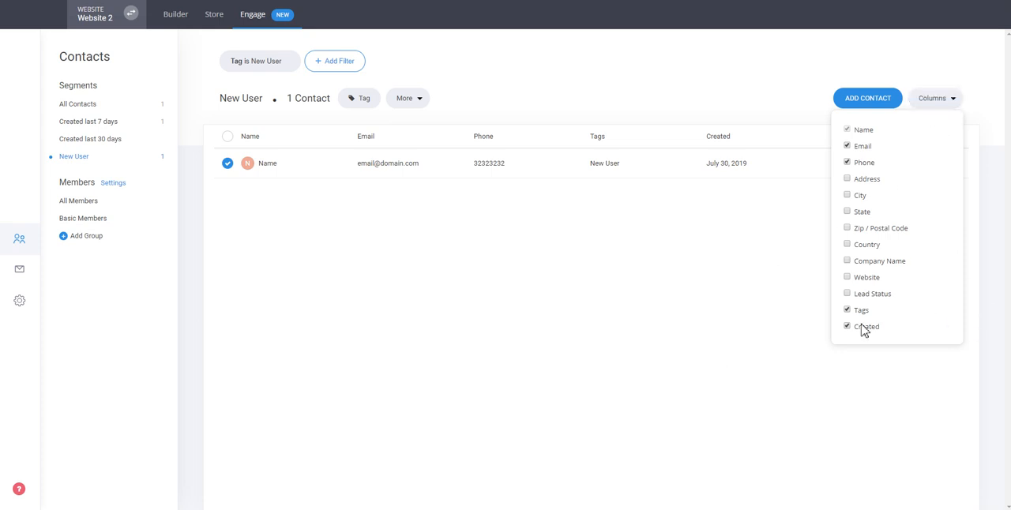
click(847, 294)
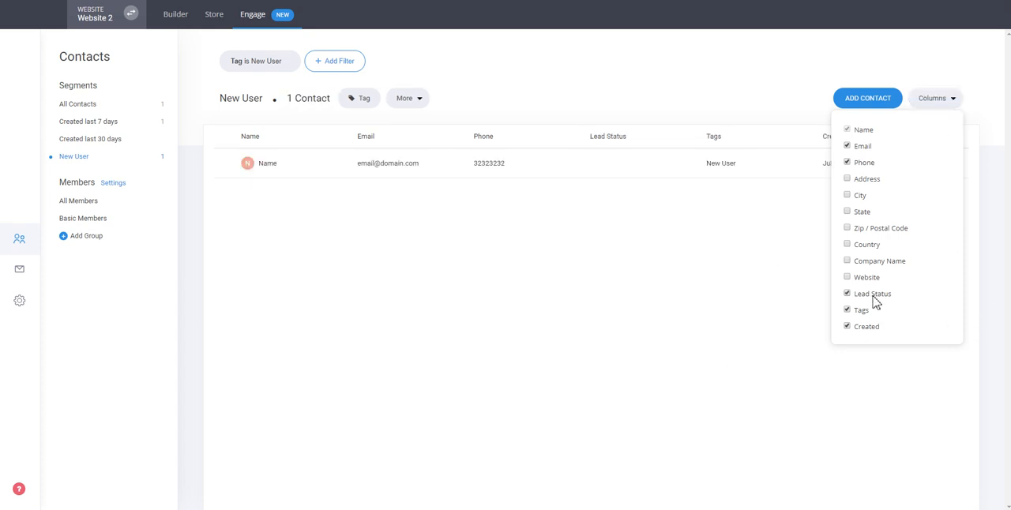
click(847, 277)
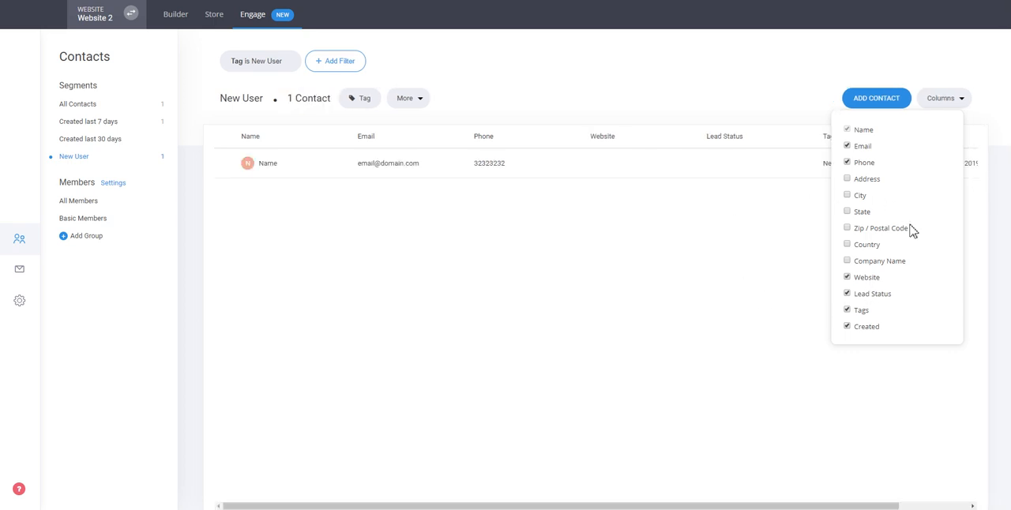
mouse_move(623, 302)
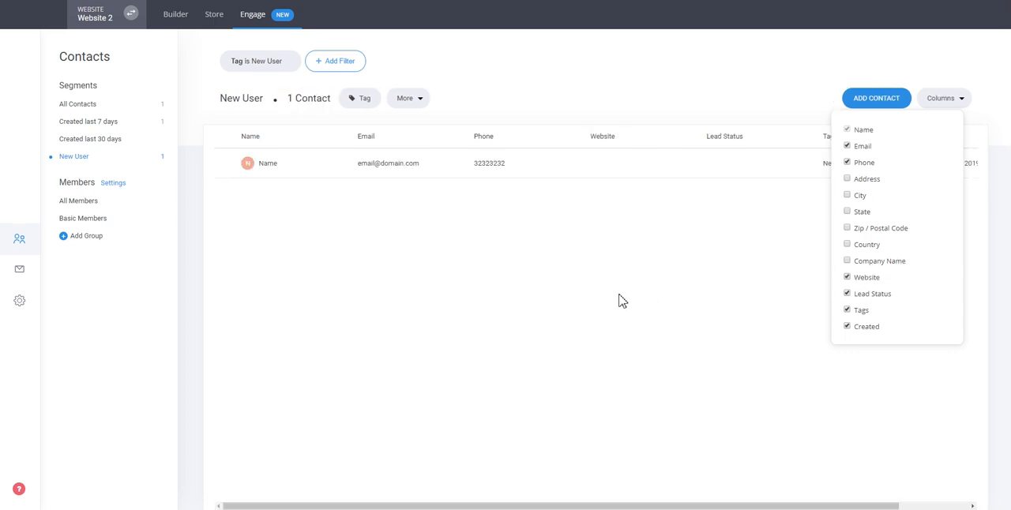
mouse_move(838, 193)
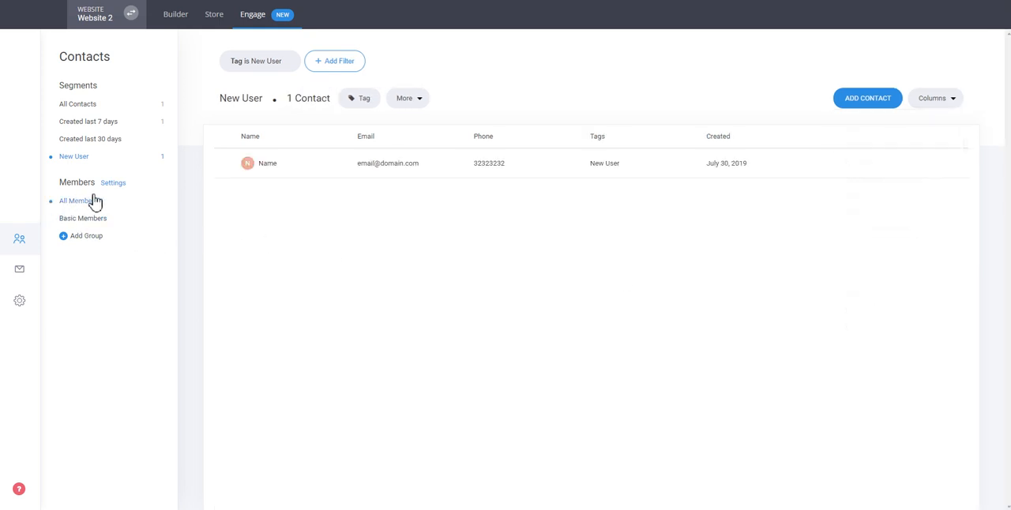
mouse_move(120, 194)
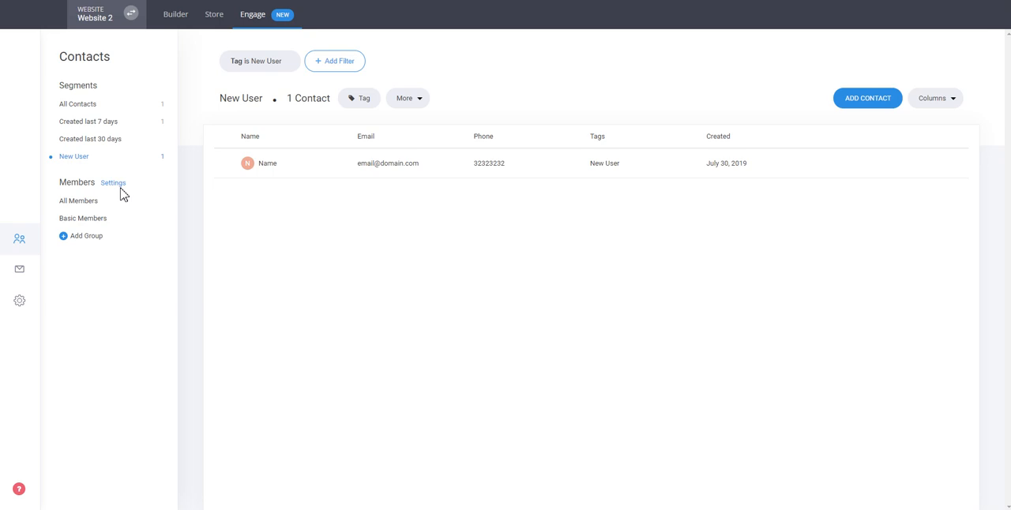
click(79, 201)
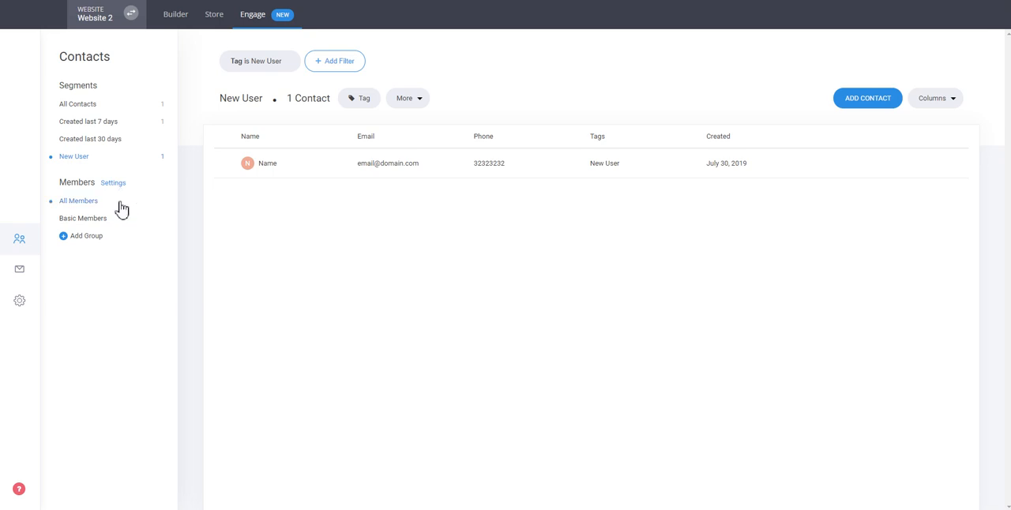
mouse_move(111, 203)
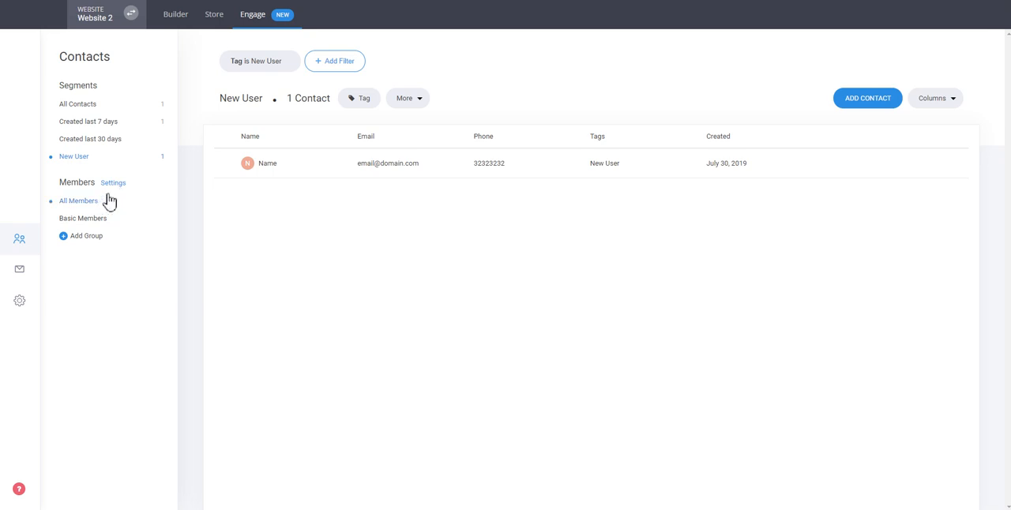
mouse_move(19, 268)
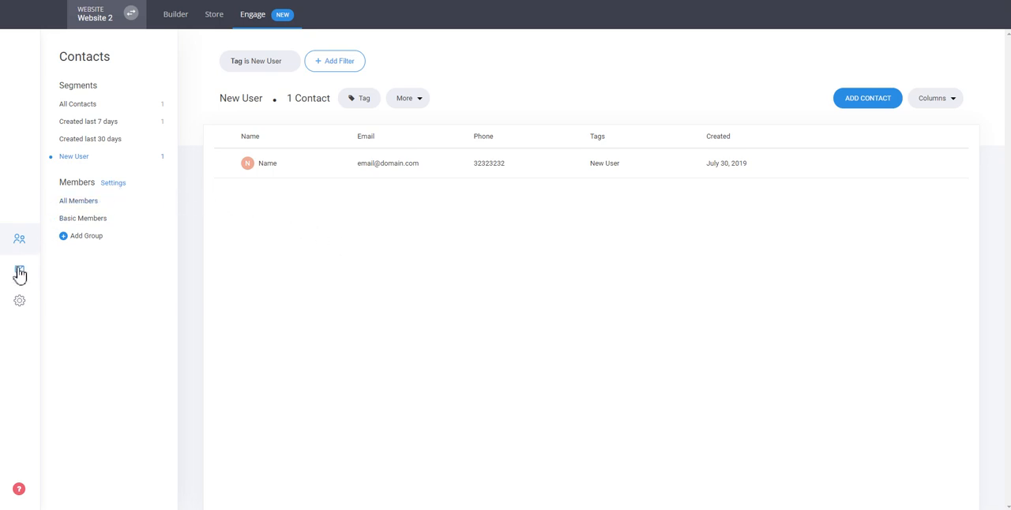
Filter the Form Submits inbox to the form named Form and view the single submission's details.
click(19, 270)
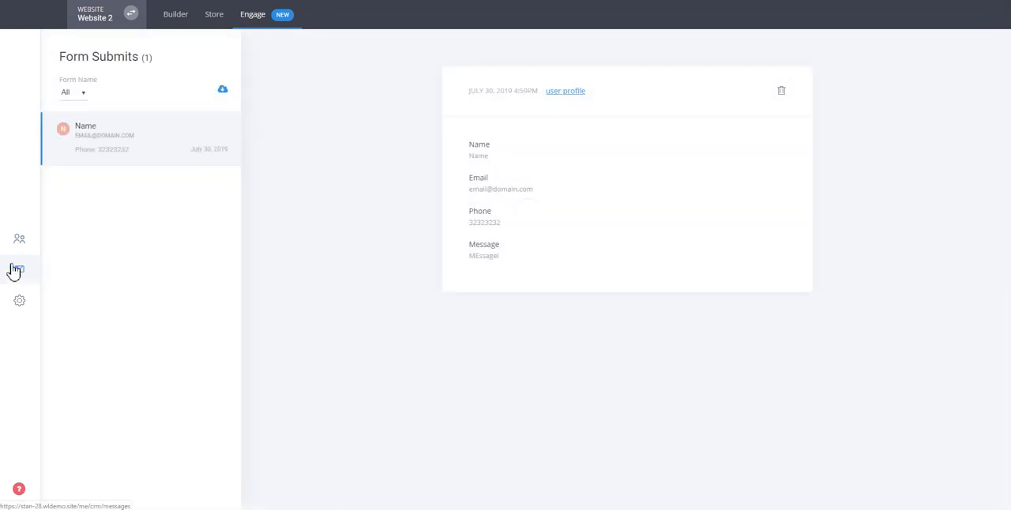
mouse_move(332, 269)
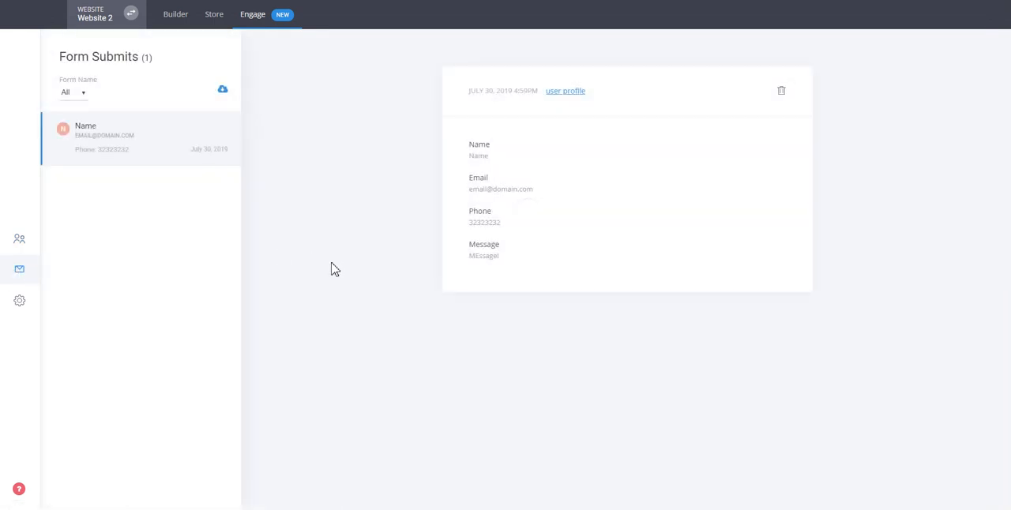
mouse_move(202, 272)
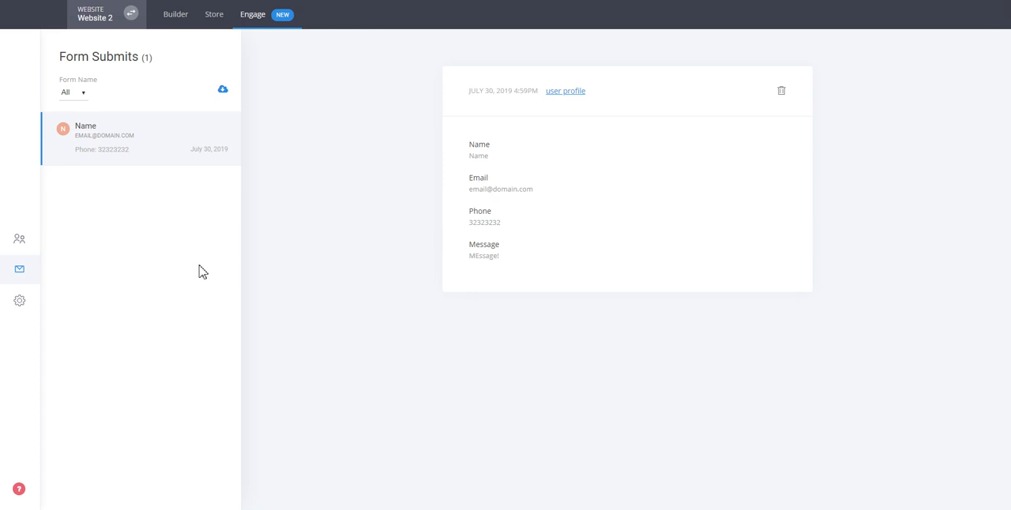
mouse_move(179, 253)
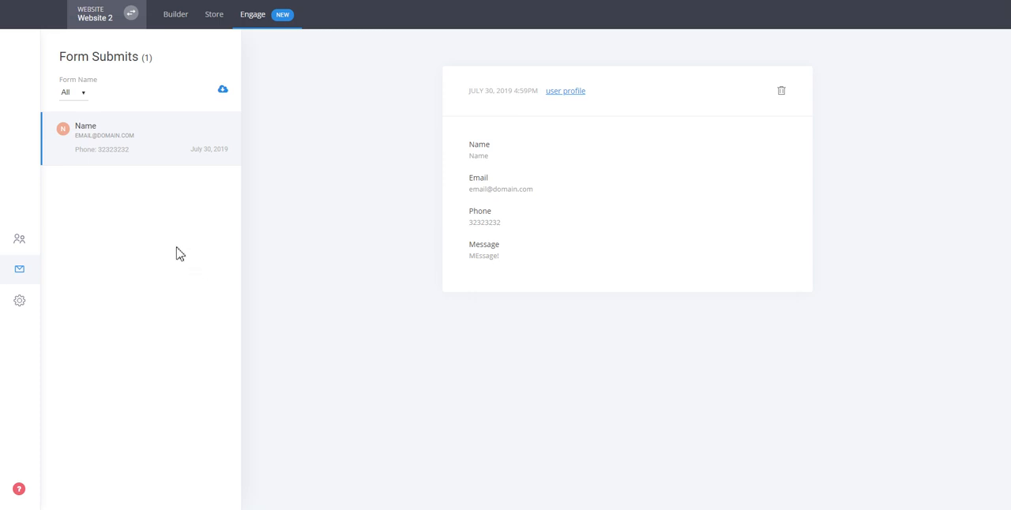
mouse_move(315, 250)
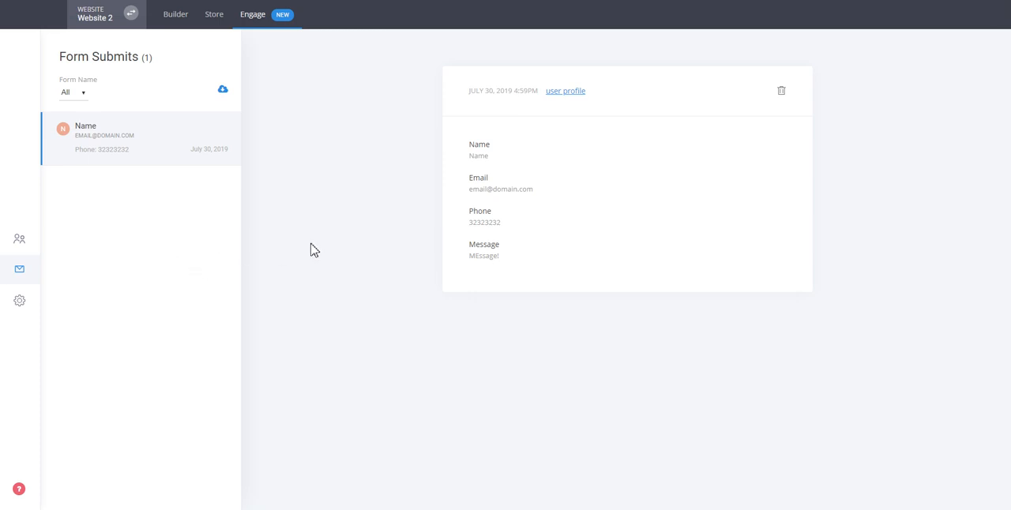
mouse_move(631, 174)
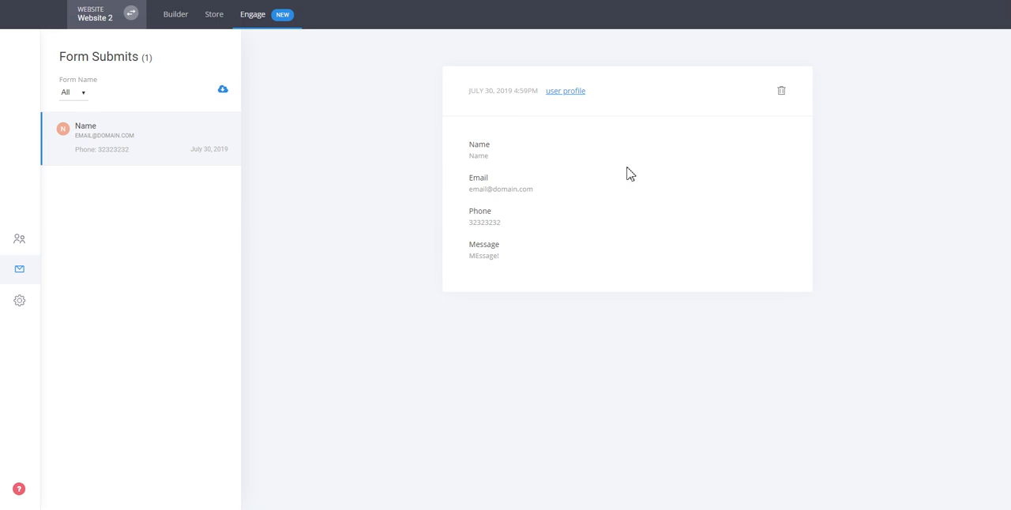
mouse_move(670, 161)
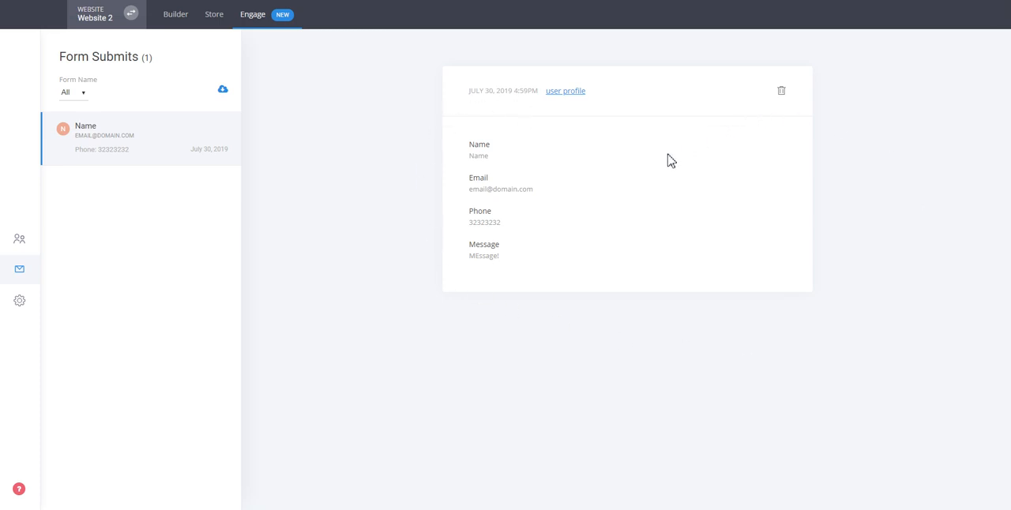
mouse_move(453, 188)
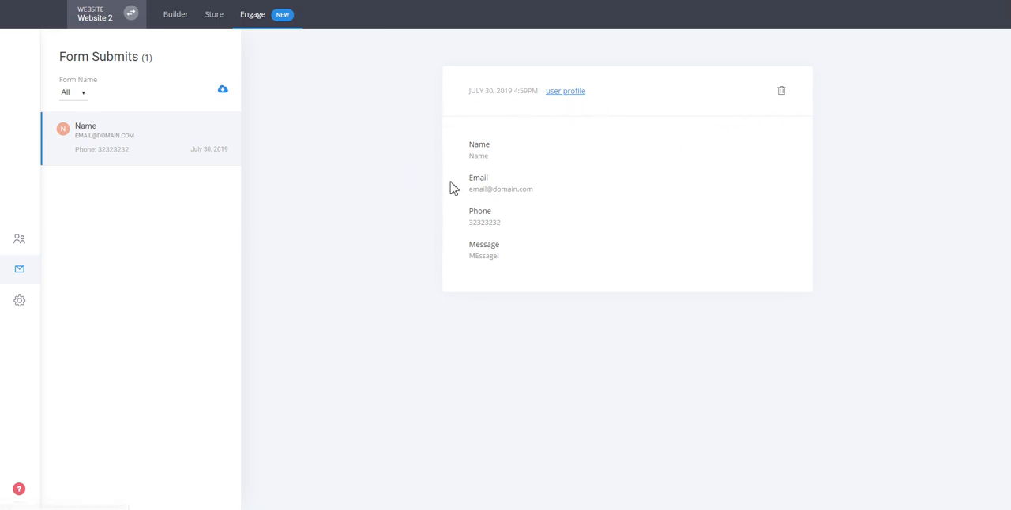
mouse_move(260, 209)
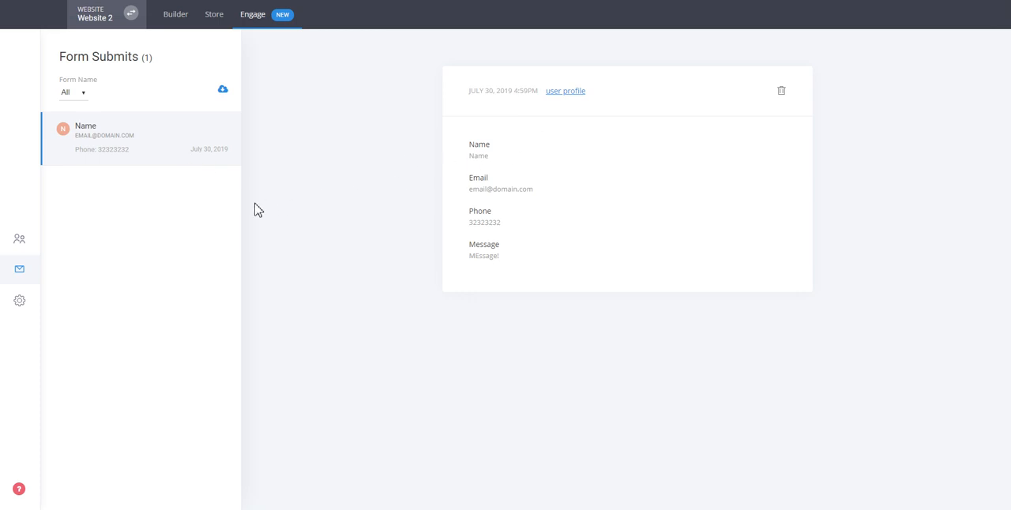
click(71, 92)
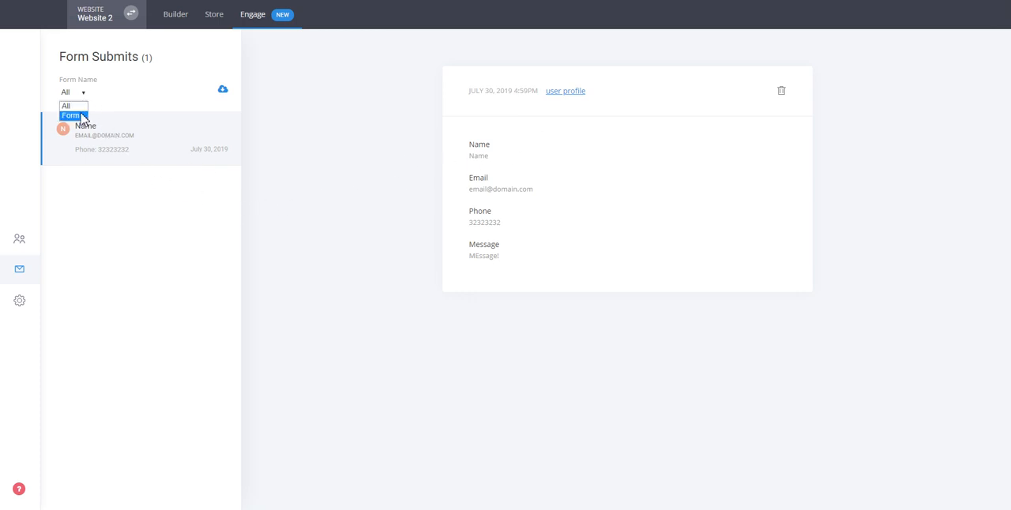
click(71, 115)
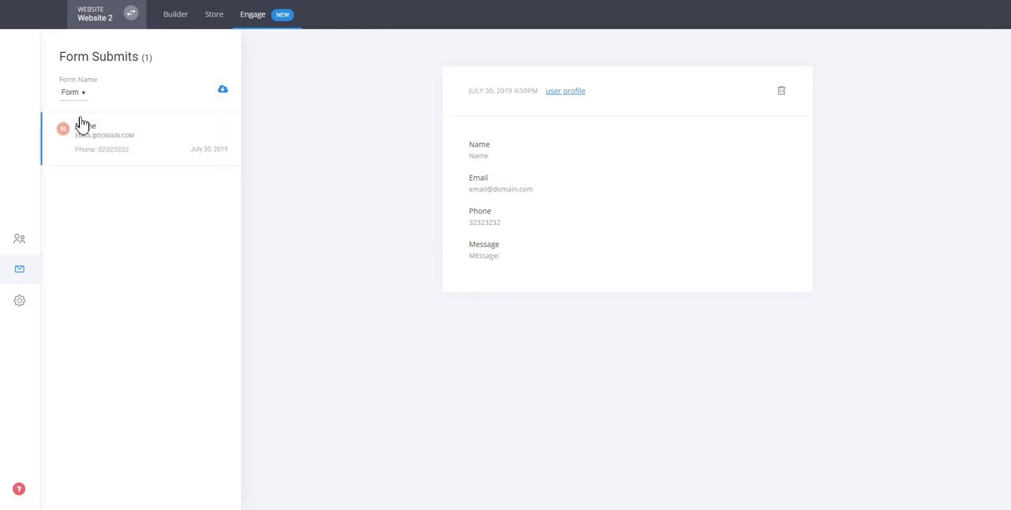
mouse_move(134, 186)
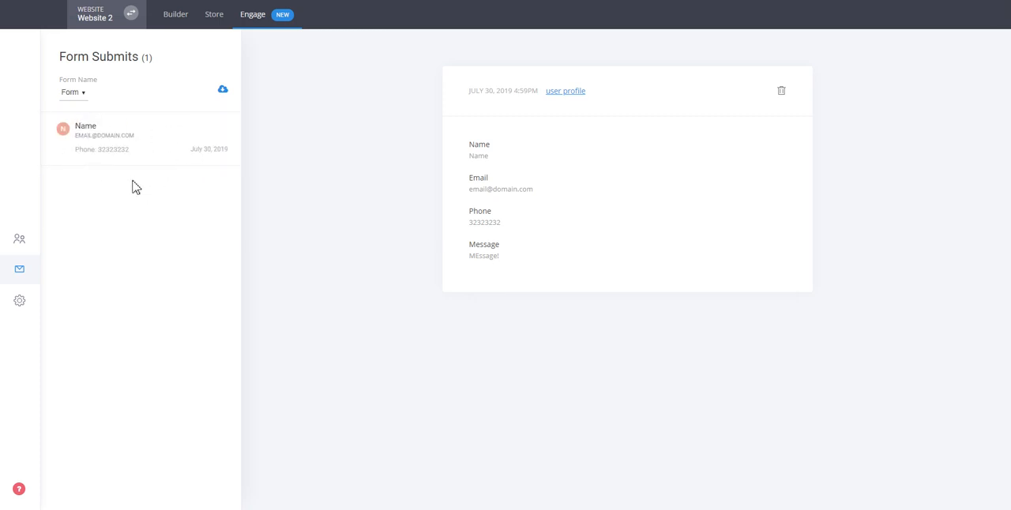
click(140, 137)
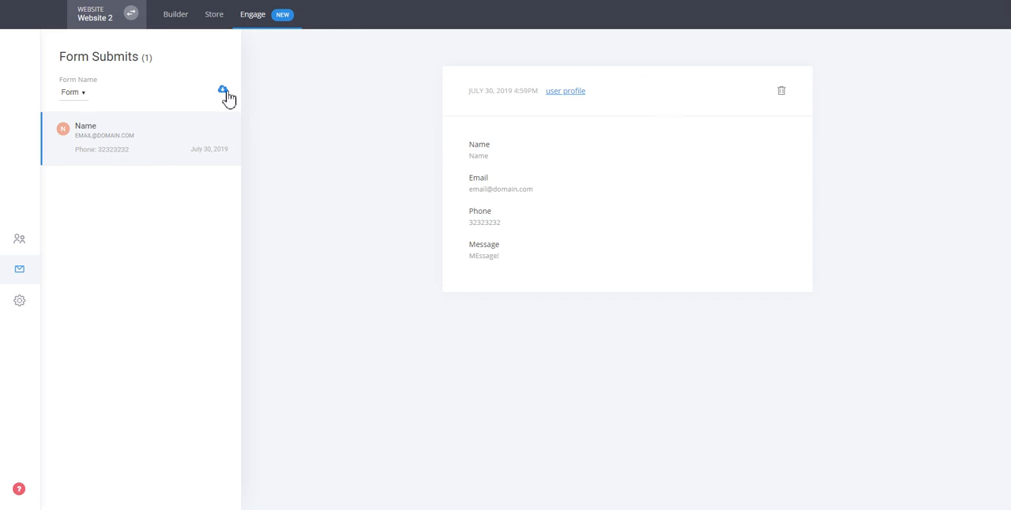
mouse_move(420, 259)
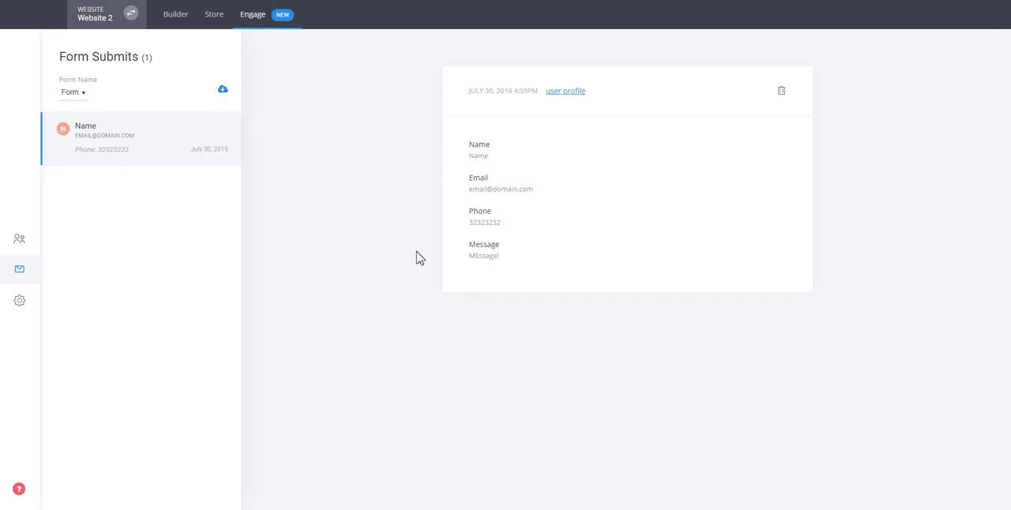
mouse_move(376, 275)
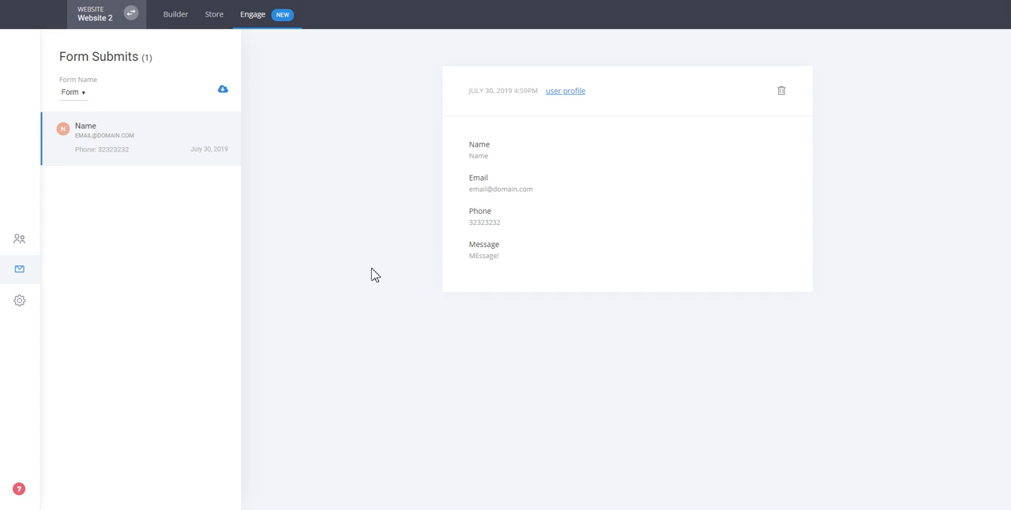
Set the Form Name filter back to All to show submissions from every form.
click(72, 91)
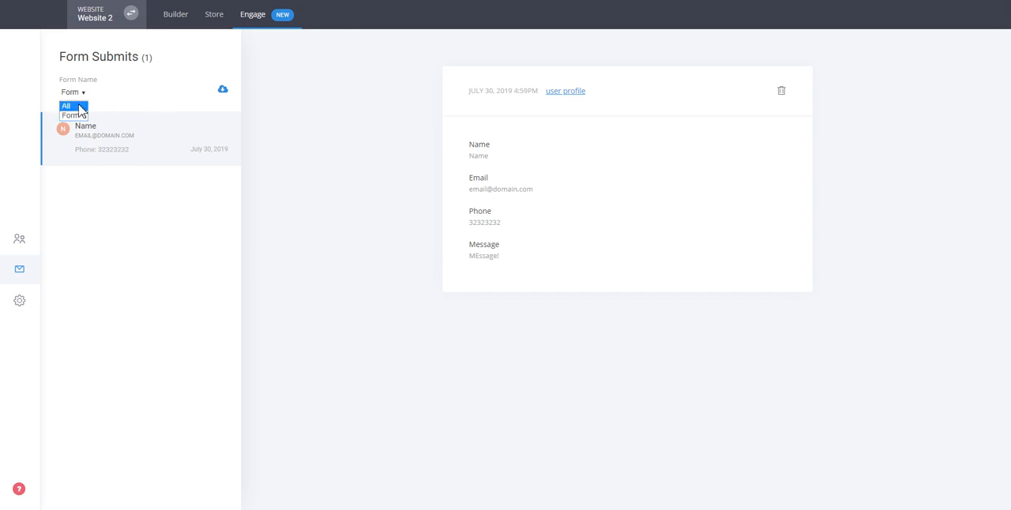
click(67, 106)
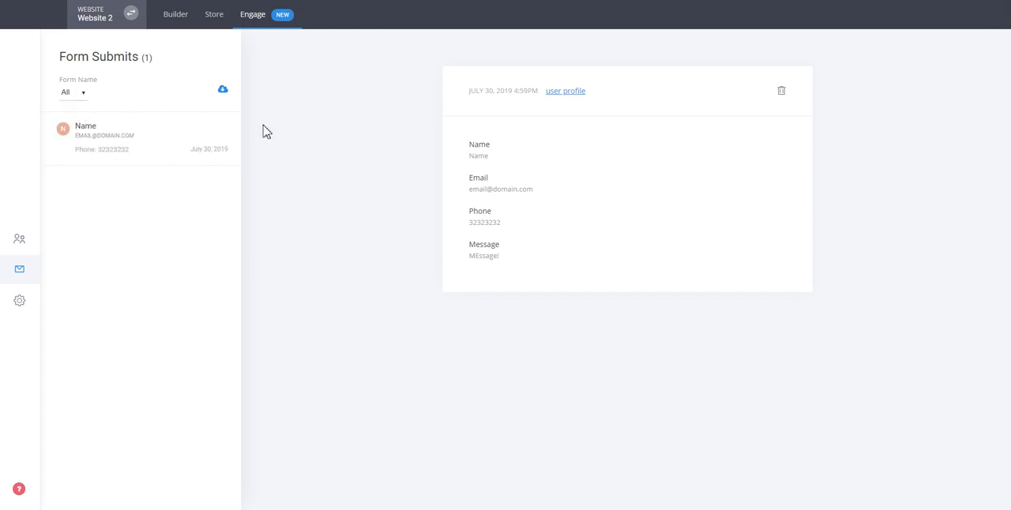
mouse_move(192, 204)
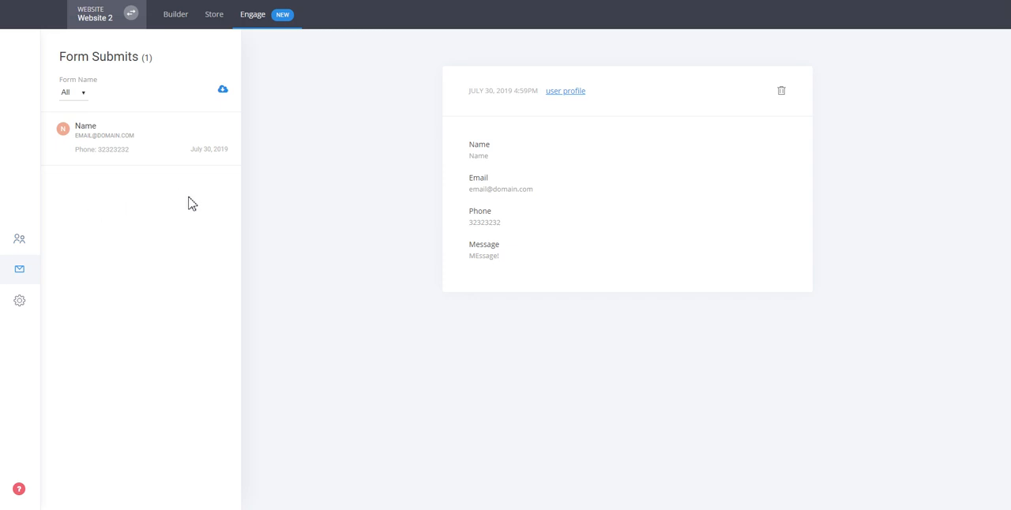
mouse_move(19, 324)
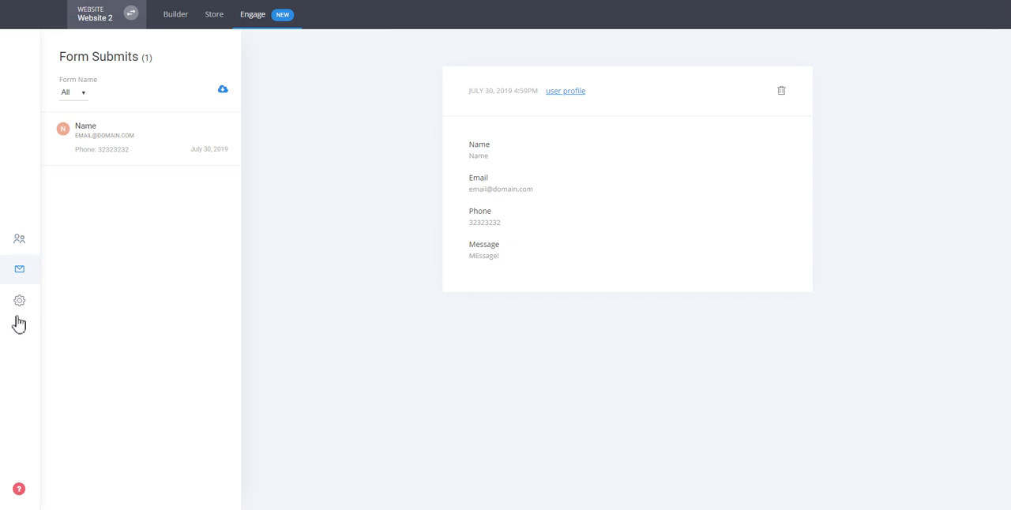
In Engage settings, glance at the Tags list showing New User, then return to Customer Properties.
click(19, 300)
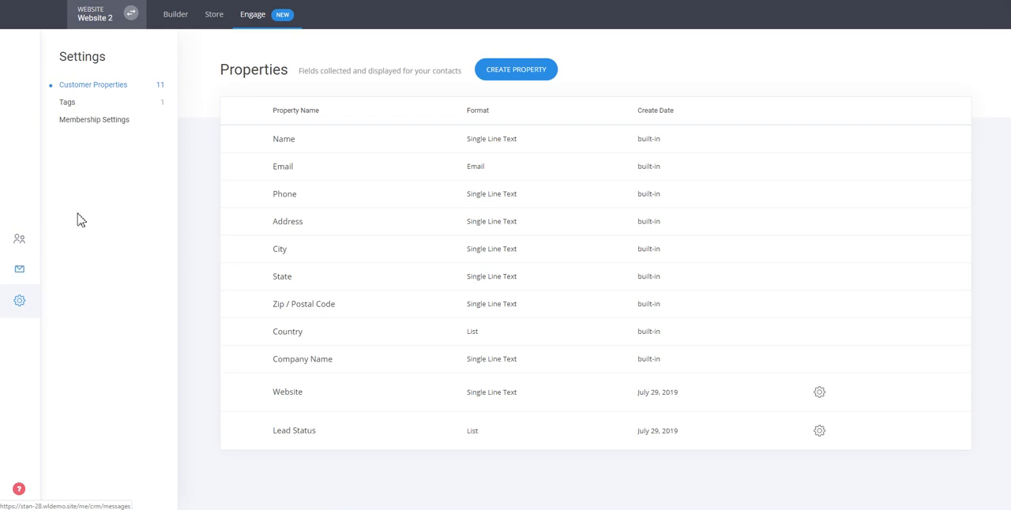
click(66, 101)
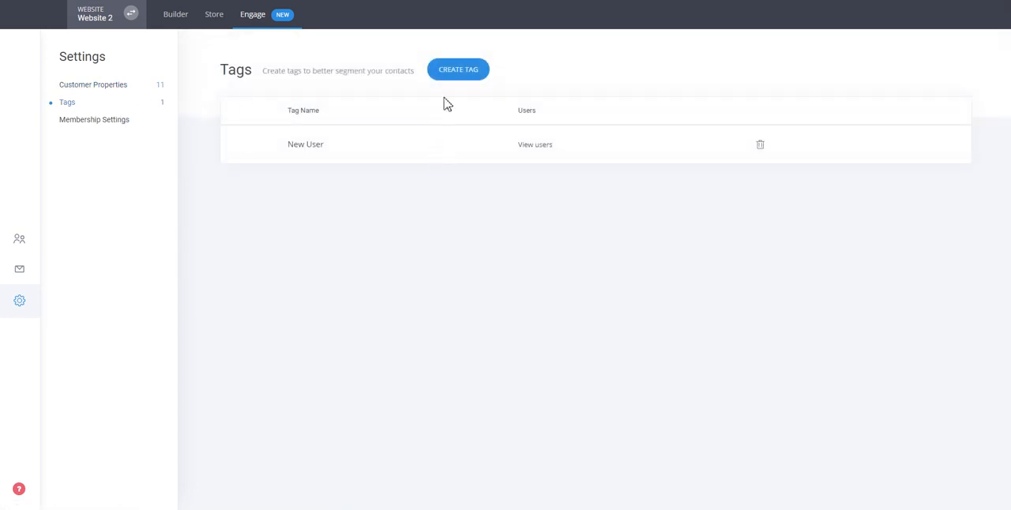
click(458, 70)
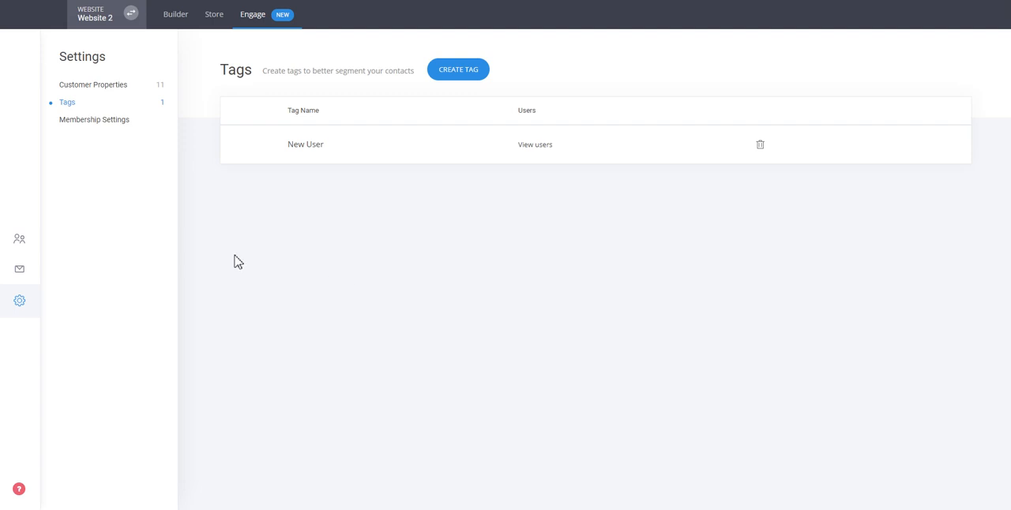
click(94, 85)
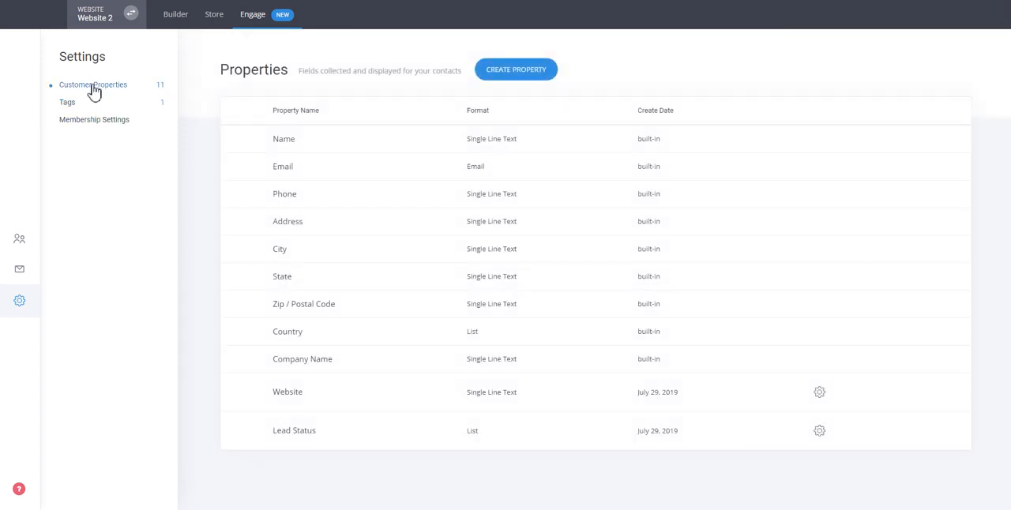
mouse_move(193, 123)
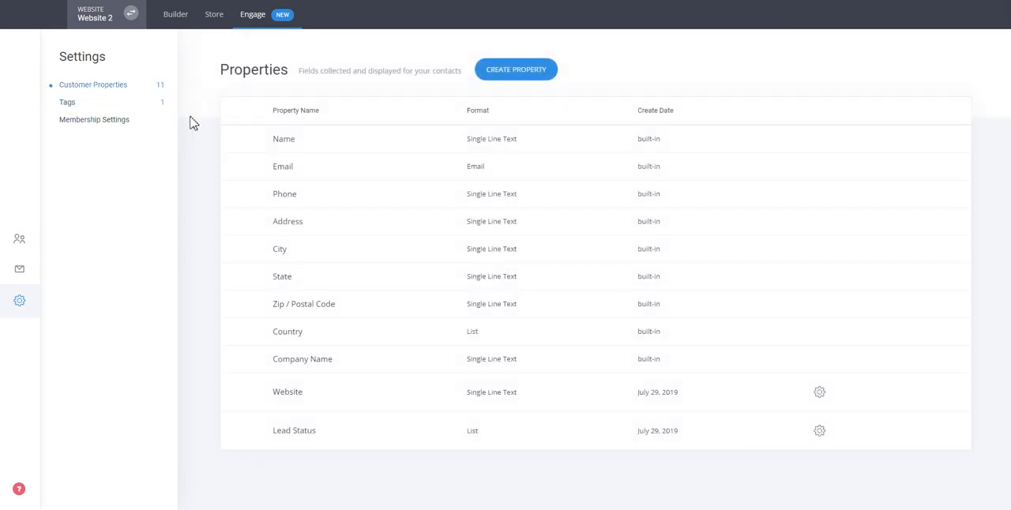
mouse_move(270, 130)
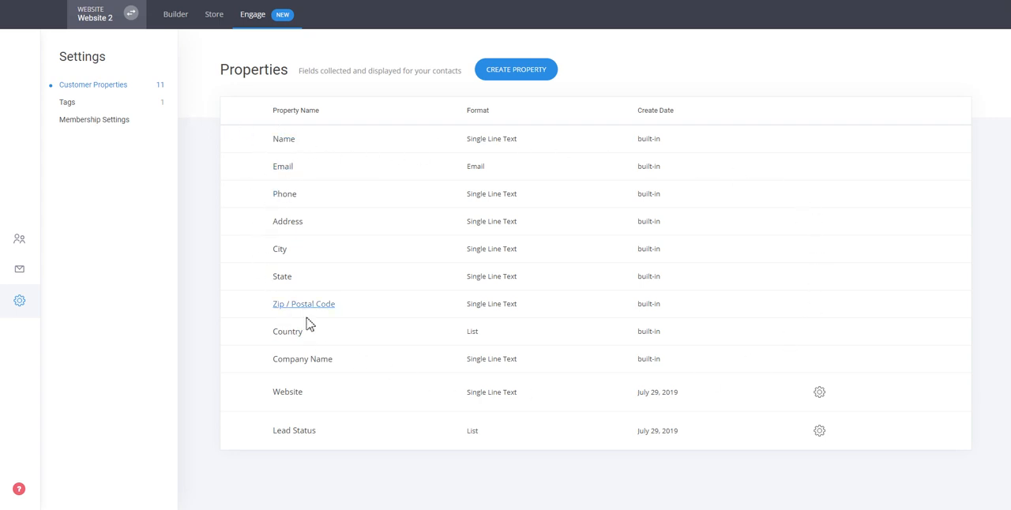
mouse_move(350, 158)
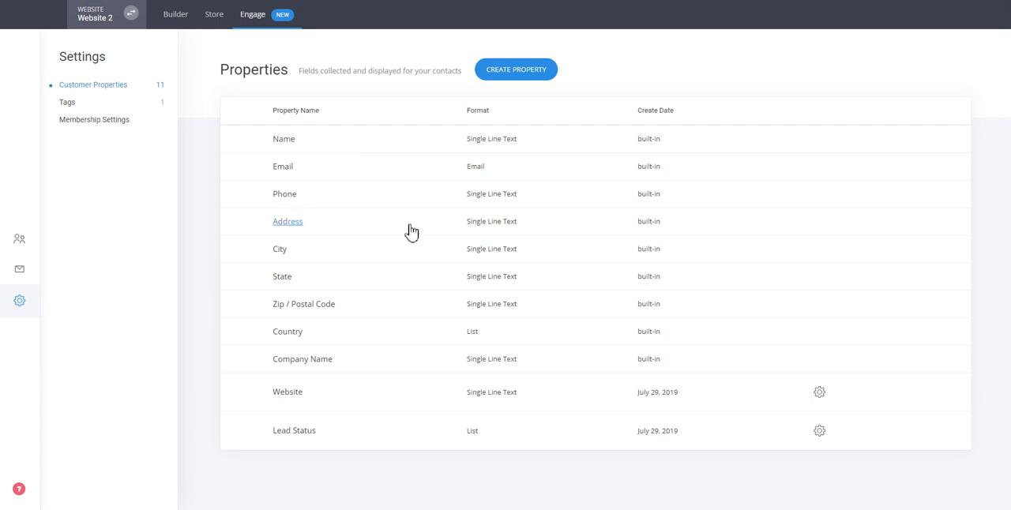
mouse_move(183, 246)
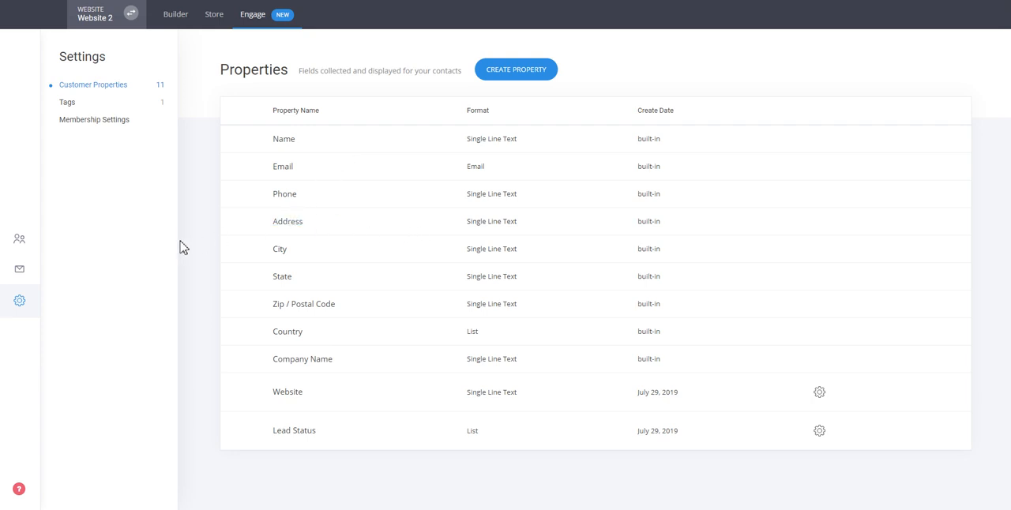
mouse_move(190, 221)
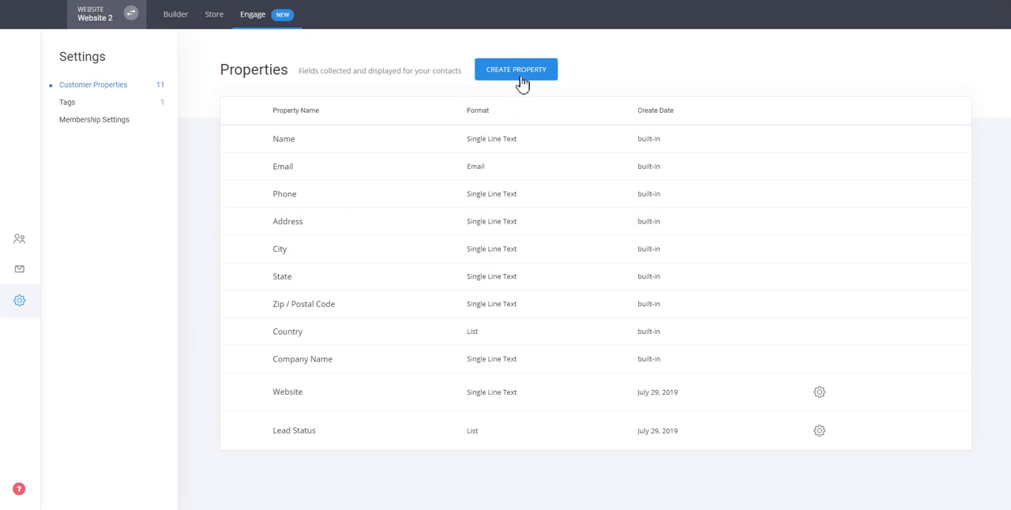
Start a new customer property labelled Age.
click(515, 69)
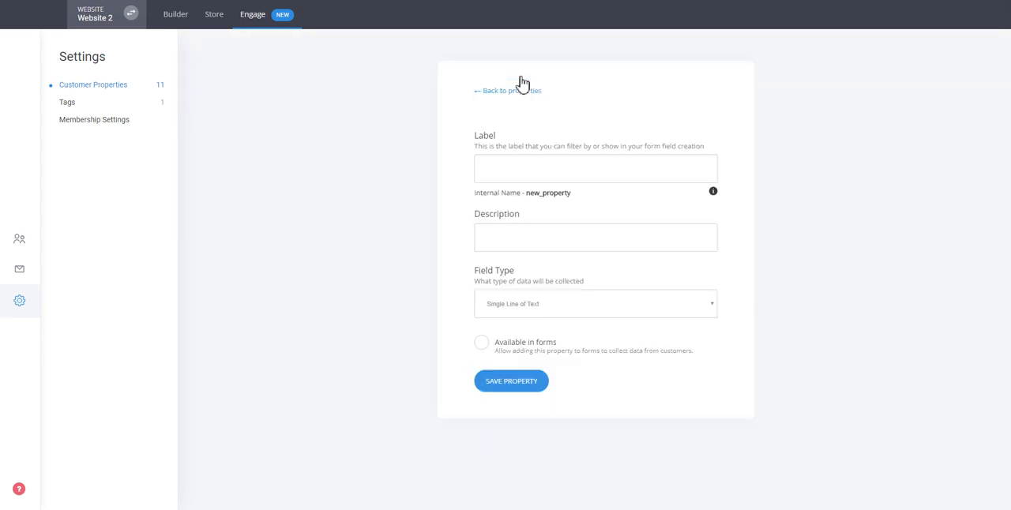
click(594, 167)
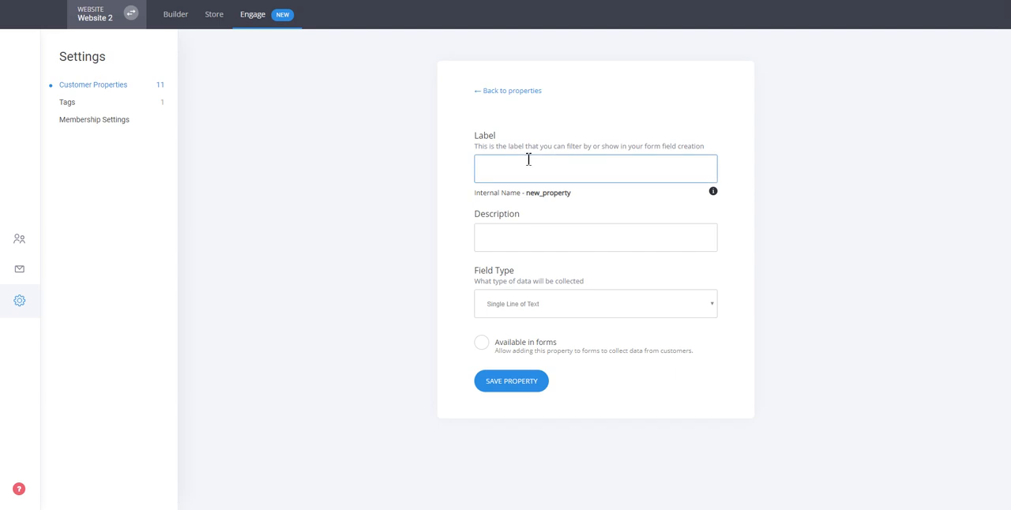
text(A)
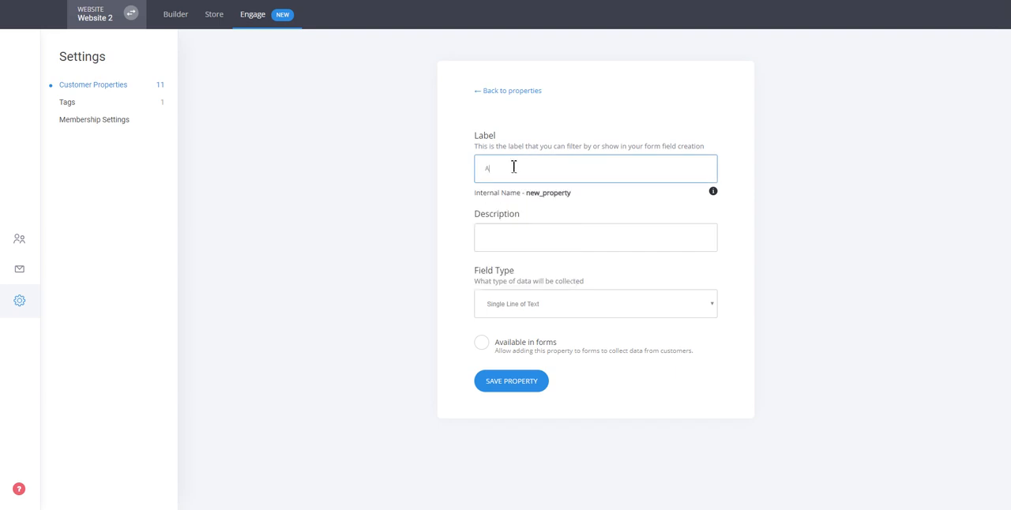
text(ge)
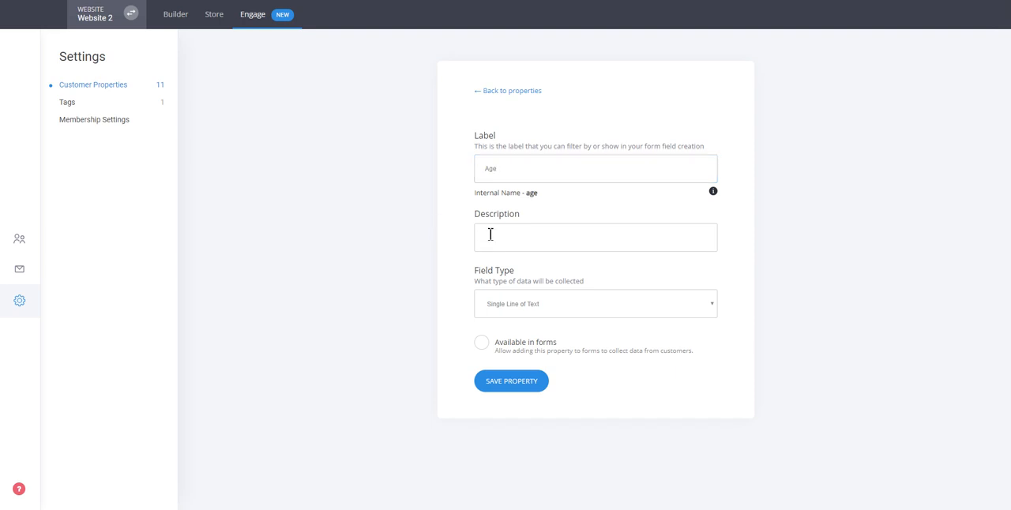
Give the Age property Number format, allow forms to collect it, and save it.
click(596, 303)
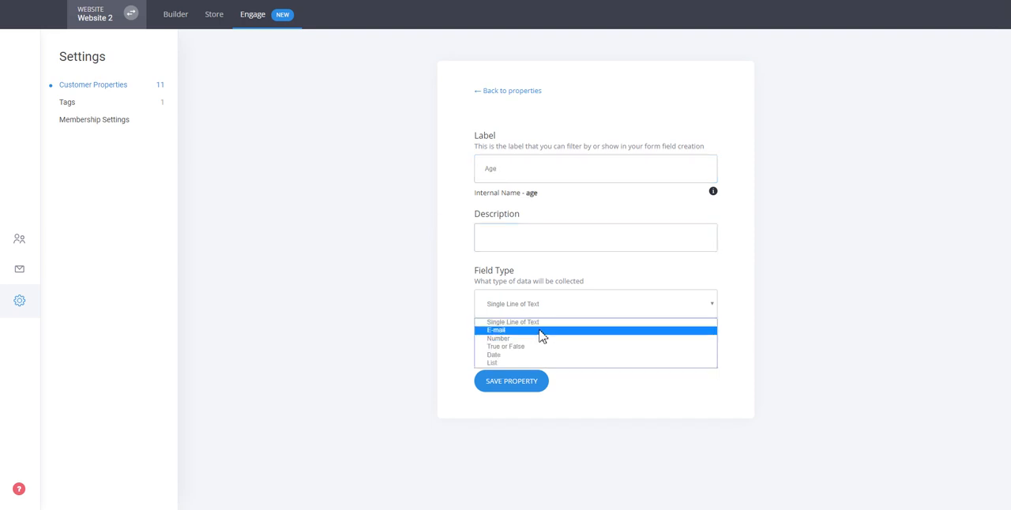
click(499, 338)
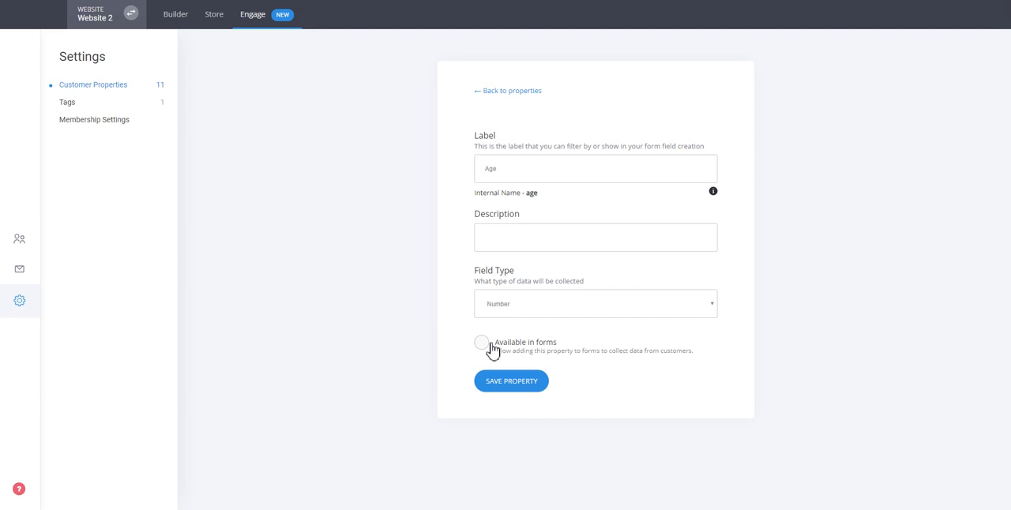
click(480, 343)
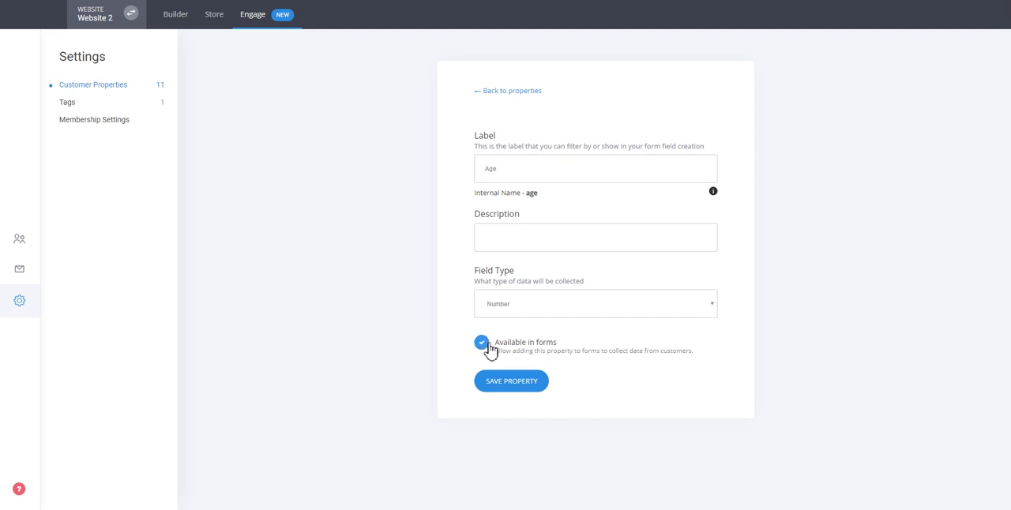
mouse_move(520, 414)
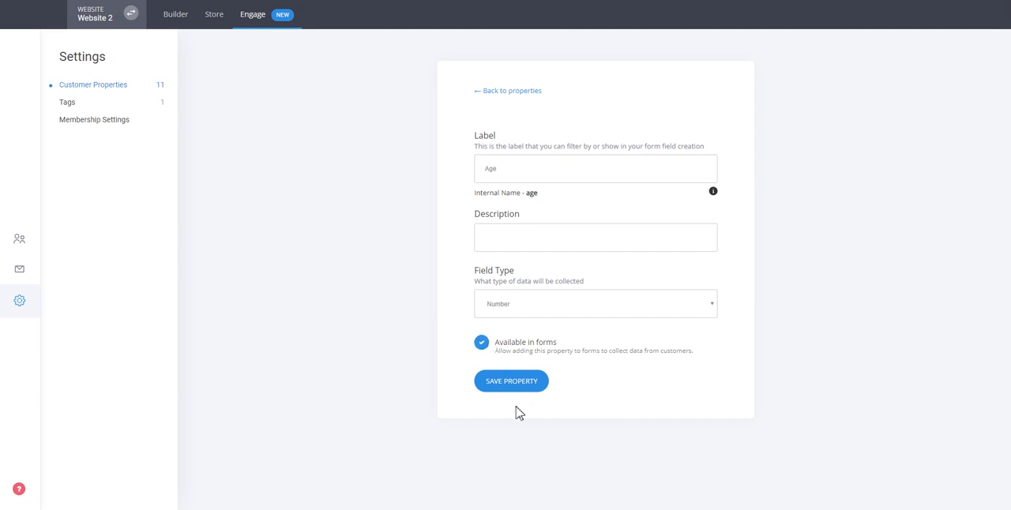
mouse_move(641, 213)
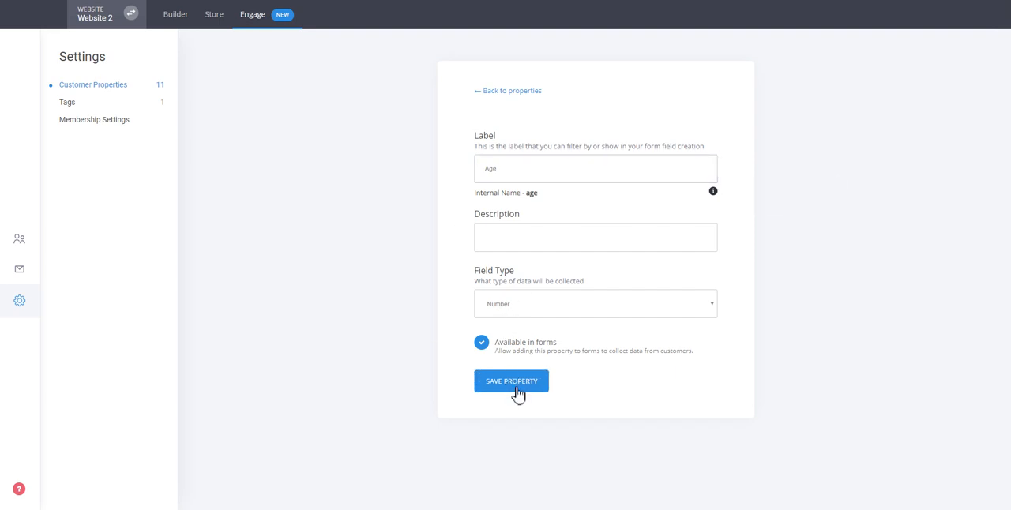
click(512, 381)
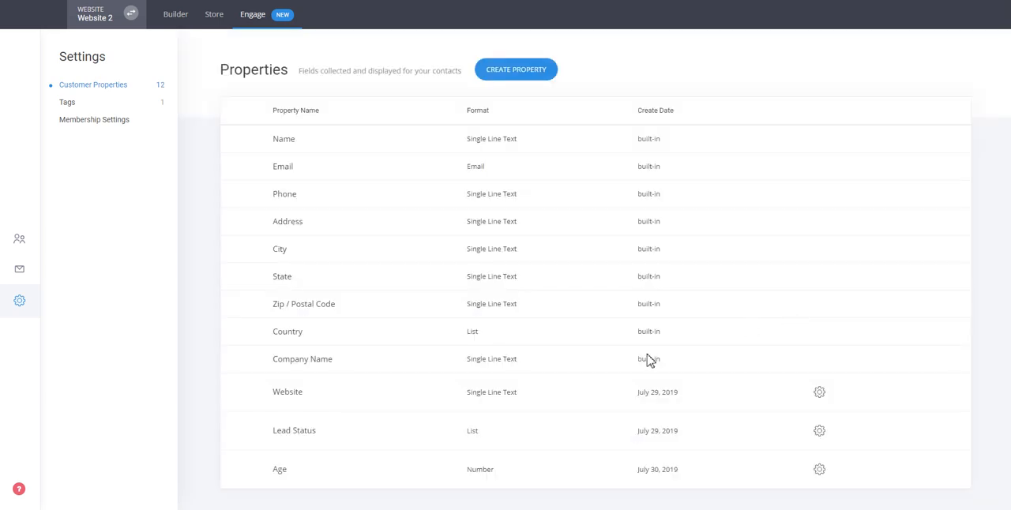
mouse_move(153, 303)
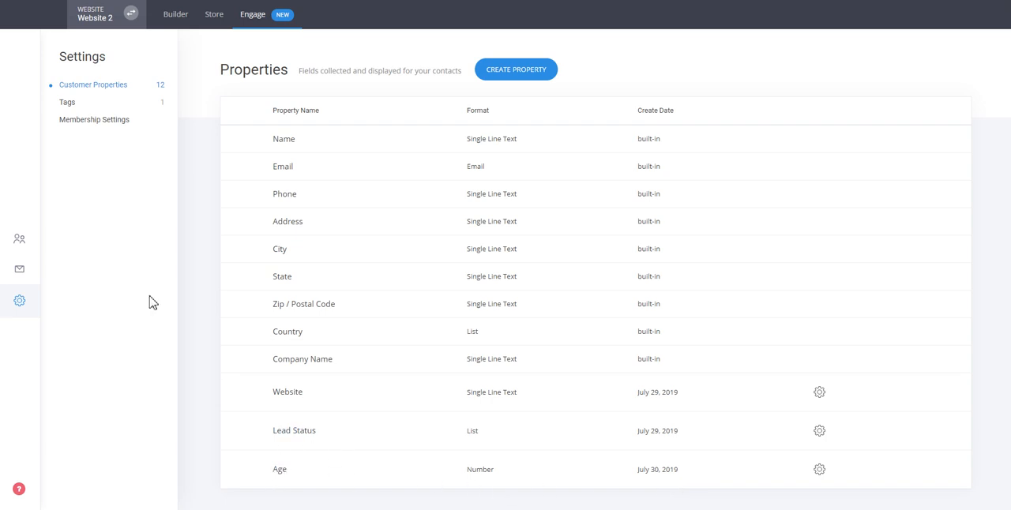
Open contact Name's details and check the new empty Age field among its properties.
click(19, 238)
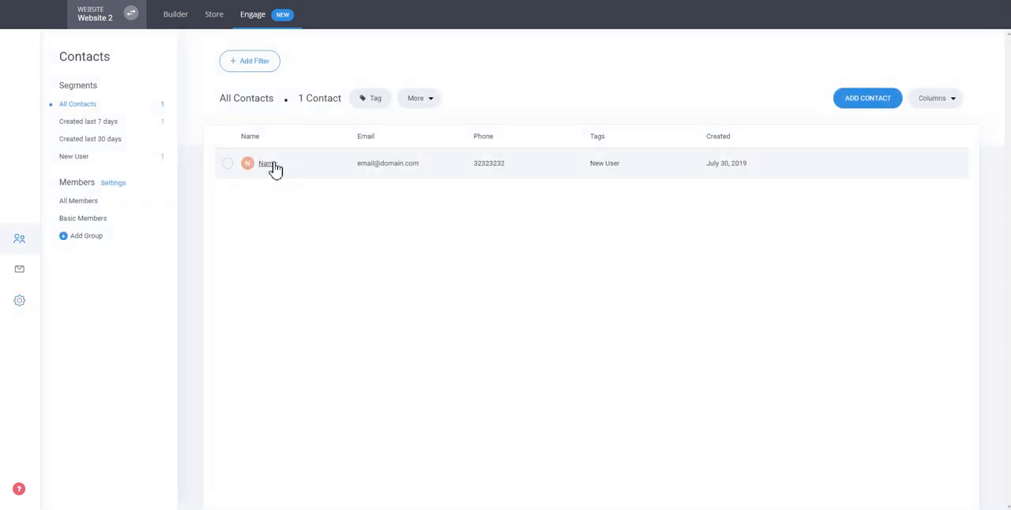
click(267, 164)
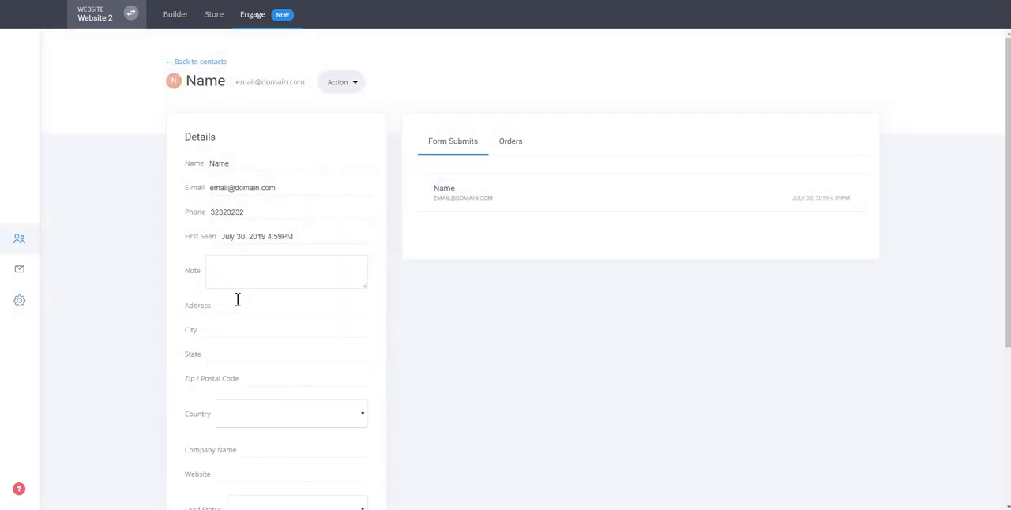
scroll(down, 3)
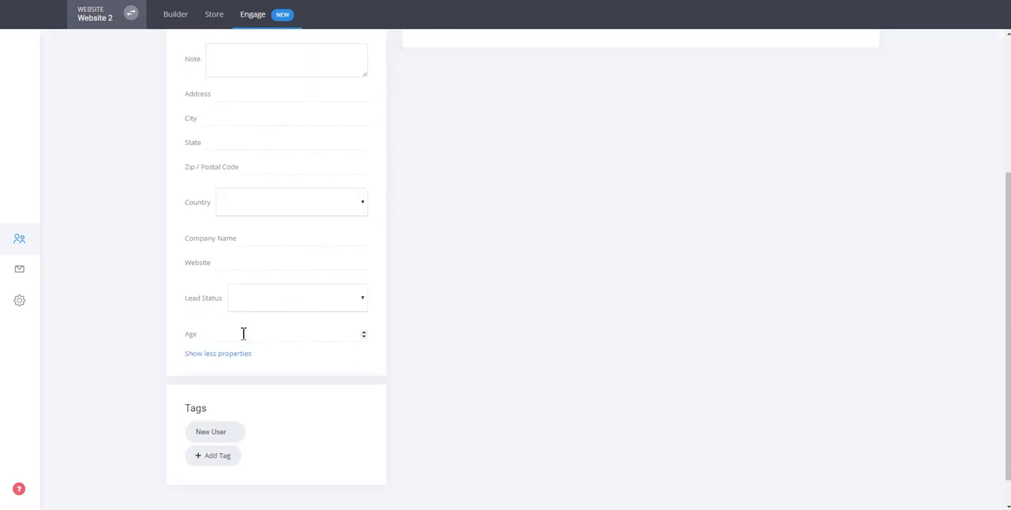
scroll(up, 3)
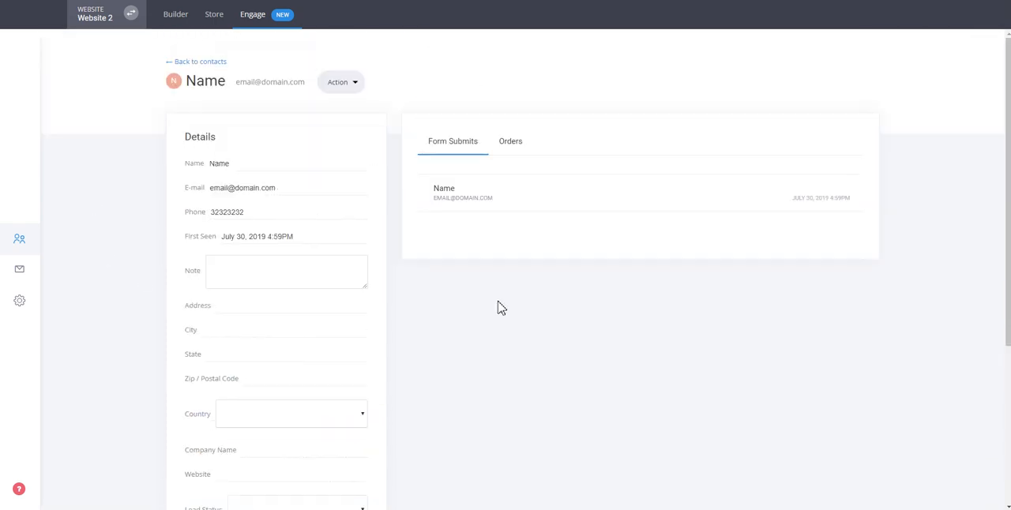
mouse_move(335, 109)
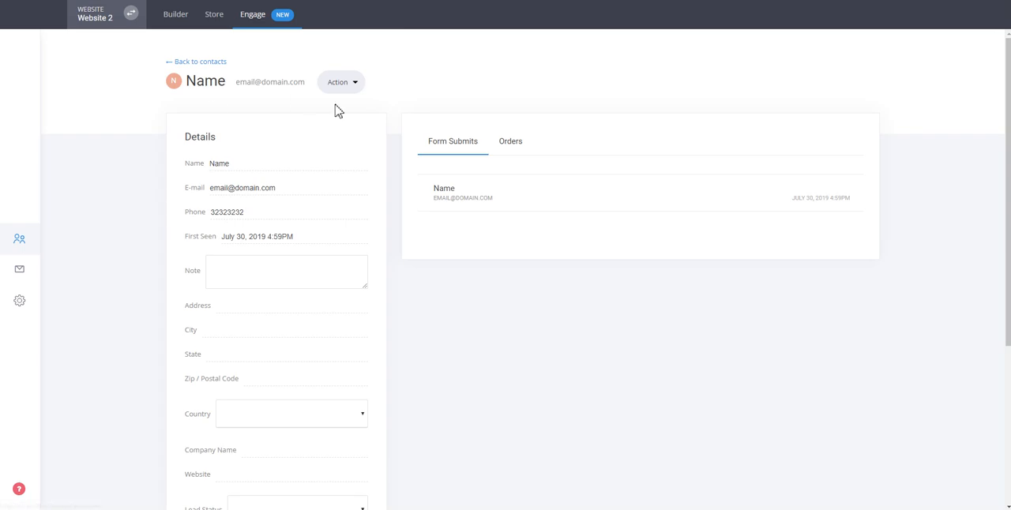
mouse_move(175, 15)
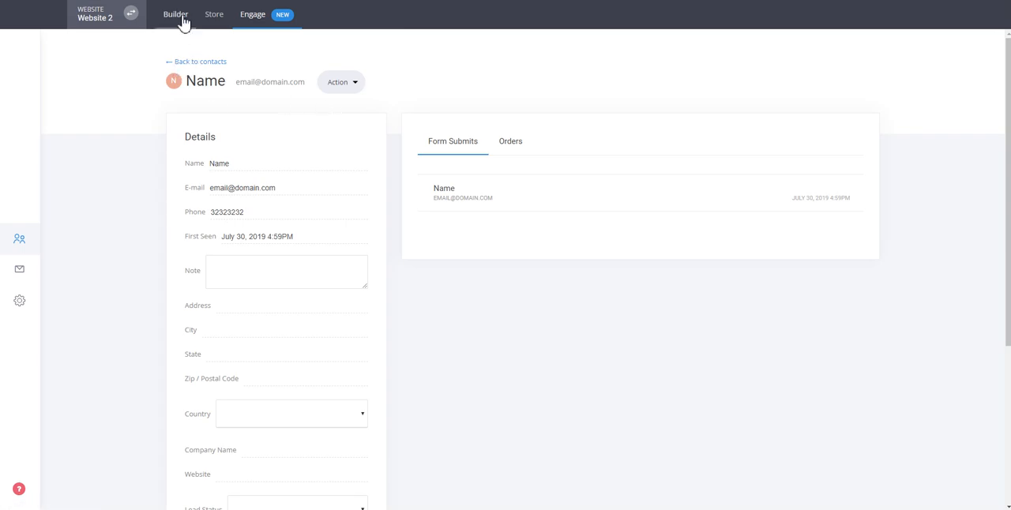
In the Builder, add an Age field below Message on the Contact page form and save changes.
click(175, 14)
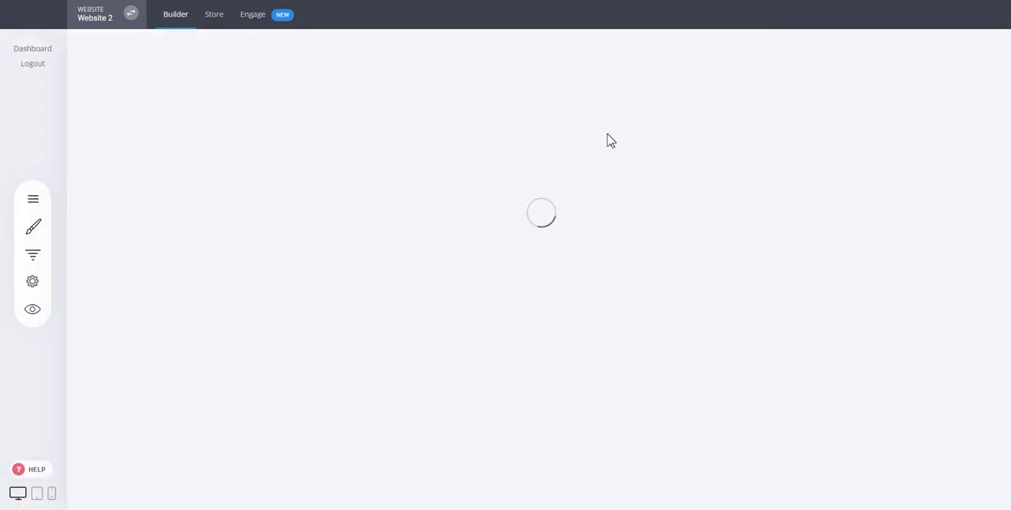
mouse_move(603, 300)
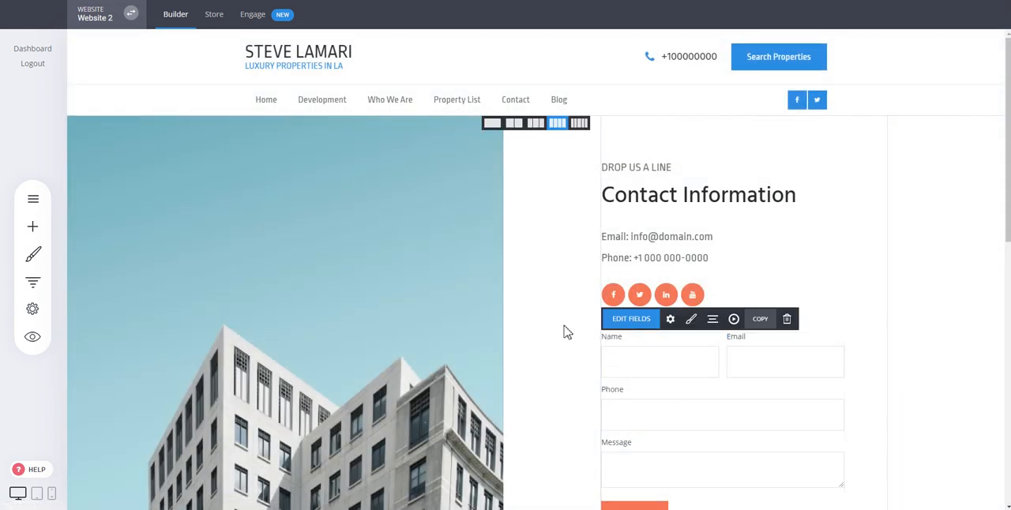
click(631, 320)
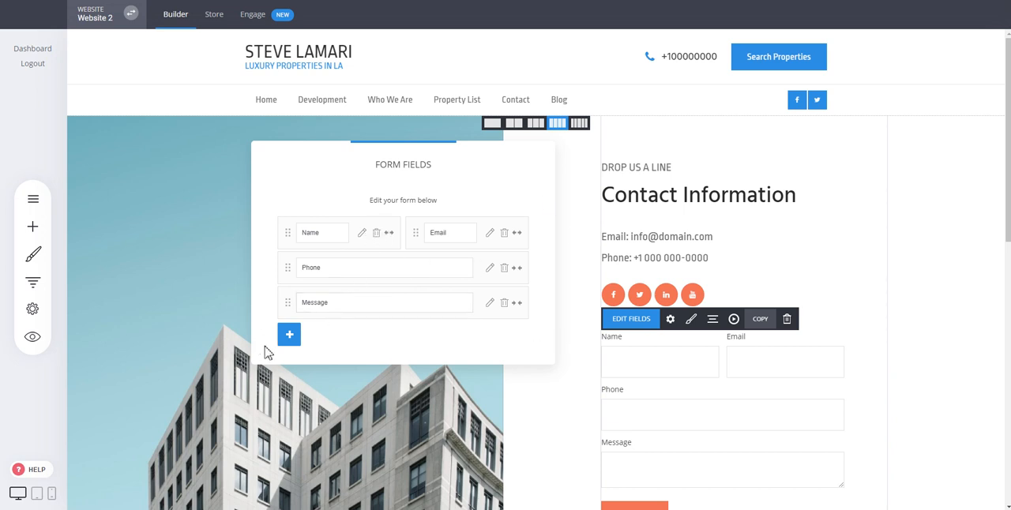
click(290, 335)
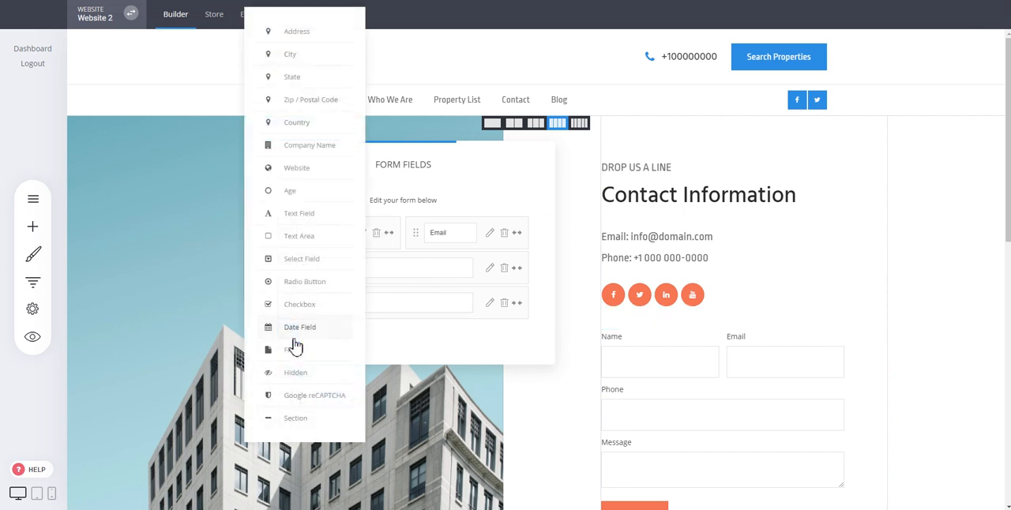
mouse_move(323, 196)
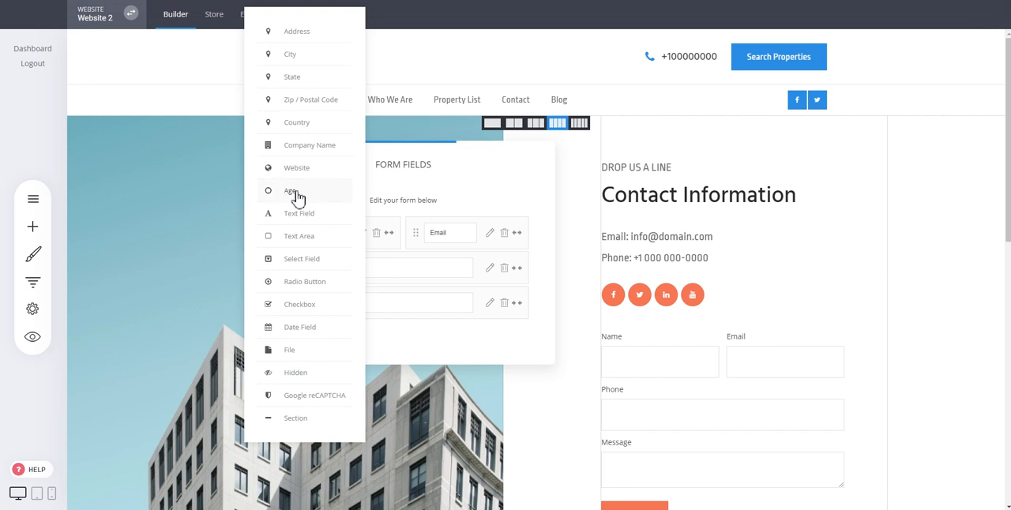
click(291, 191)
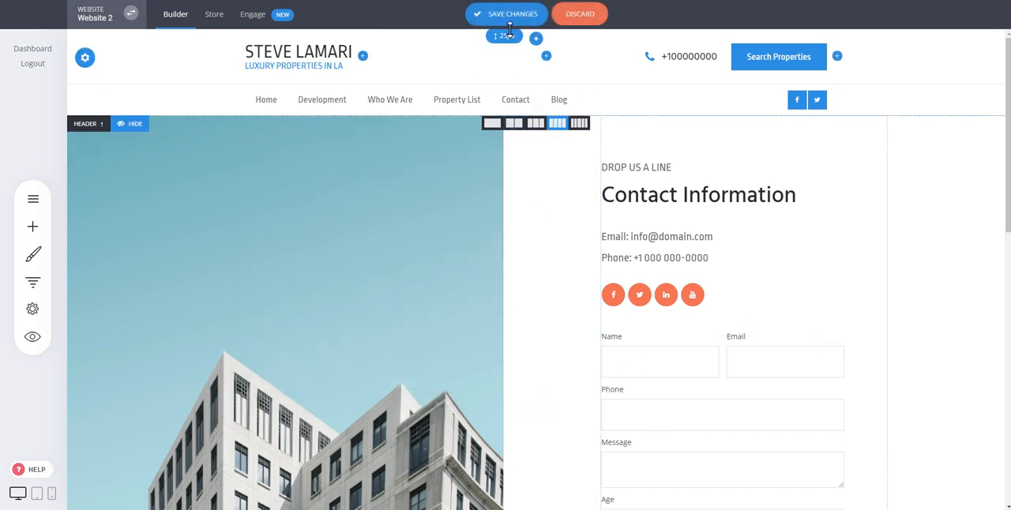
click(506, 13)
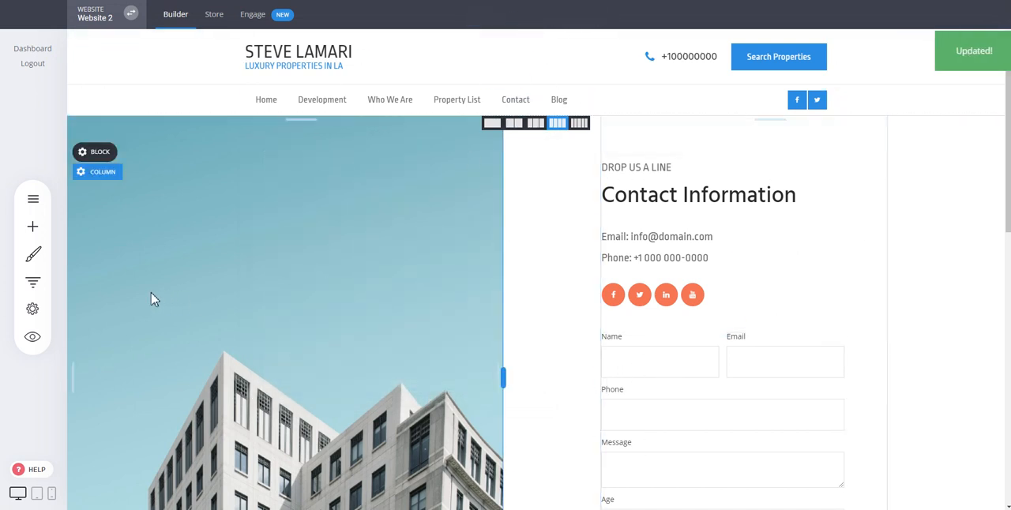
Preview the site, submit the contact form with Age 25, then close the preview.
click(31, 338)
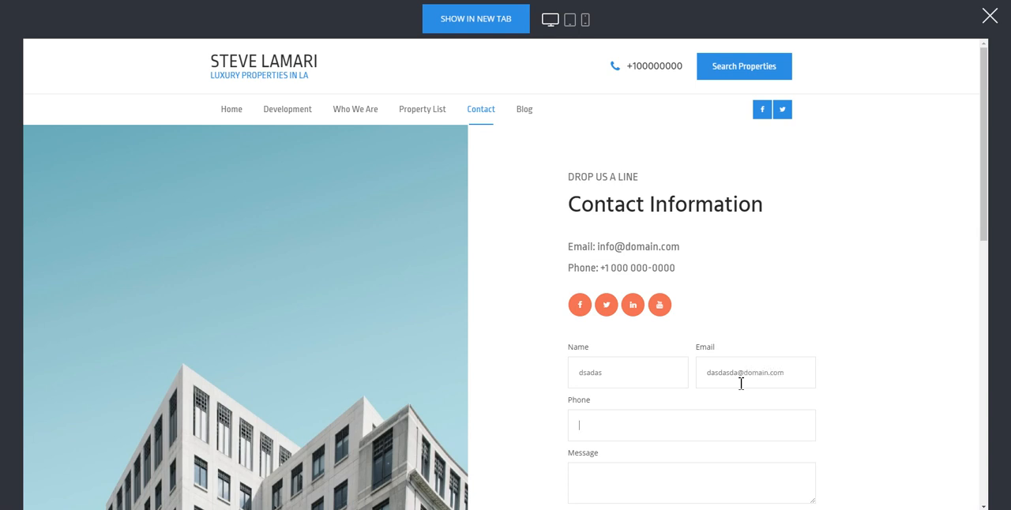
double_click(589, 373)
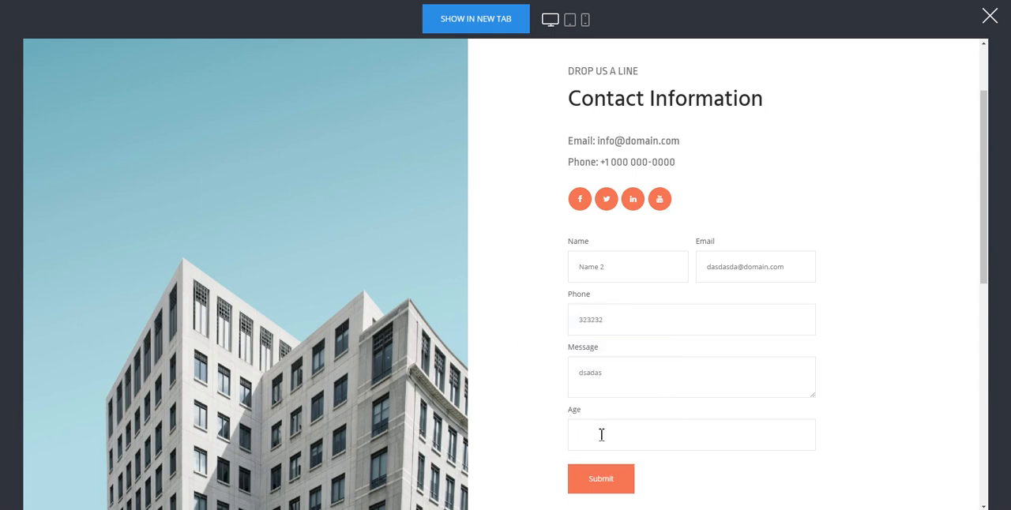
text(25)
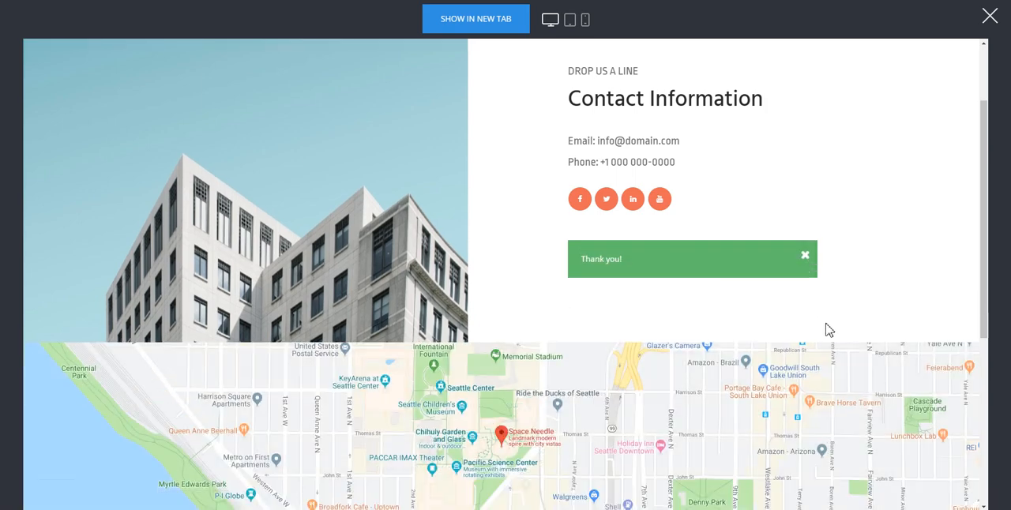
click(502, 433)
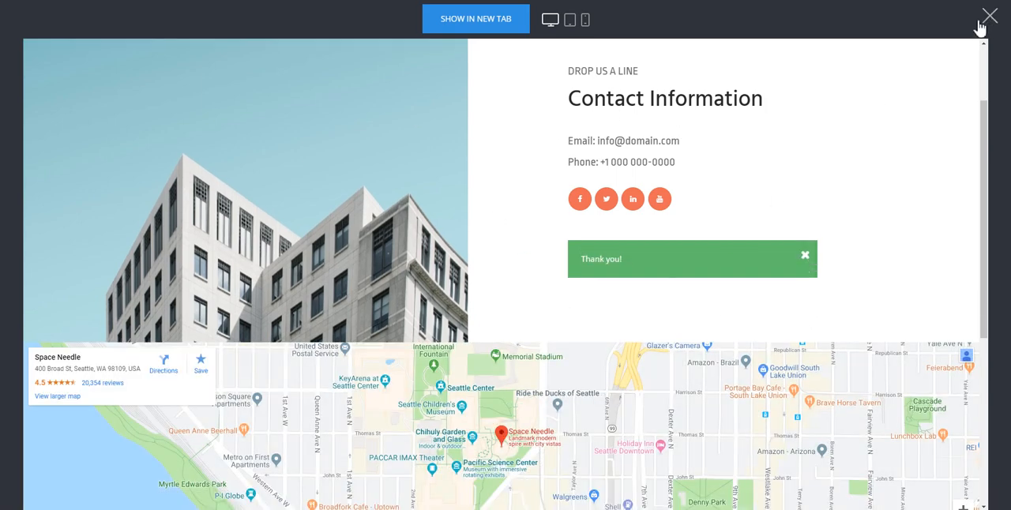
click(989, 16)
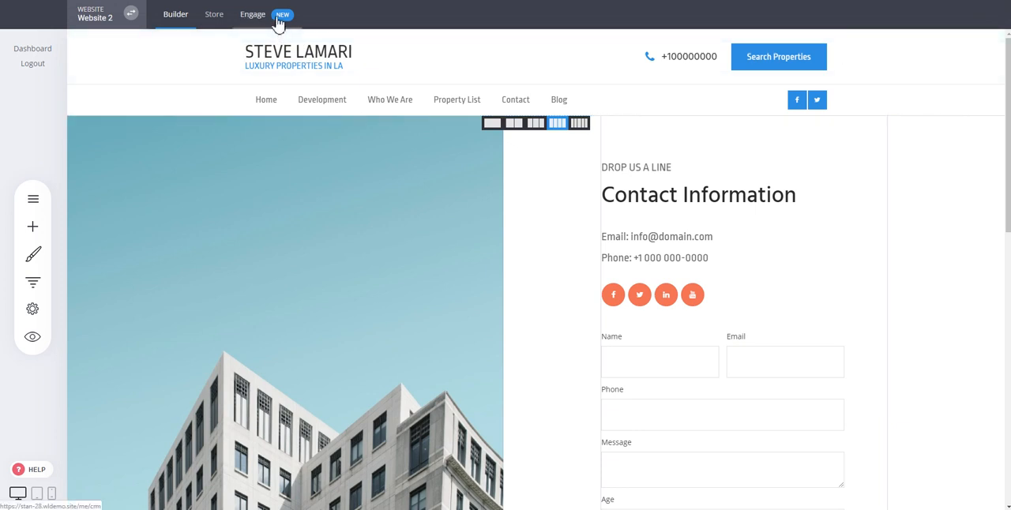
Open contact Name 2 in Engage to confirm Age 25, then go back to the contacts list.
click(252, 14)
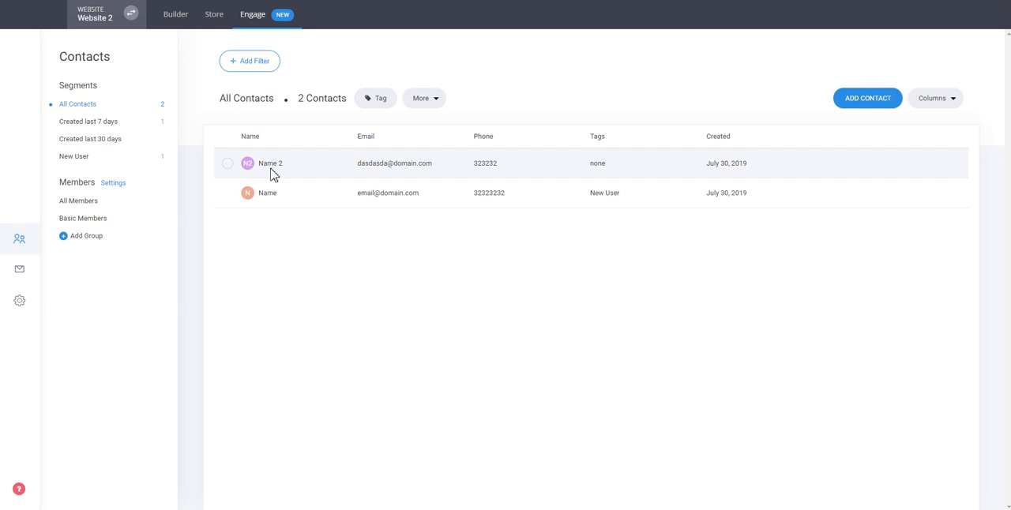
click(270, 164)
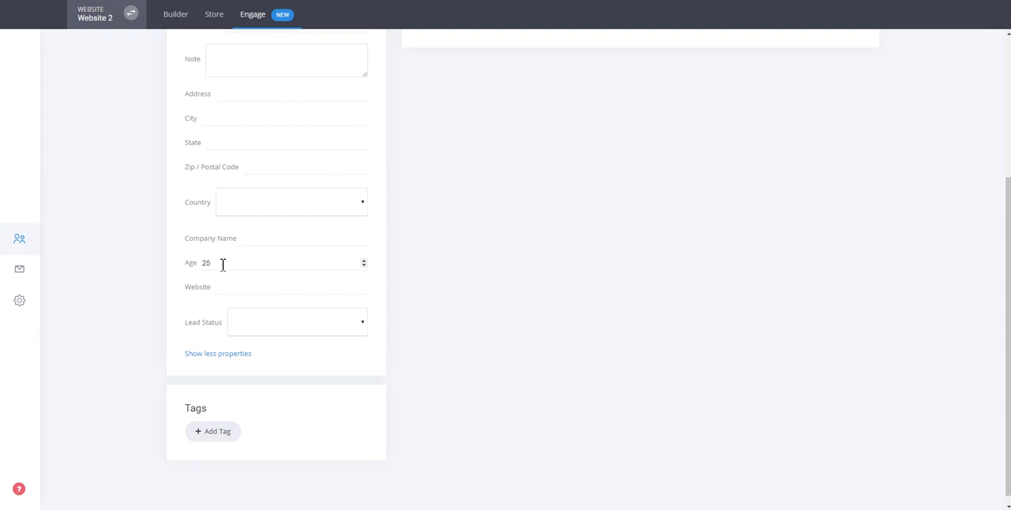
scroll(up, 3)
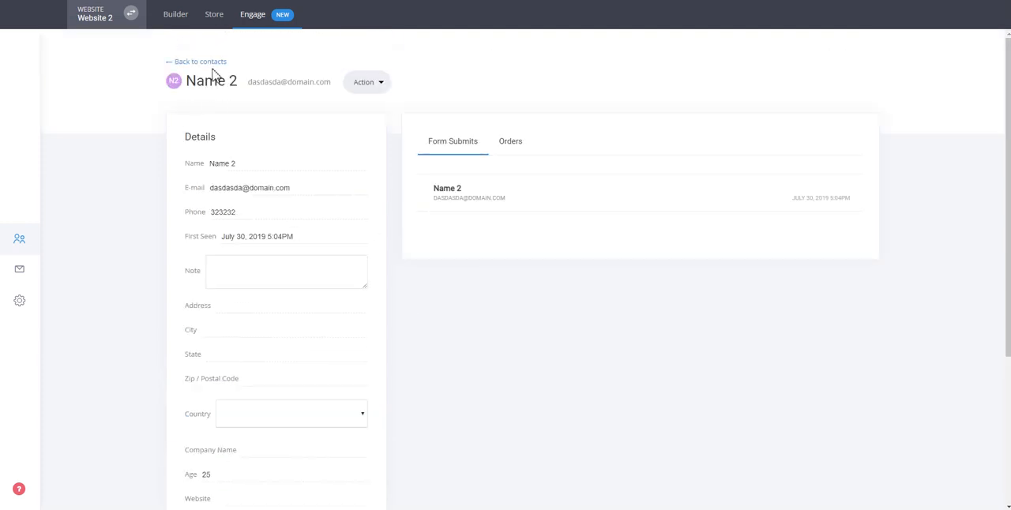
click(196, 60)
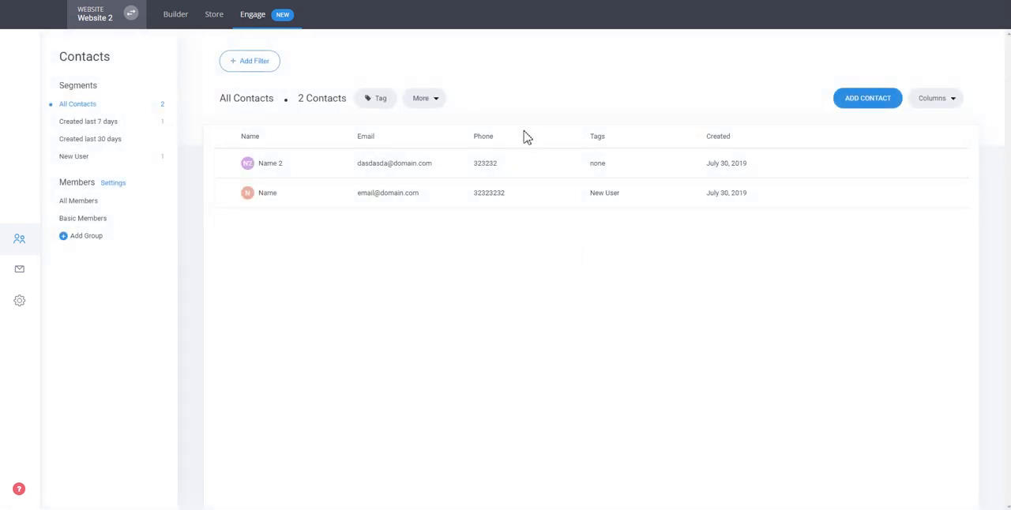
Tick Age in the Columns dropdown, then show the New User segment's contacts.
click(935, 98)
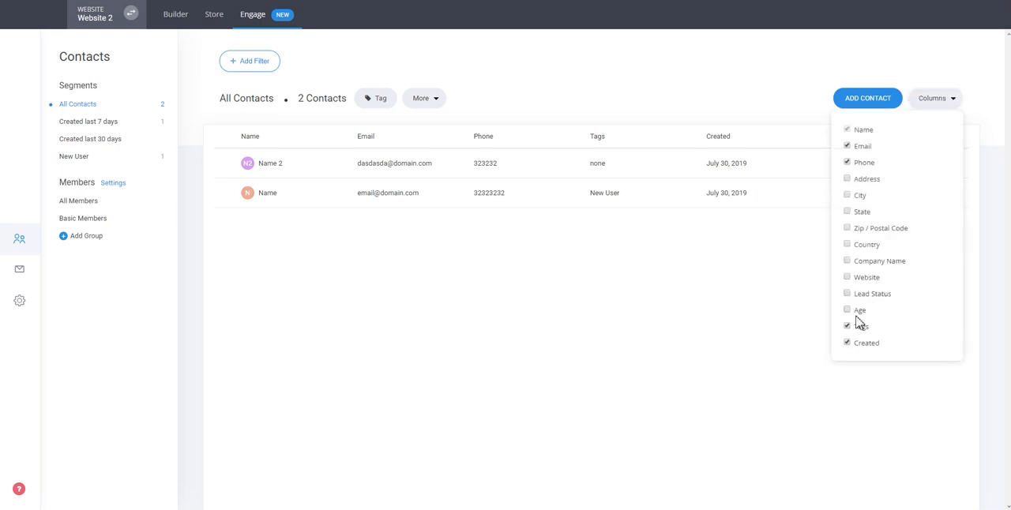
click(847, 310)
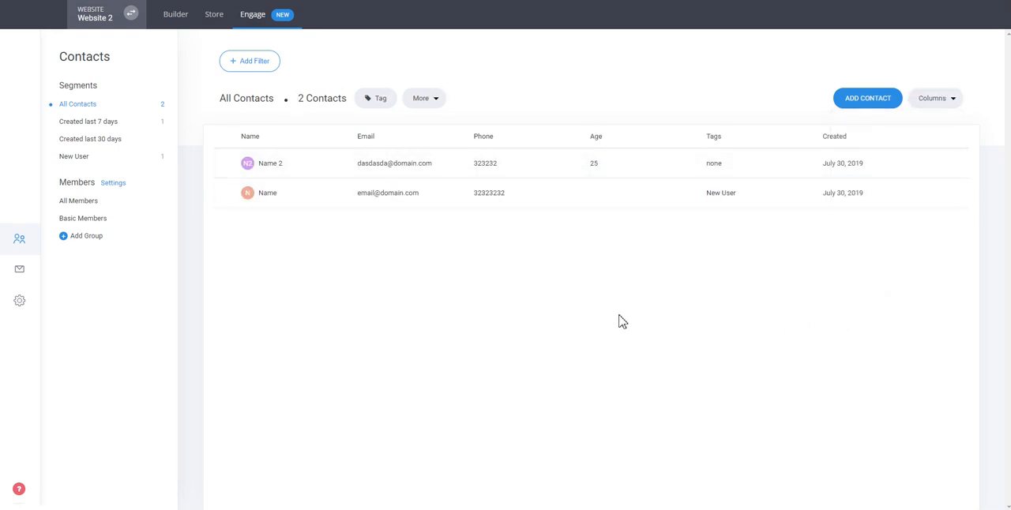
mouse_move(560, 303)
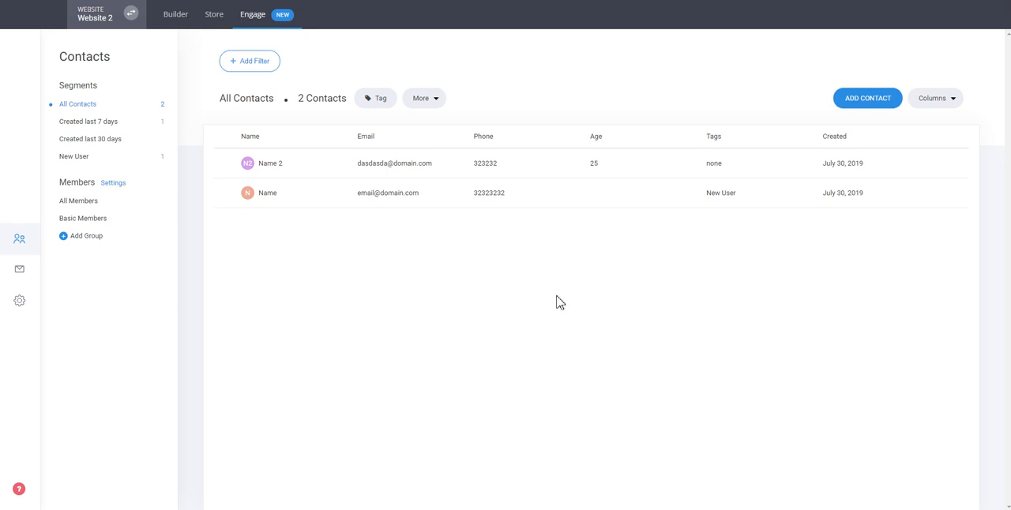
click(73, 156)
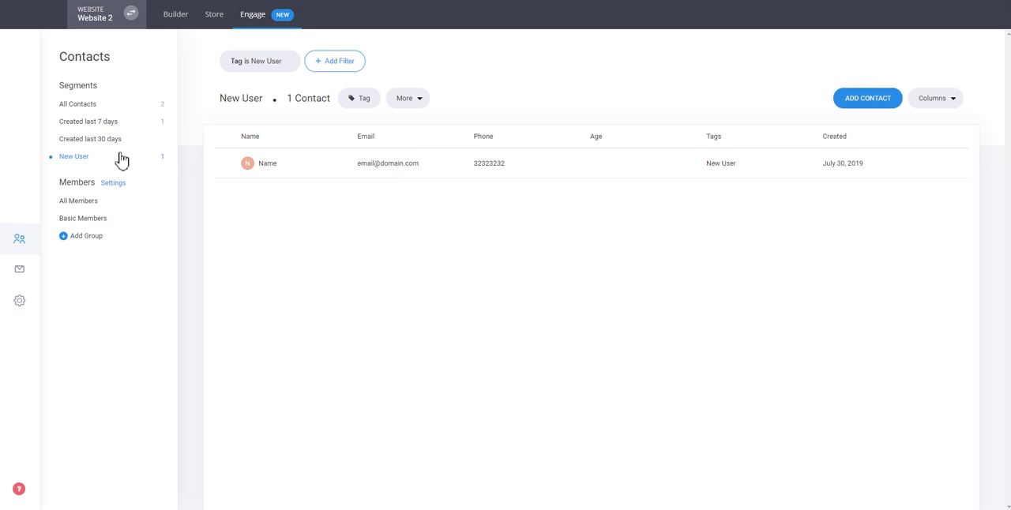
Show all contacts, select Name 2 and add the New User tag to it.
click(78, 104)
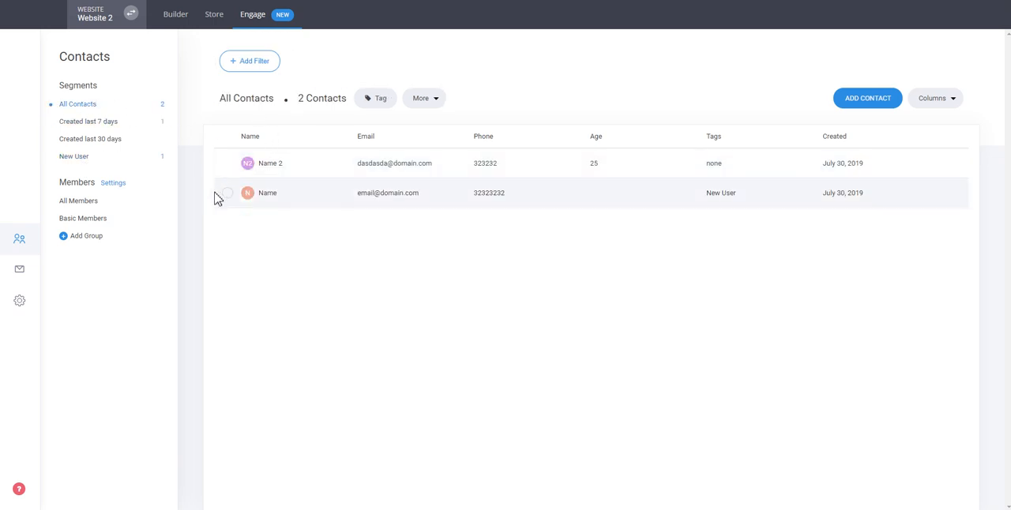
click(376, 98)
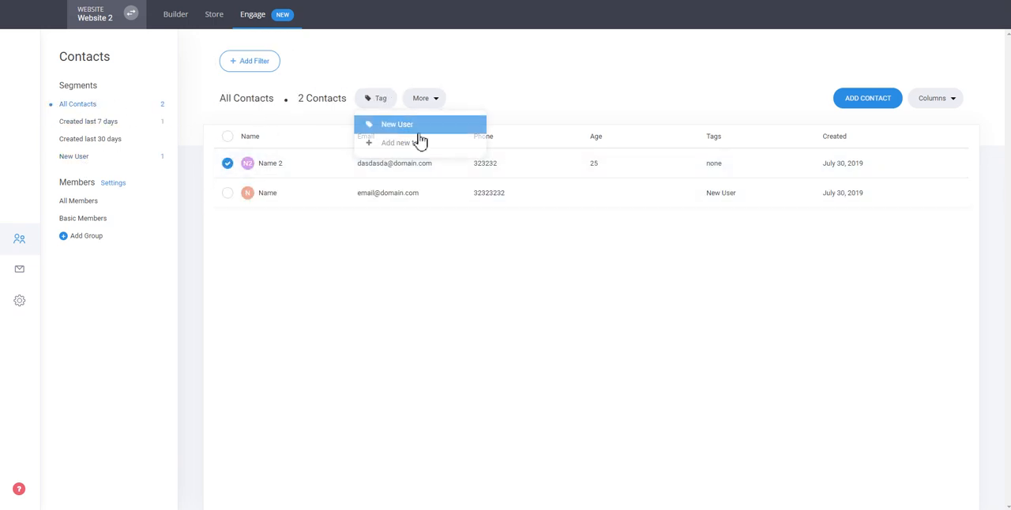
click(397, 123)
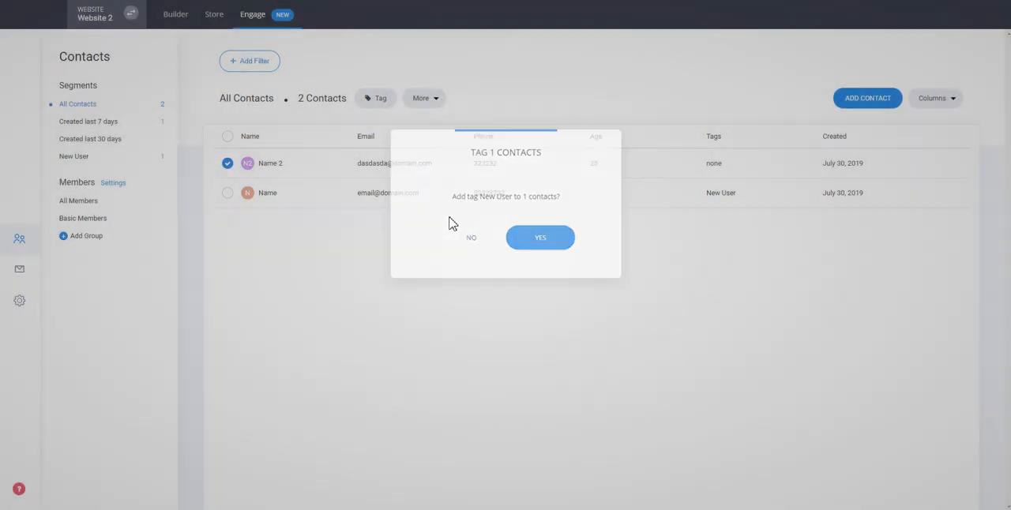
click(541, 237)
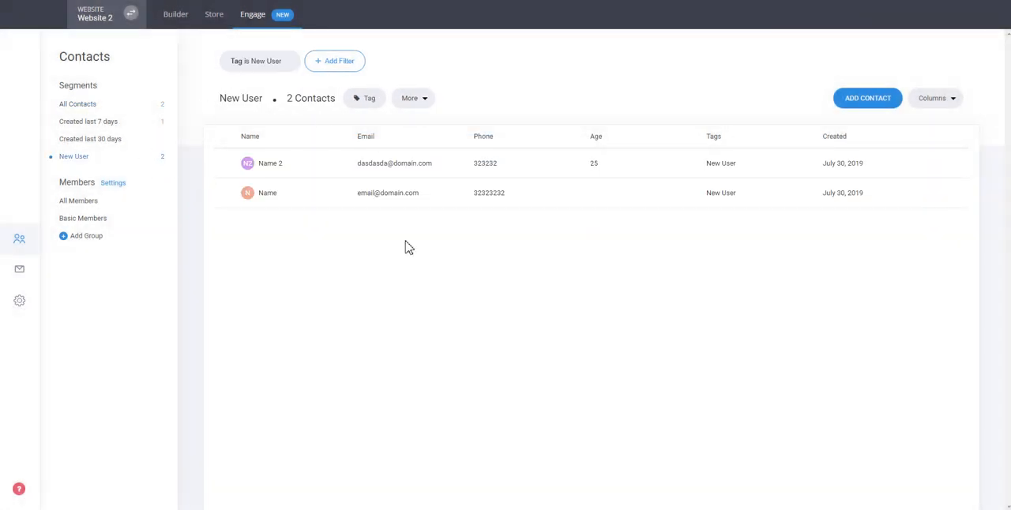
mouse_move(468, 269)
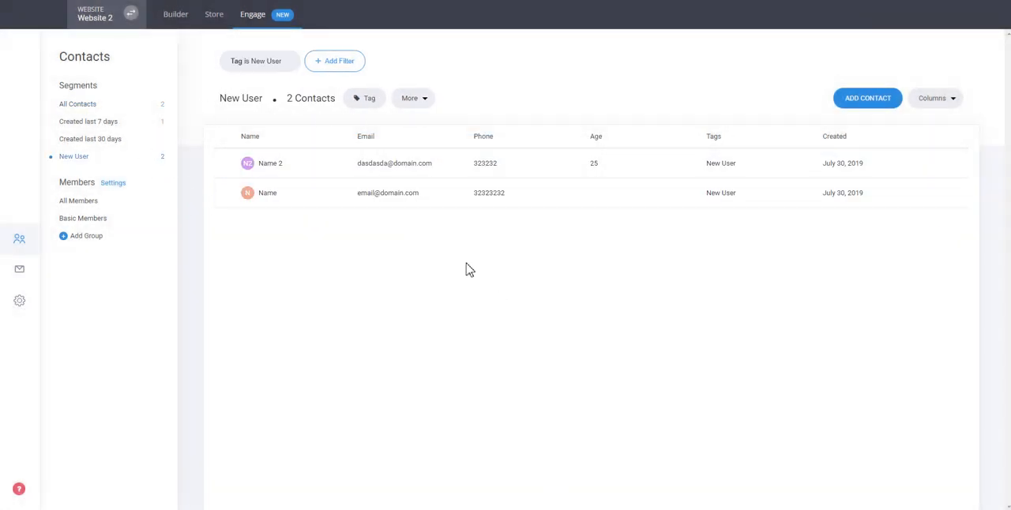
mouse_move(421, 253)
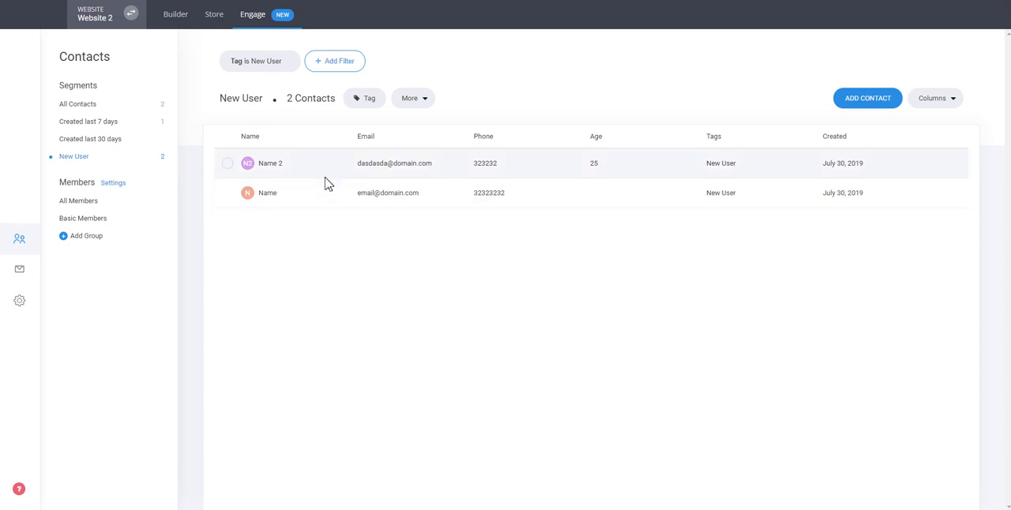
mouse_move(394, 164)
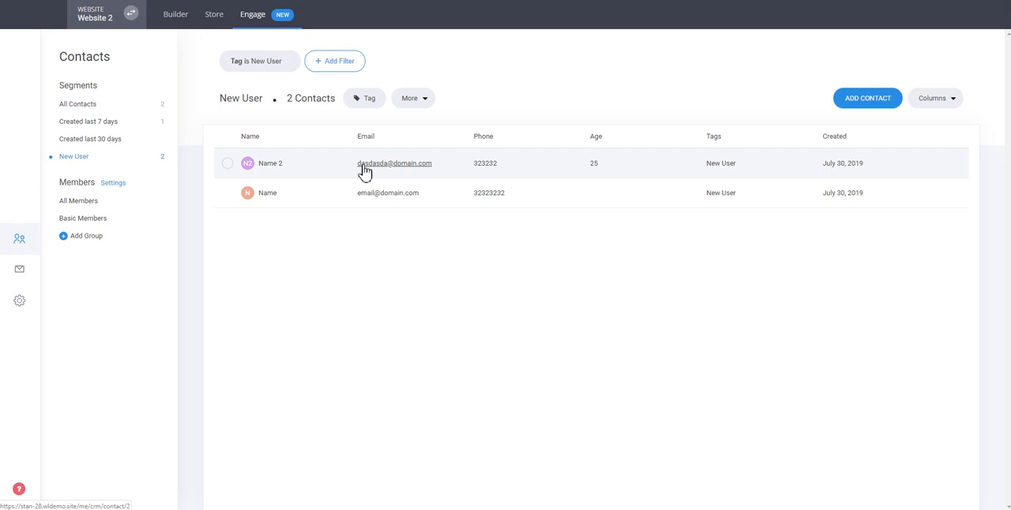
mouse_move(382, 288)
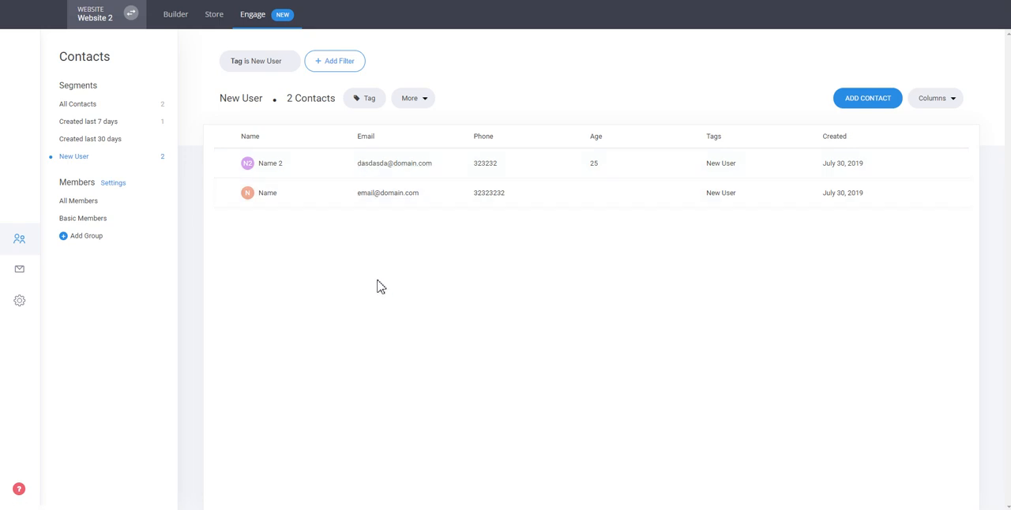
mouse_move(19, 269)
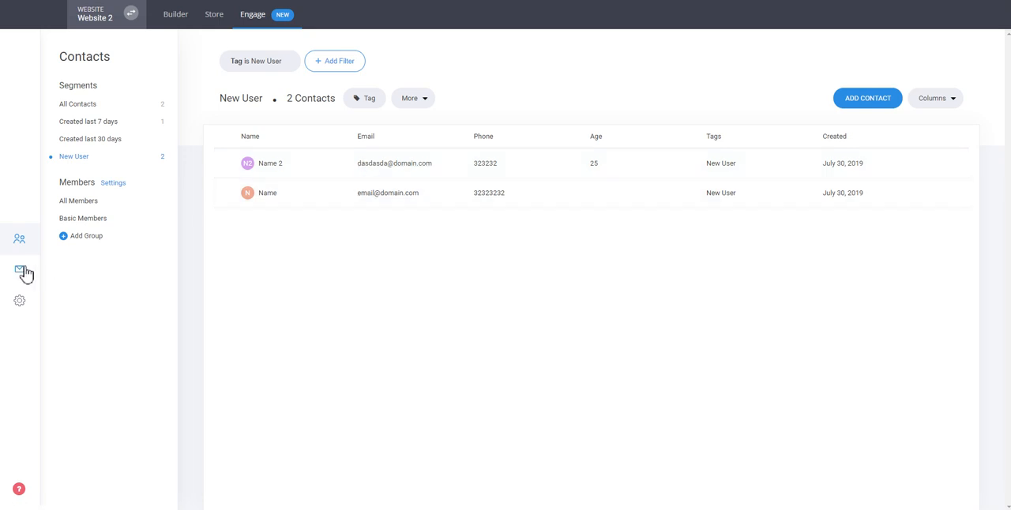
Check the two Form Submits entries, then open the Customer Properties settings listing Age.
click(19, 268)
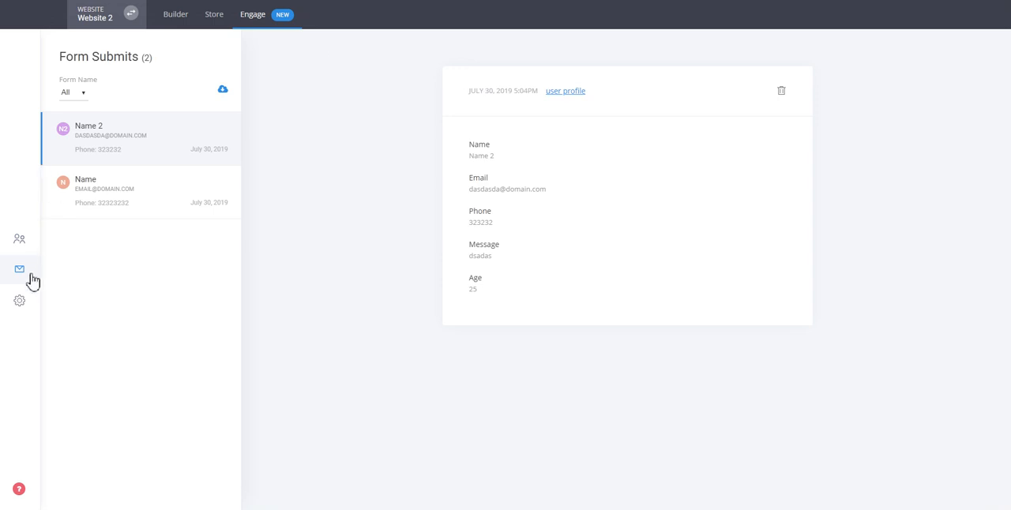
mouse_move(446, 306)
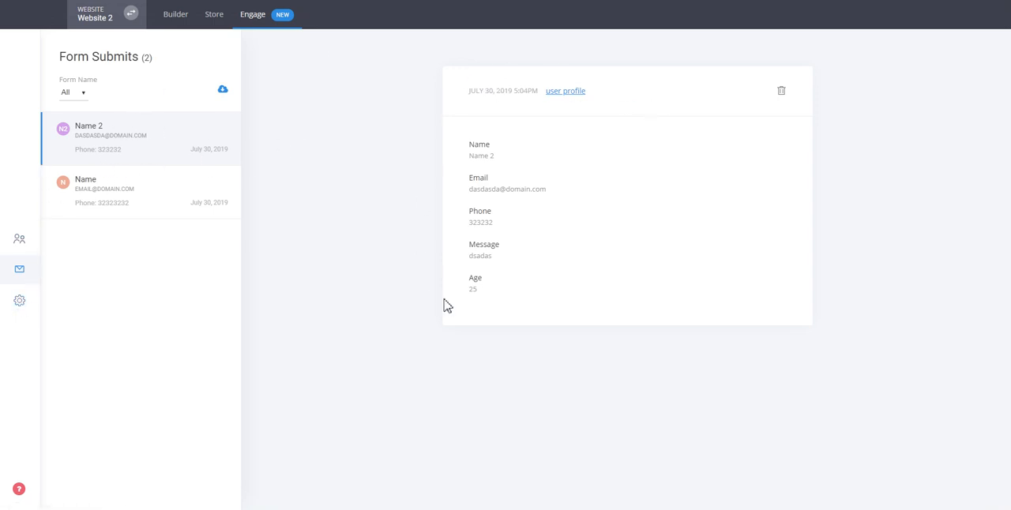
click(19, 300)
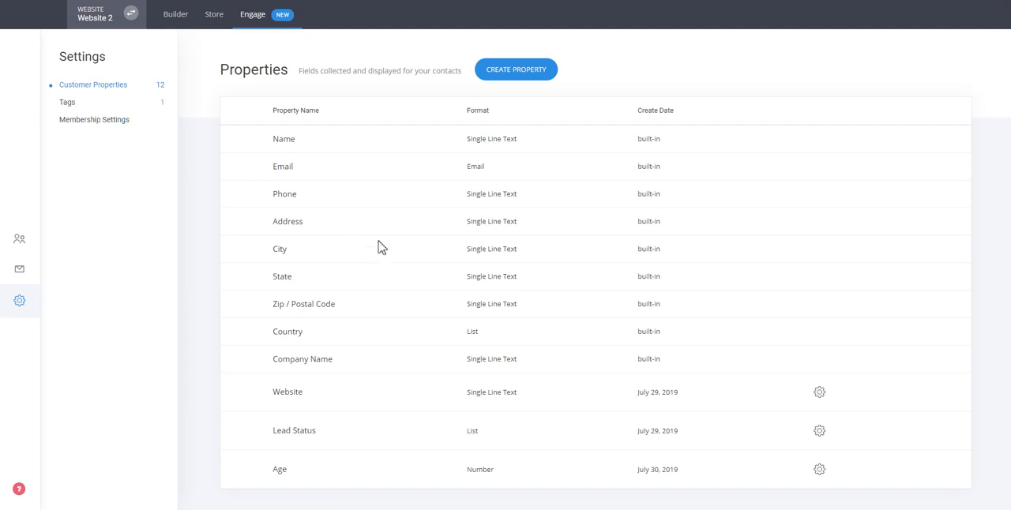
mouse_move(498, 482)
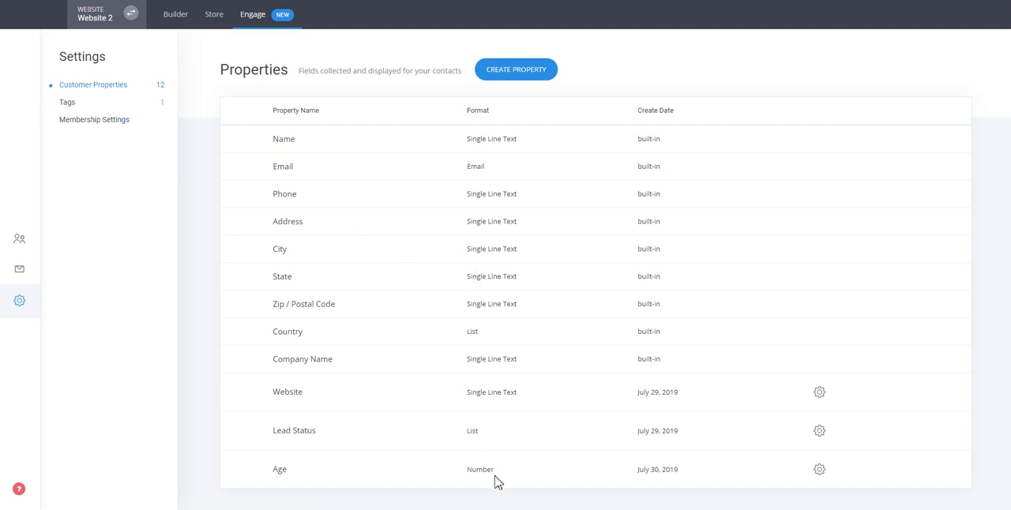
mouse_move(176, 14)
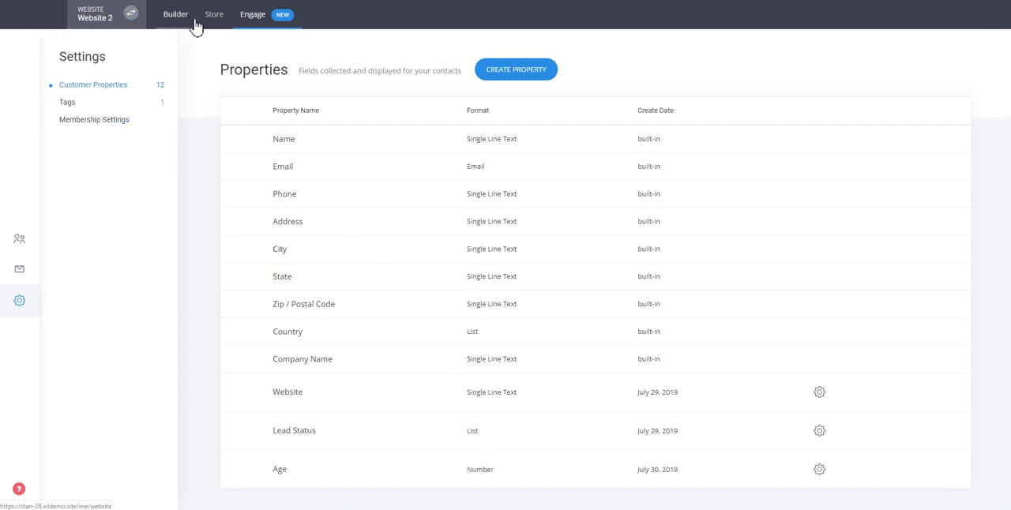
Switch to the website builder and load the Contact page with its form.
click(215, 14)
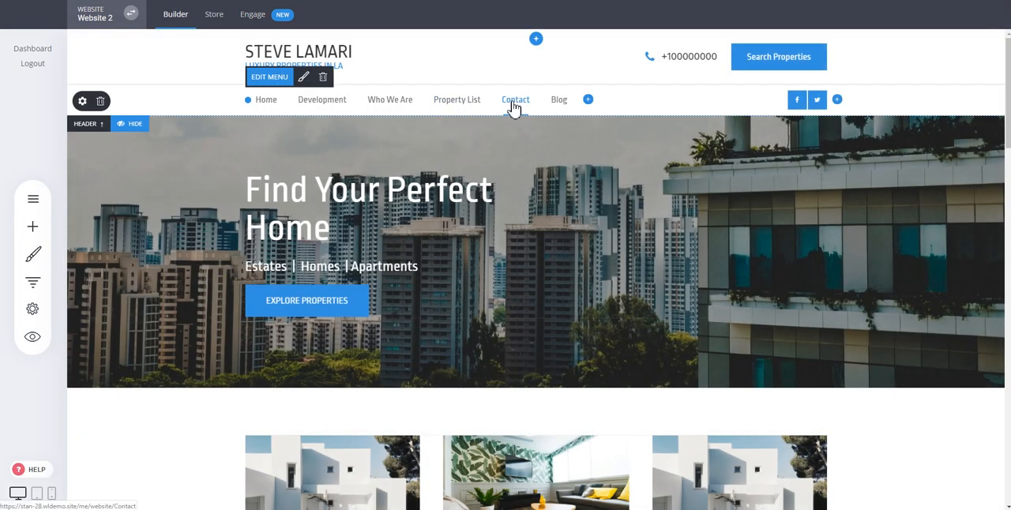
click(515, 99)
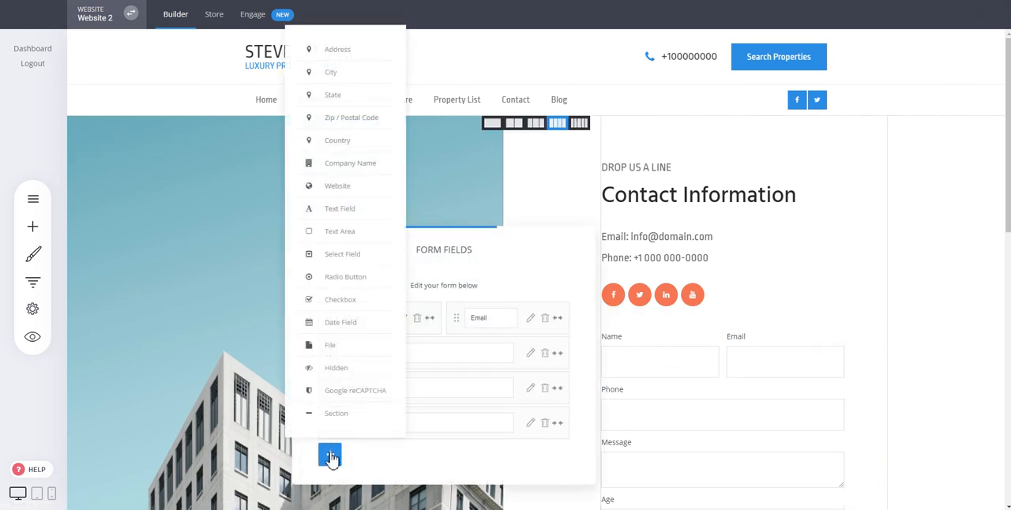
mouse_move(335, 347)
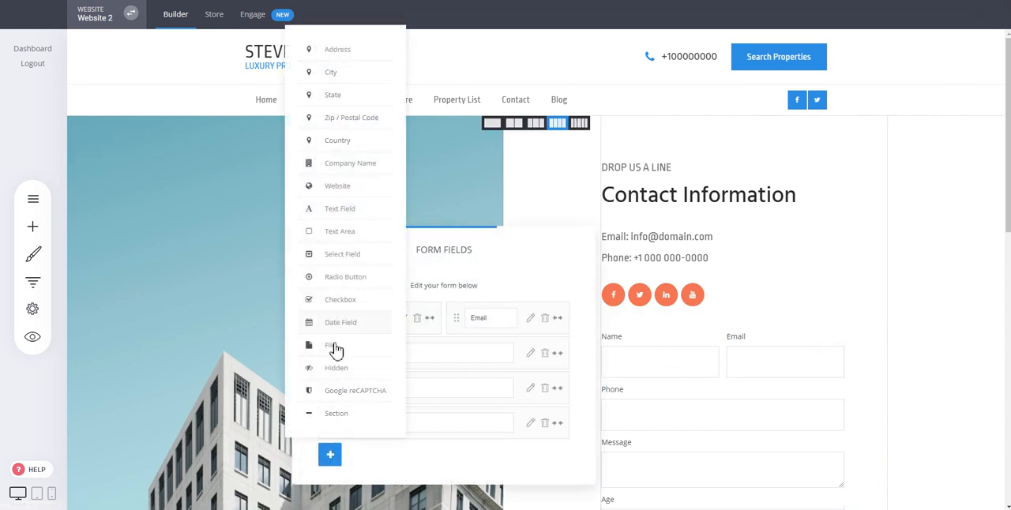
mouse_move(361, 246)
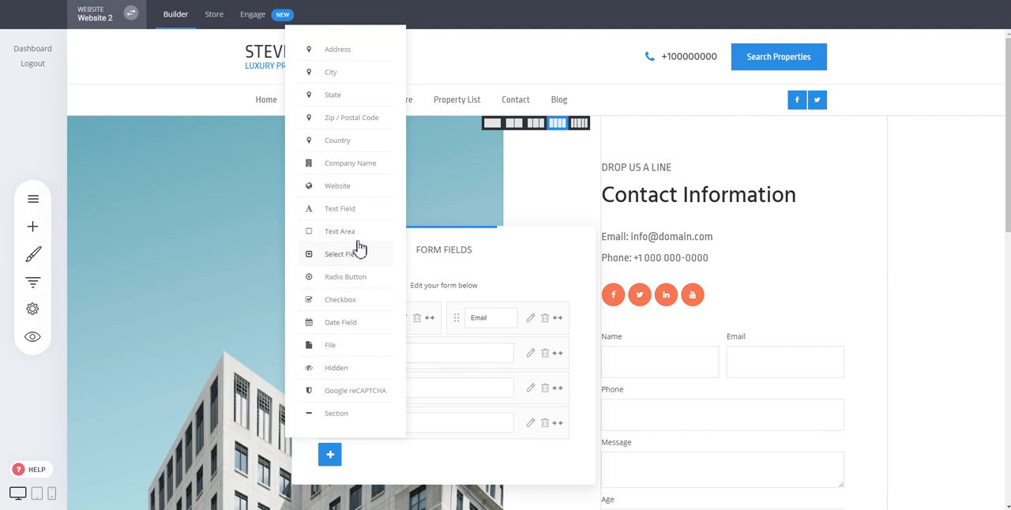
mouse_move(373, 134)
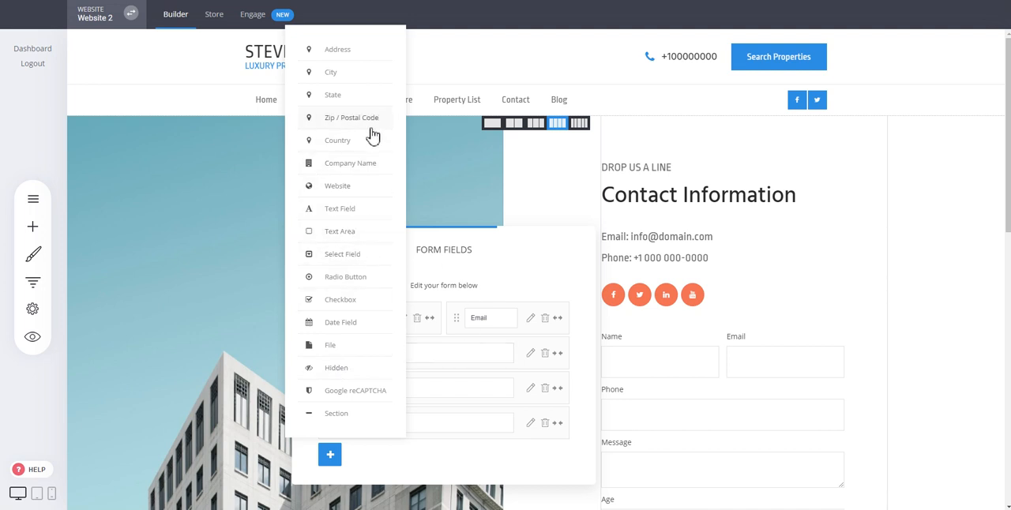
mouse_move(377, 117)
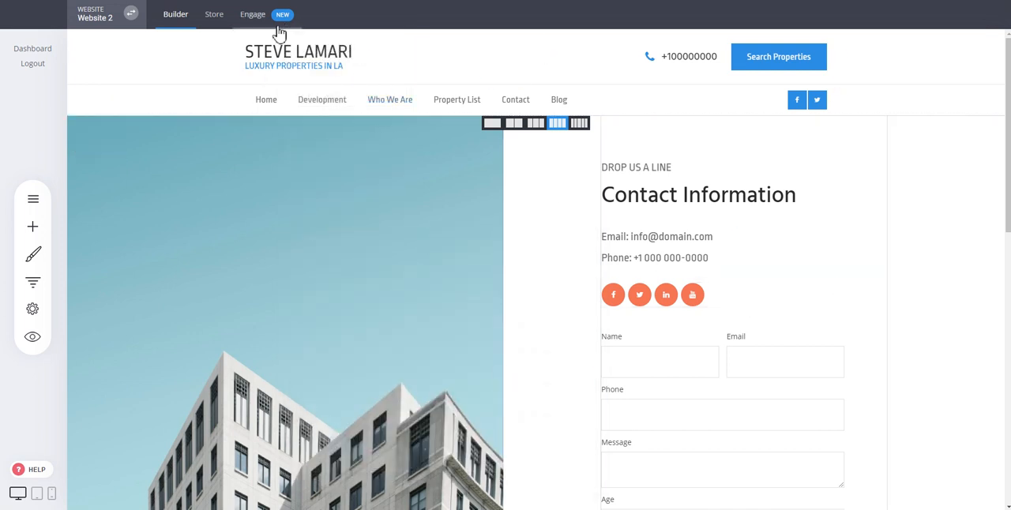
Return to Engage's All Contacts list showing the New User tags and Age column.
click(253, 14)
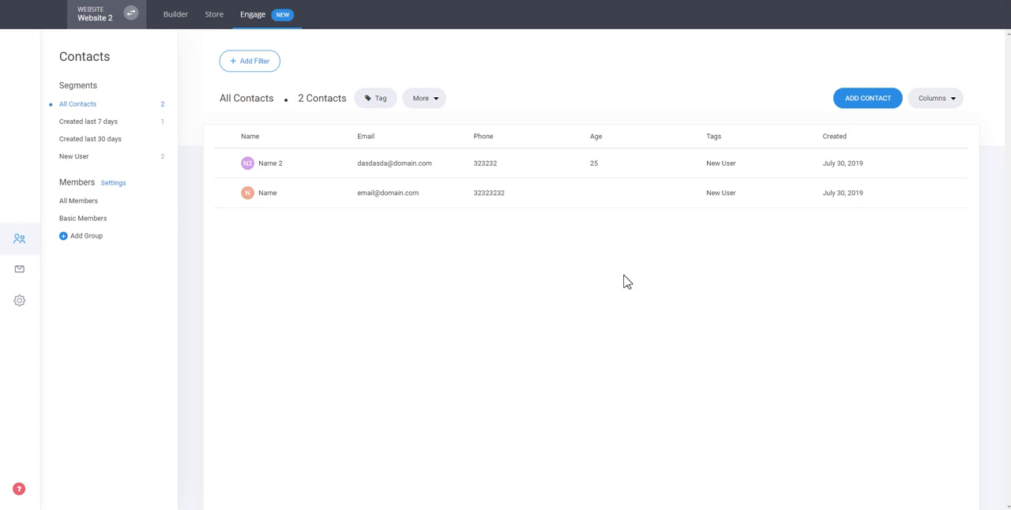
mouse_move(582, 325)
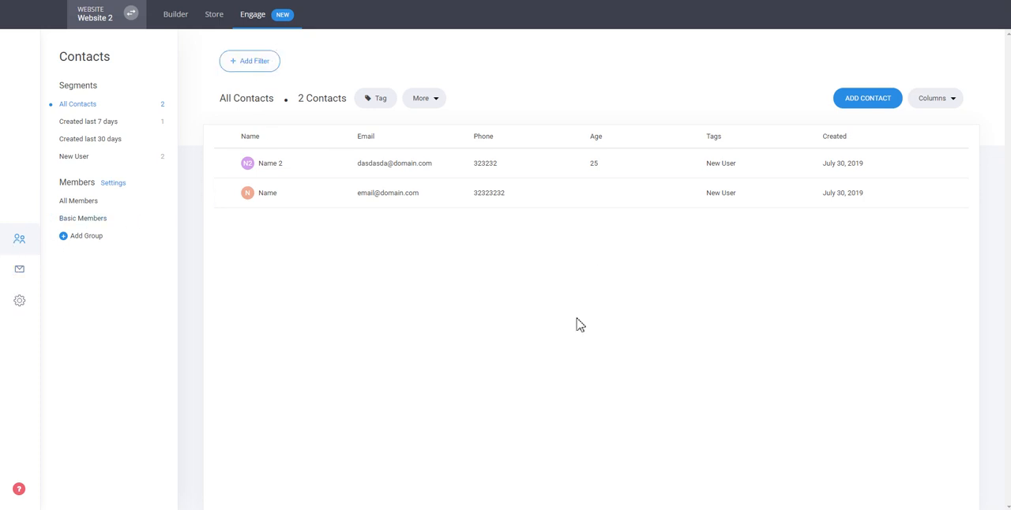
mouse_move(632, 360)
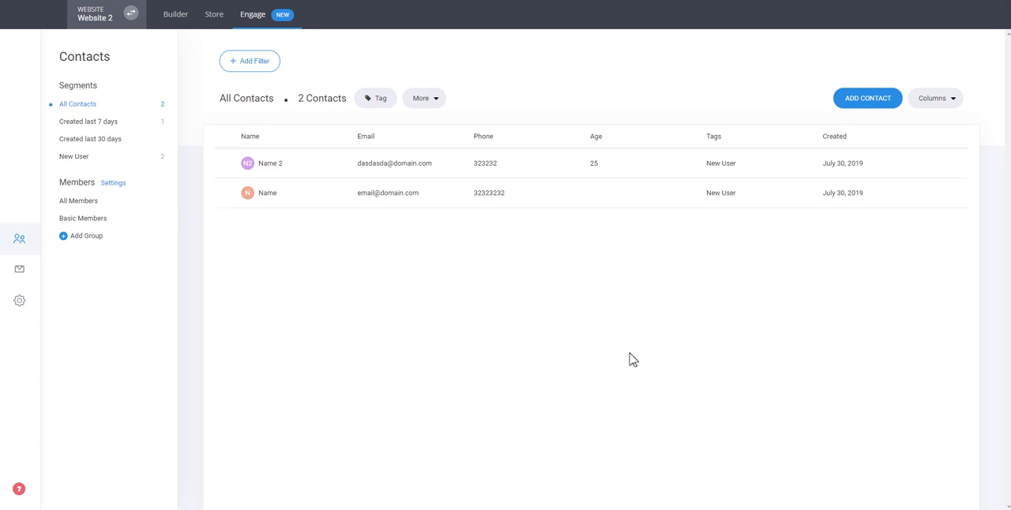
mouse_move(594, 348)
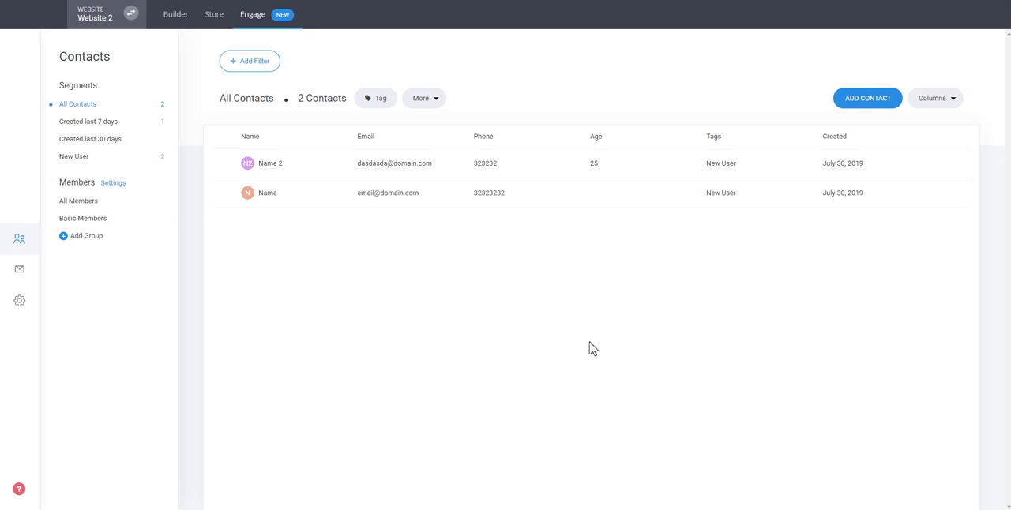
mouse_move(585, 345)
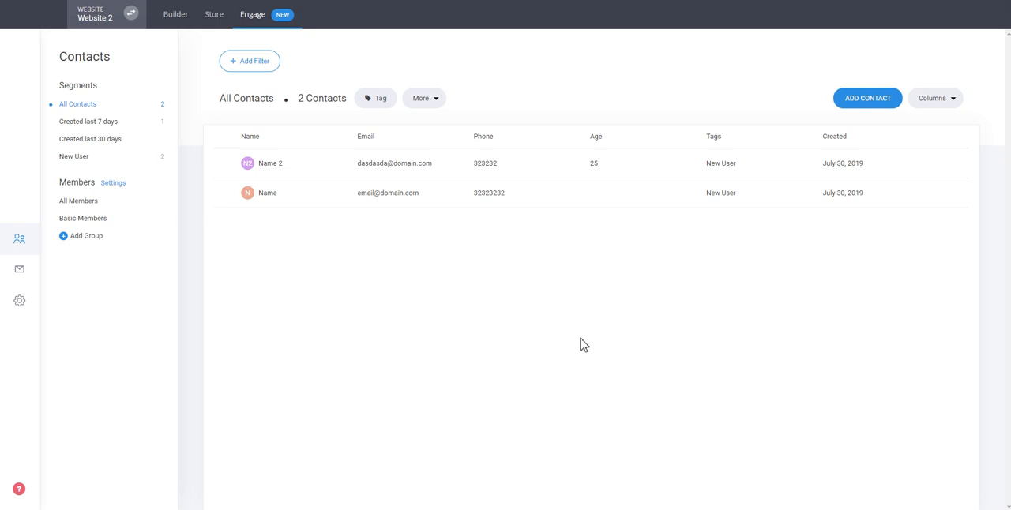
mouse_move(411, 288)
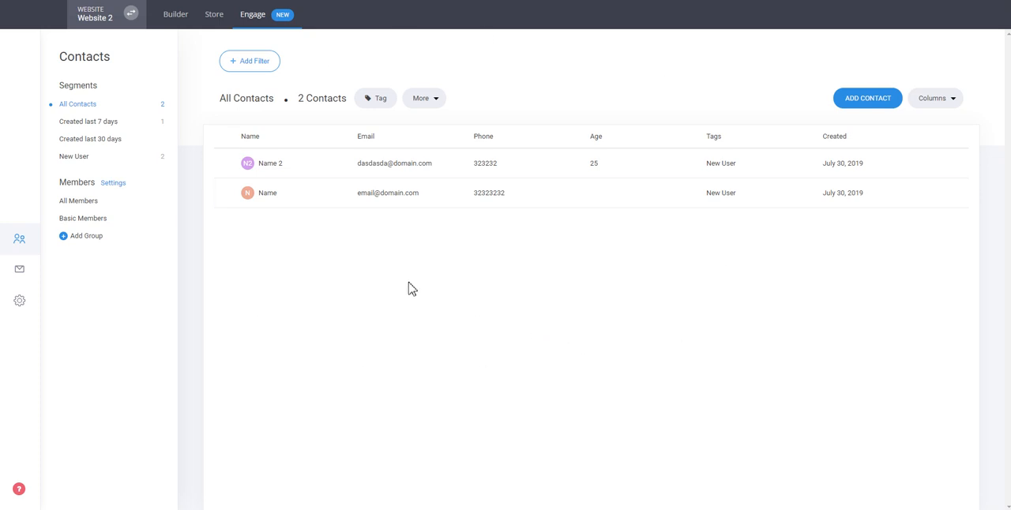
mouse_move(395, 281)
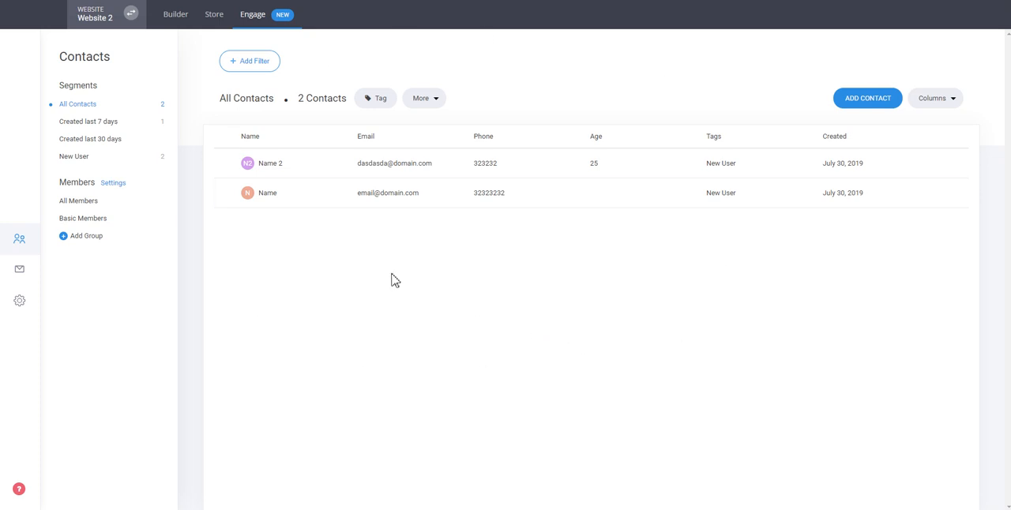